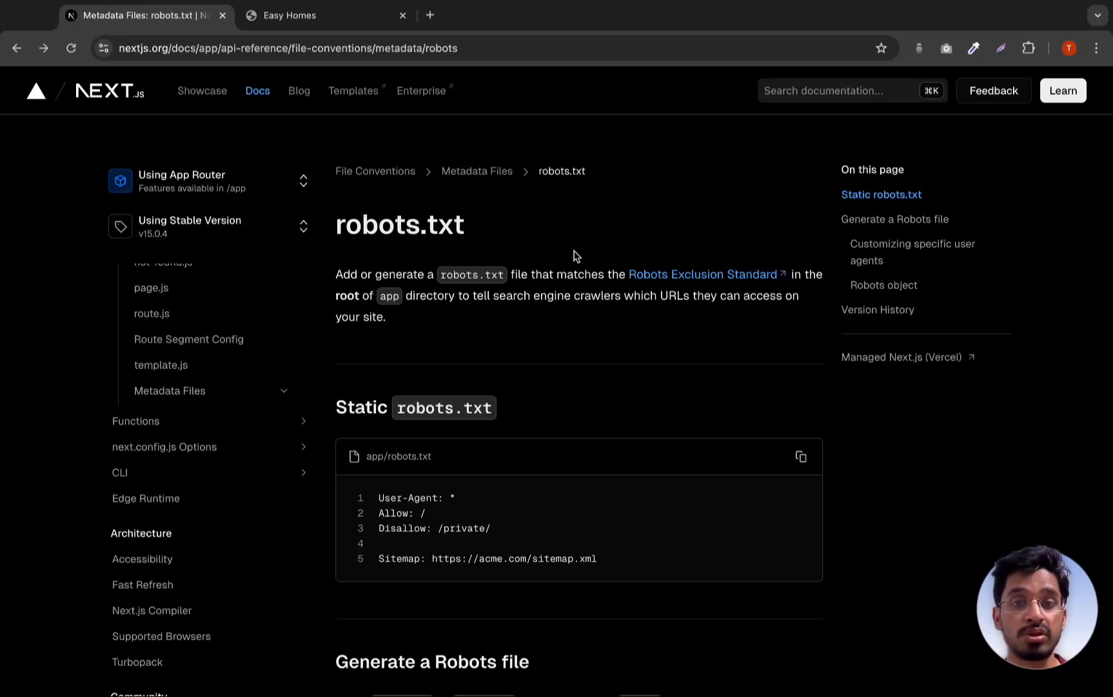
pyautogui.moveTo(732, 335)
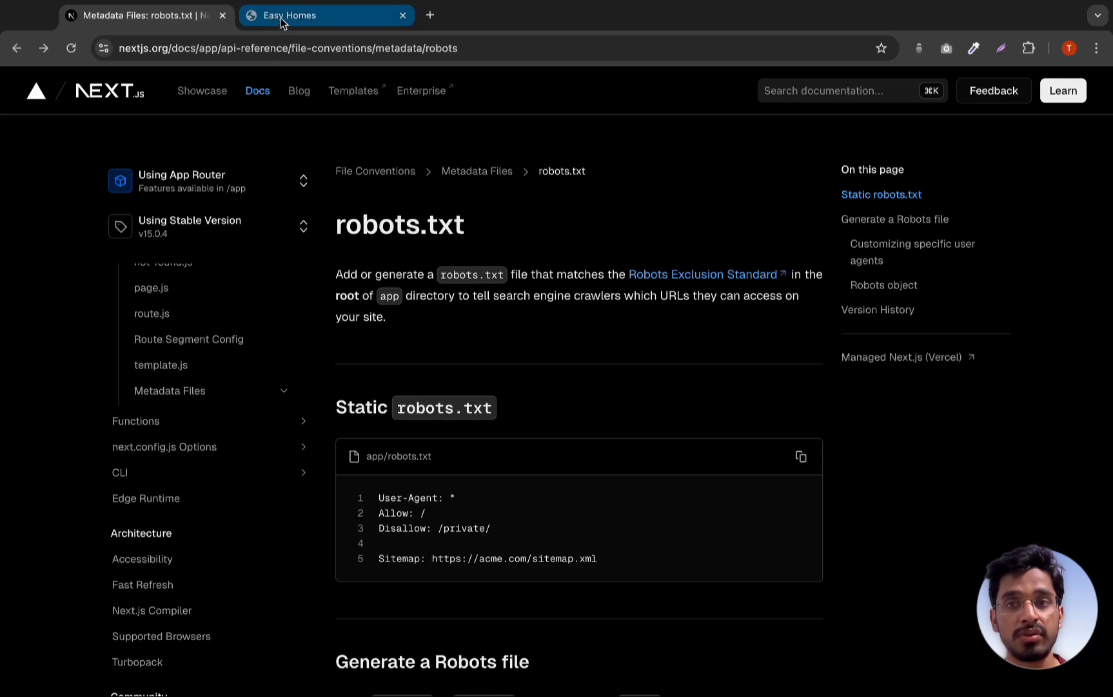
# Open SEO META in 1 CLICK on the local Easy Homes tab and confirm no robots tag exists
pyautogui.click(1027, 48)
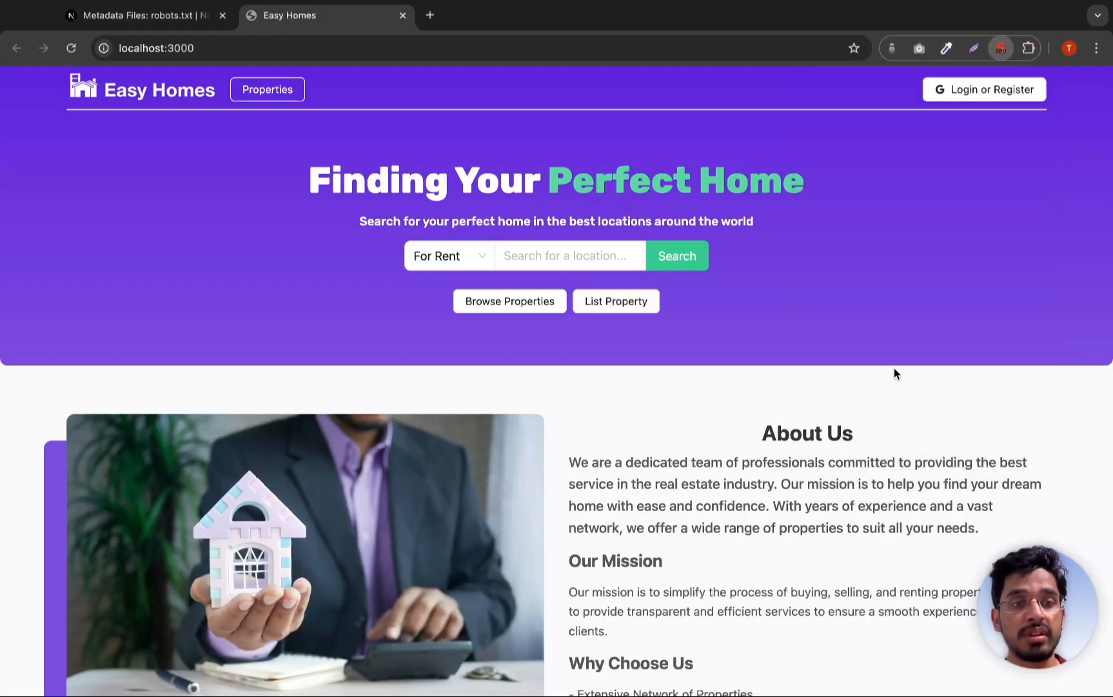
pyautogui.click(1000, 48)
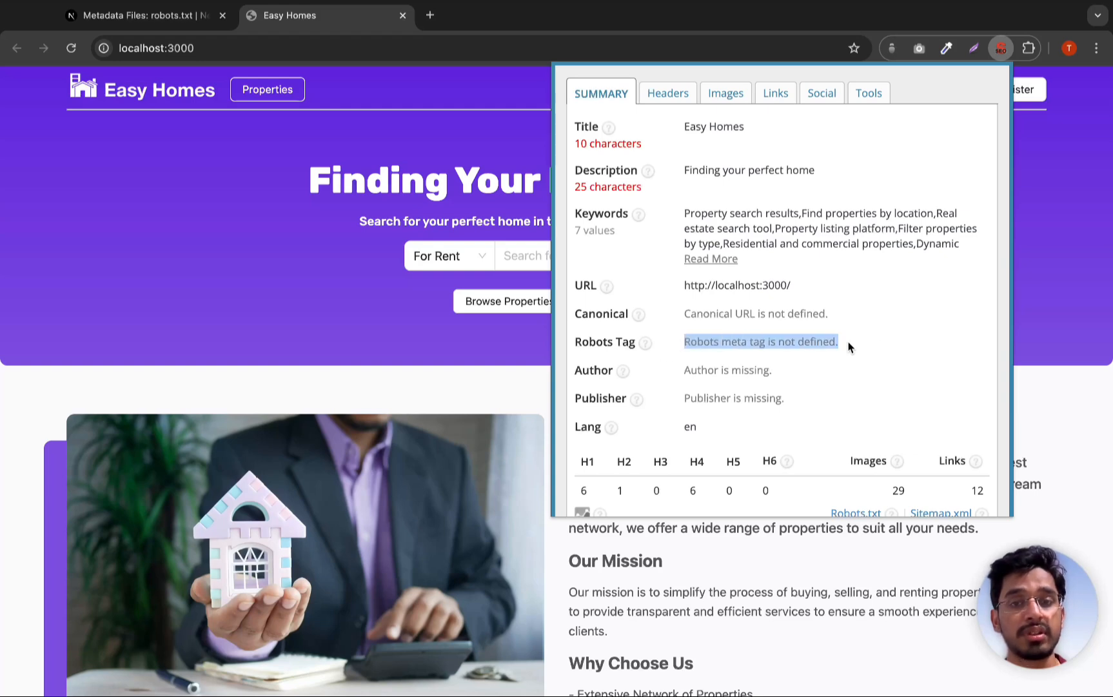
pyautogui.moveTo(142, 229)
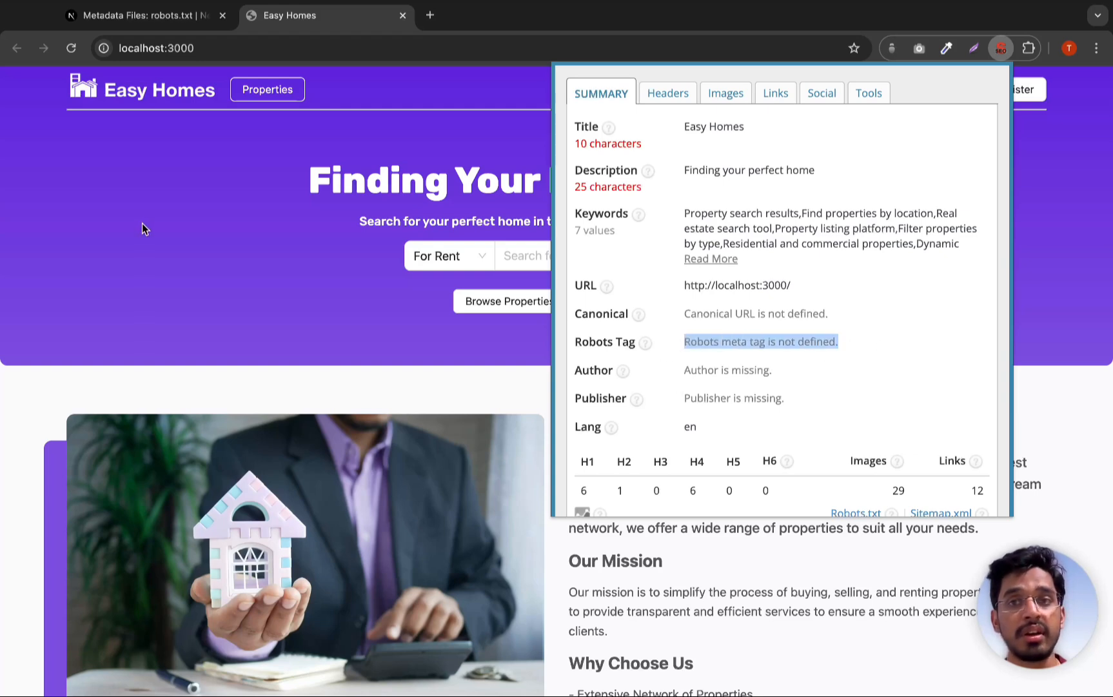
pyautogui.click(141, 15)
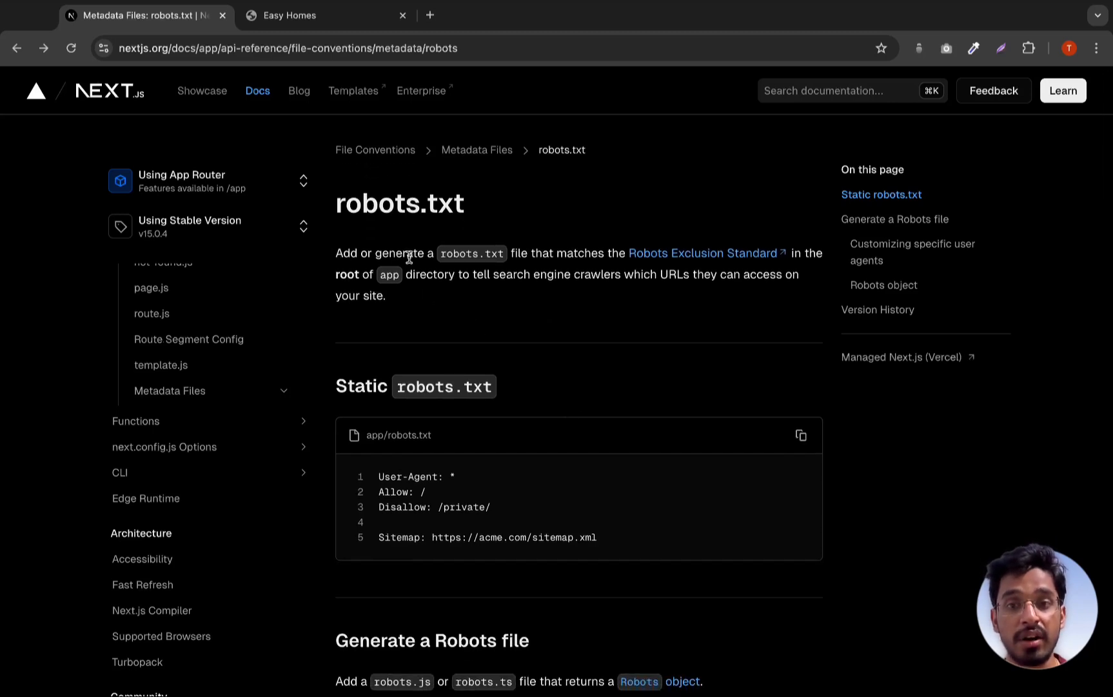
pyautogui.moveTo(374, 301)
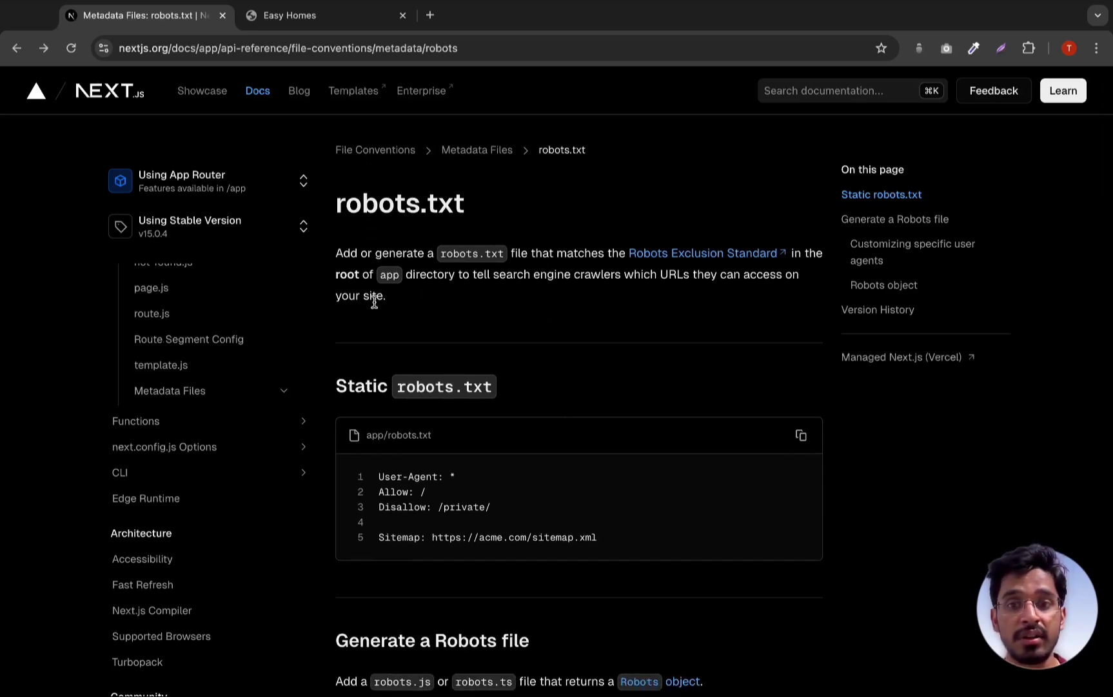
pyautogui.moveTo(681, 299)
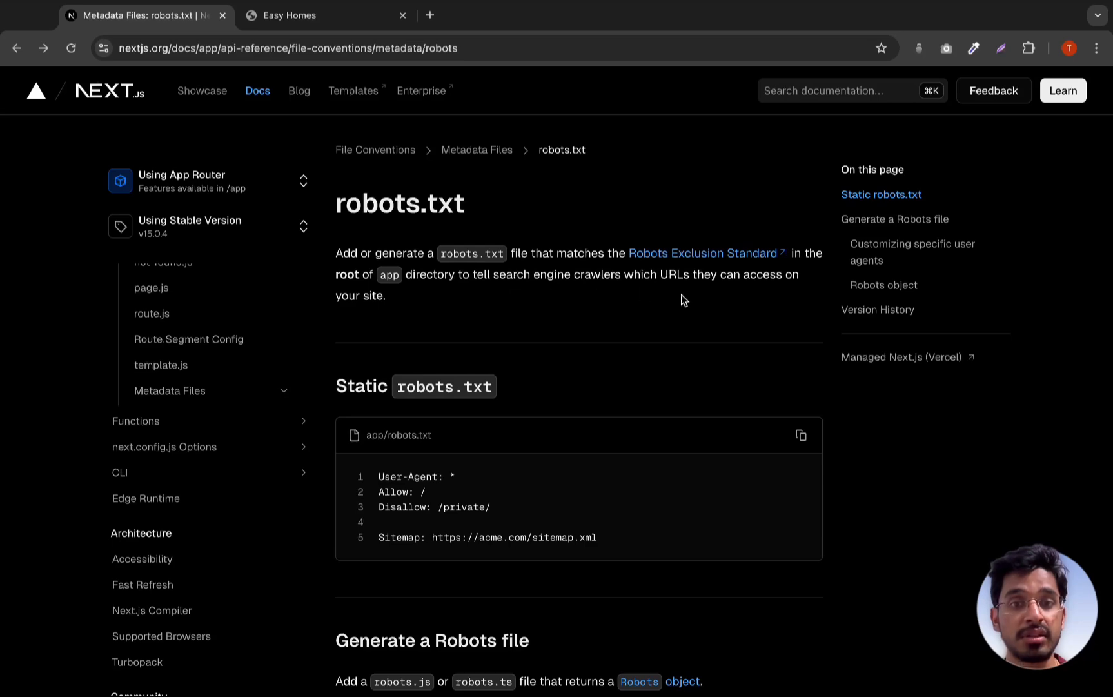
pyautogui.moveTo(607, 486)
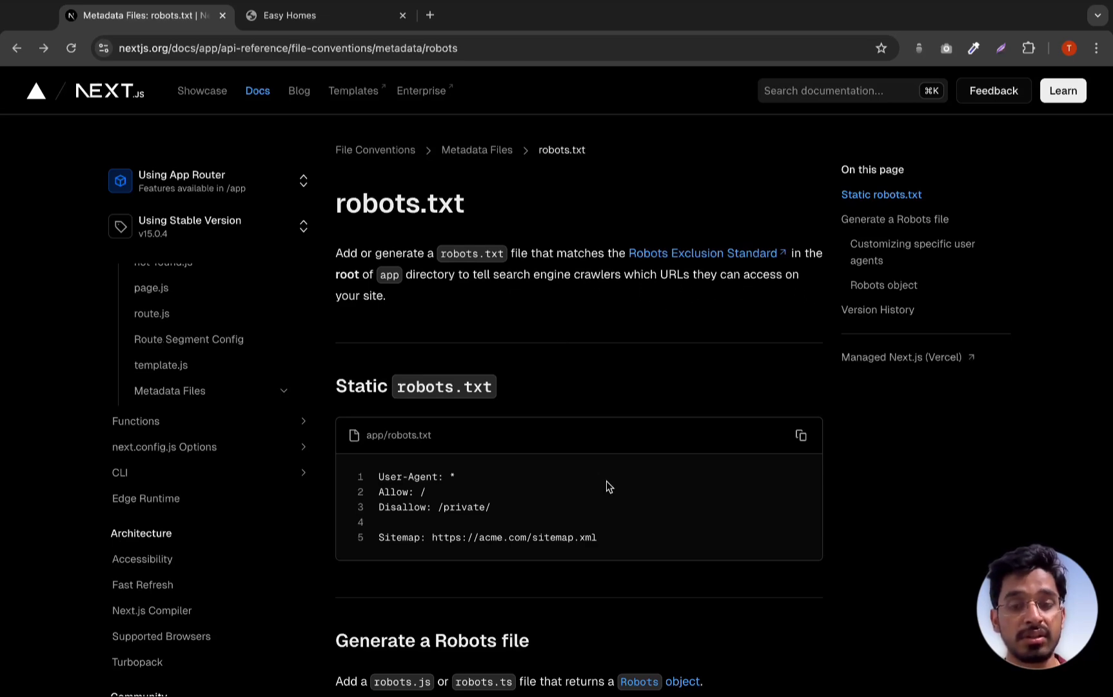
pyautogui.scroll(-3)
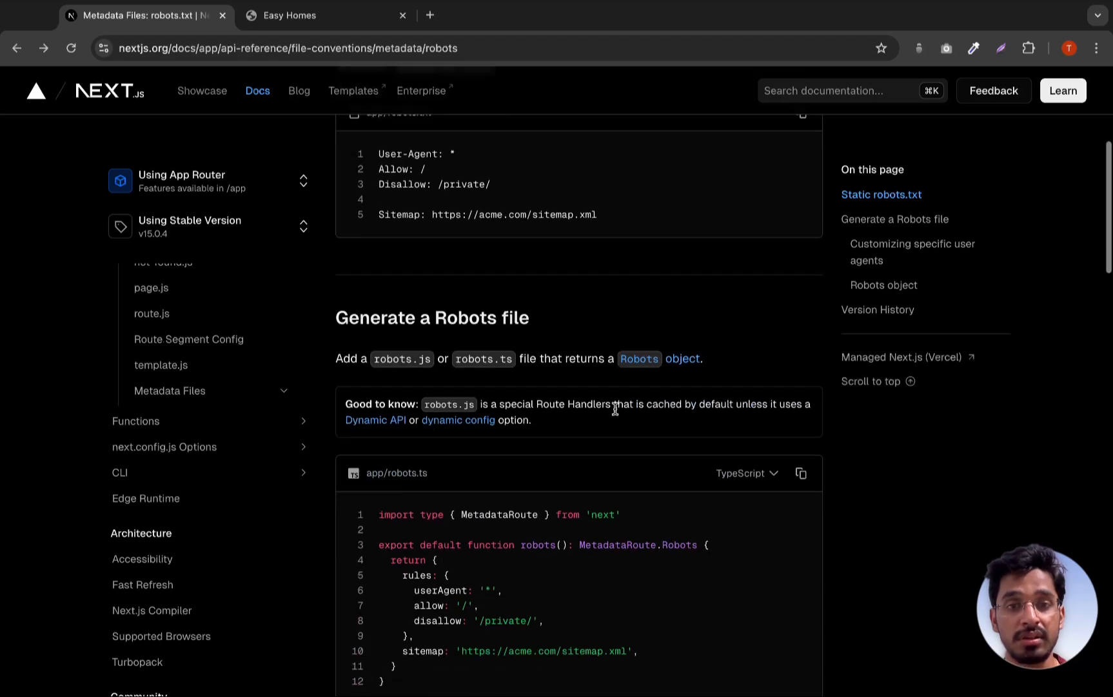
pyautogui.scroll(-3)
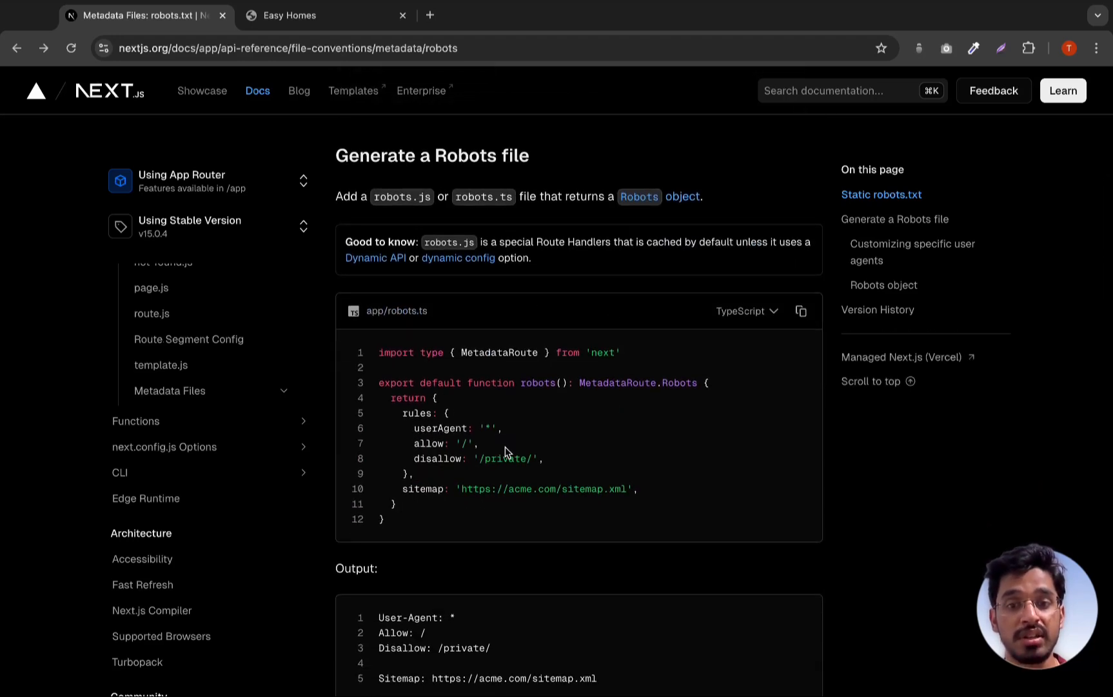
pyautogui.doubleClick(467, 443)
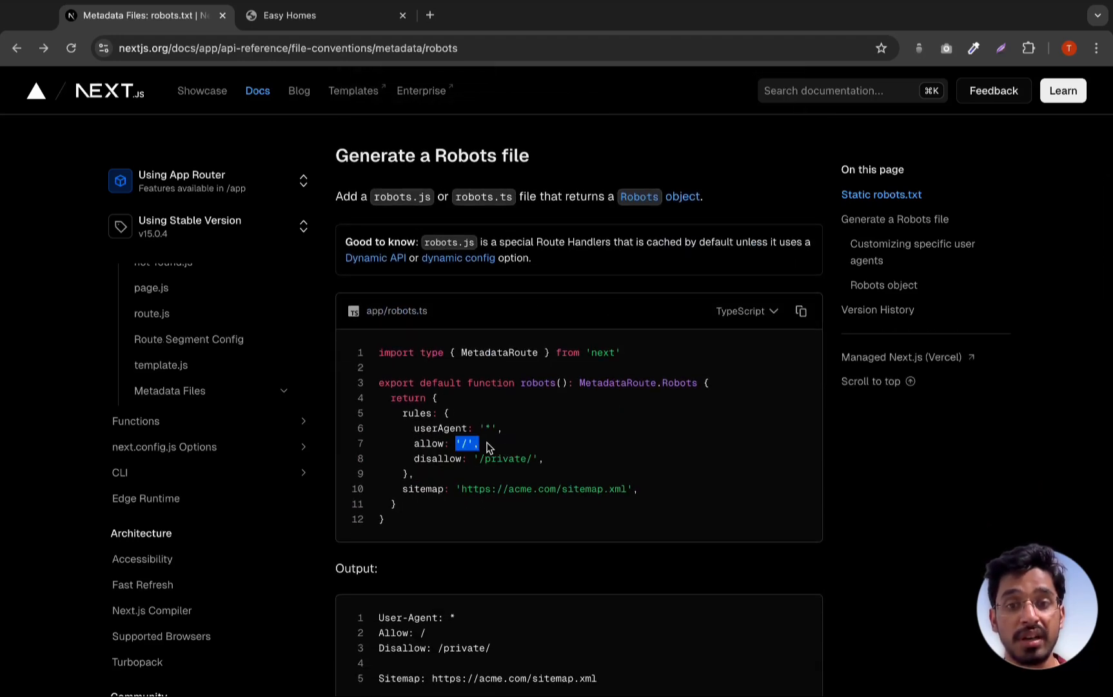
pyautogui.moveTo(496, 469)
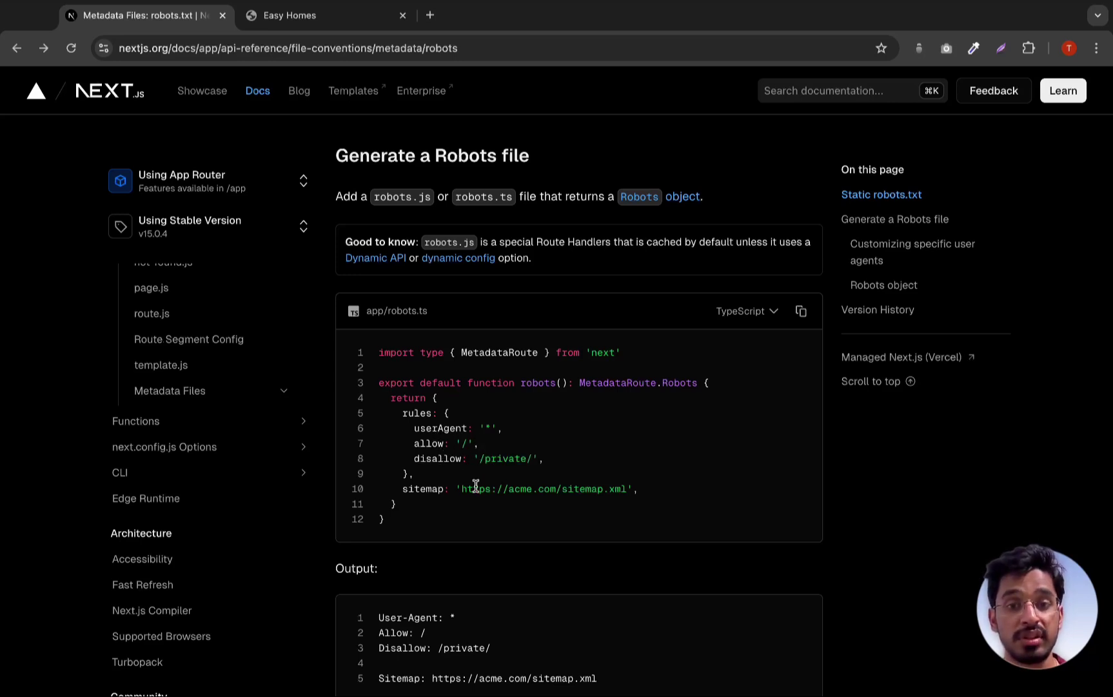
pyautogui.moveTo(520, 472)
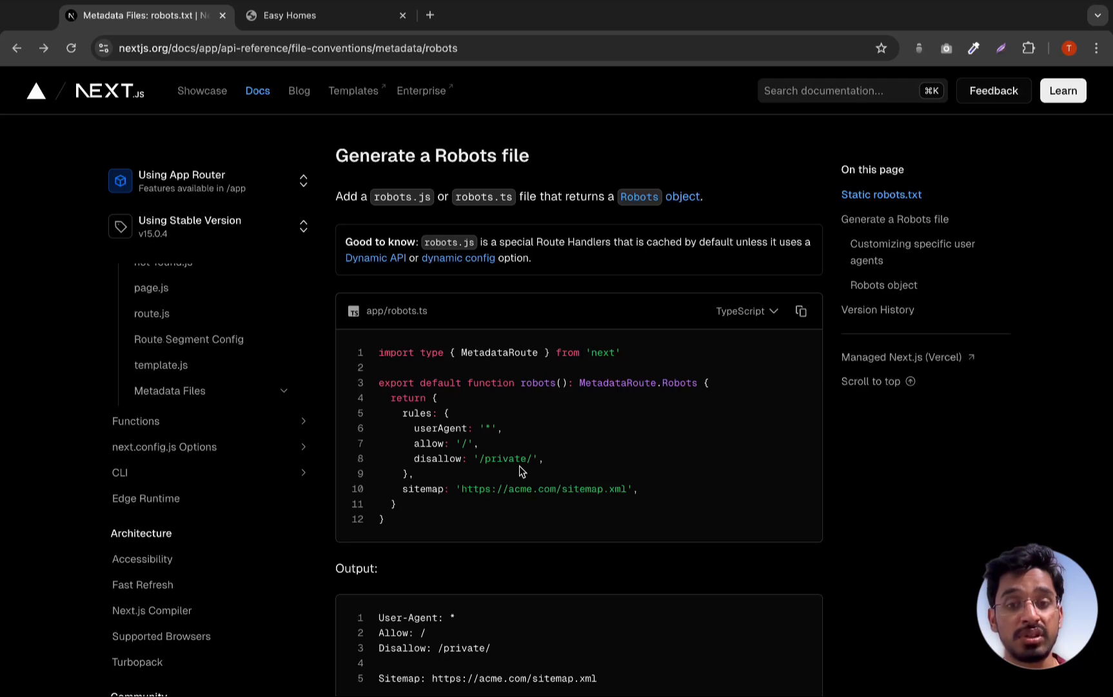
pyautogui.moveTo(556, 464)
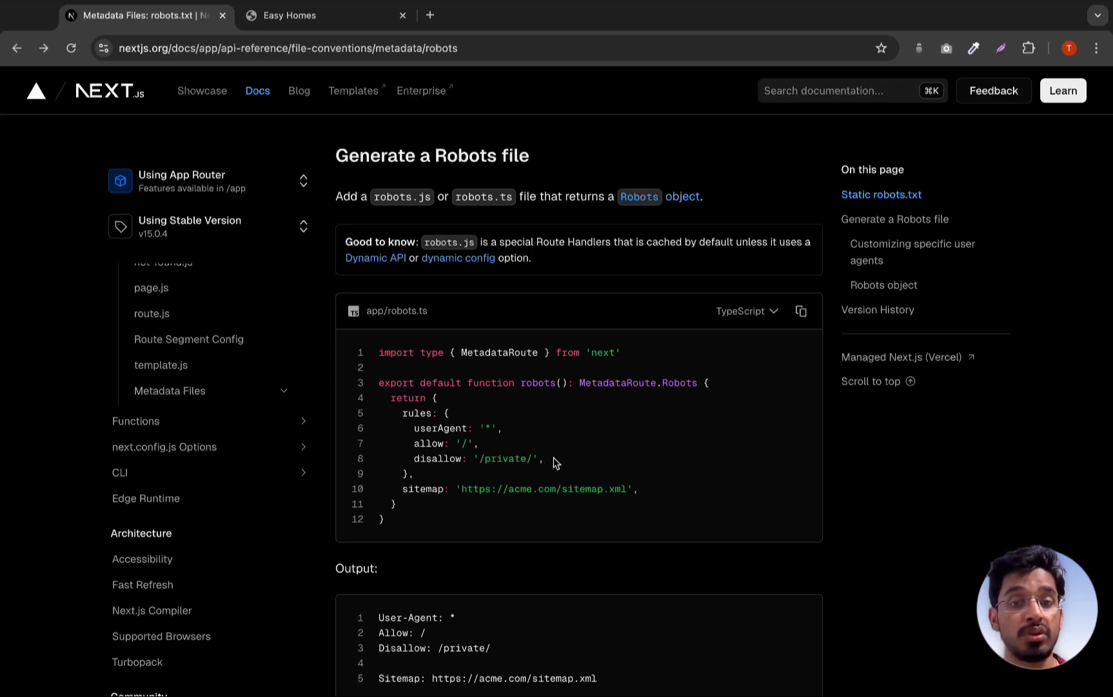
pyautogui.moveTo(500, 452)
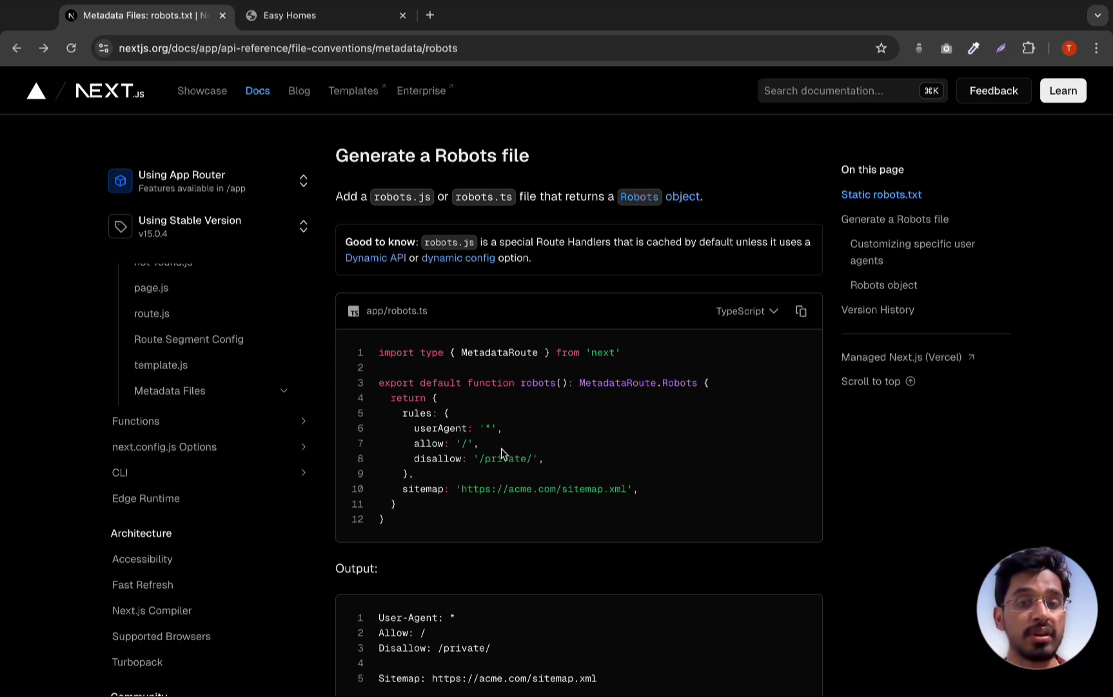
pyautogui.doubleClick(442, 443)
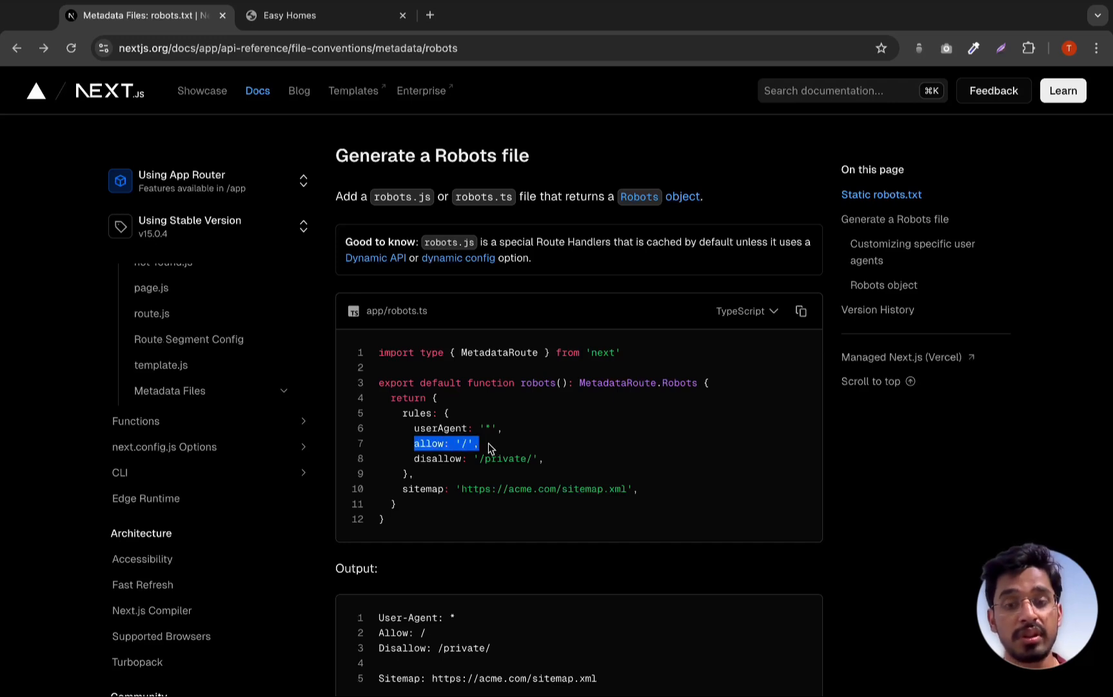
pyautogui.moveTo(503, 465)
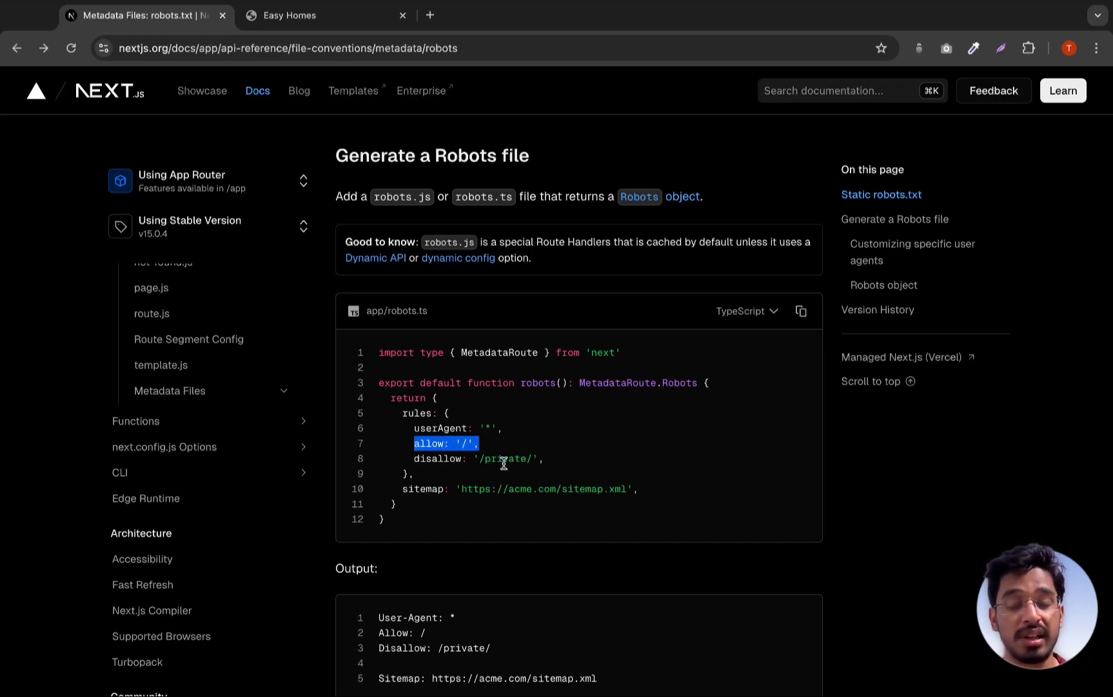
pyautogui.moveTo(612, 437)
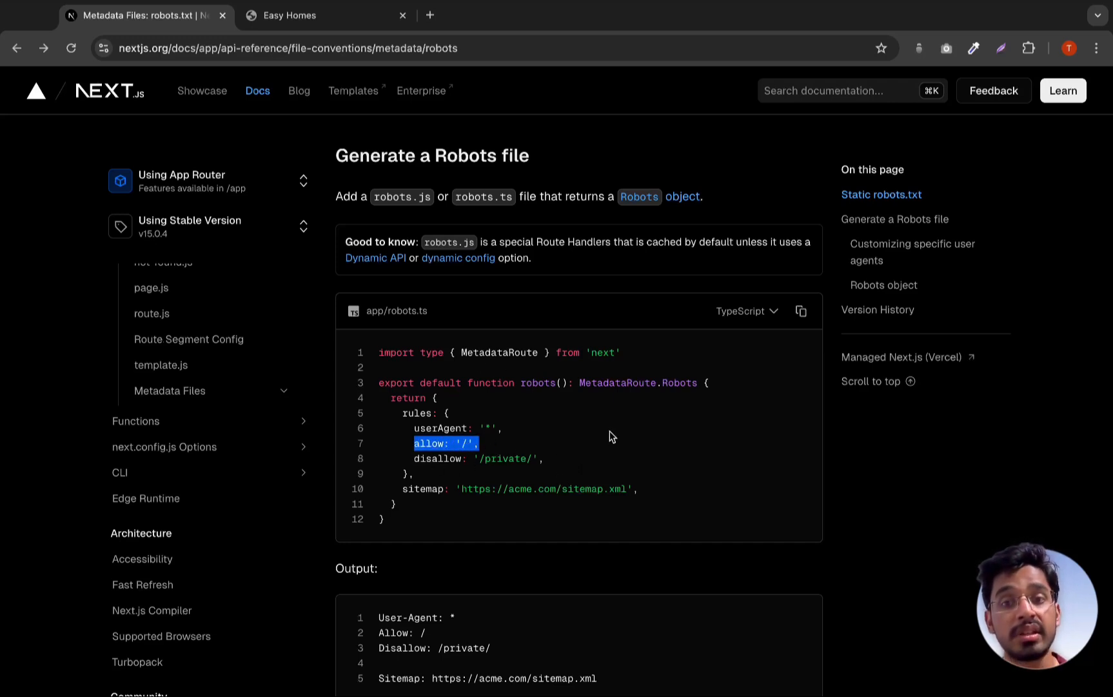
pyautogui.scroll(3)
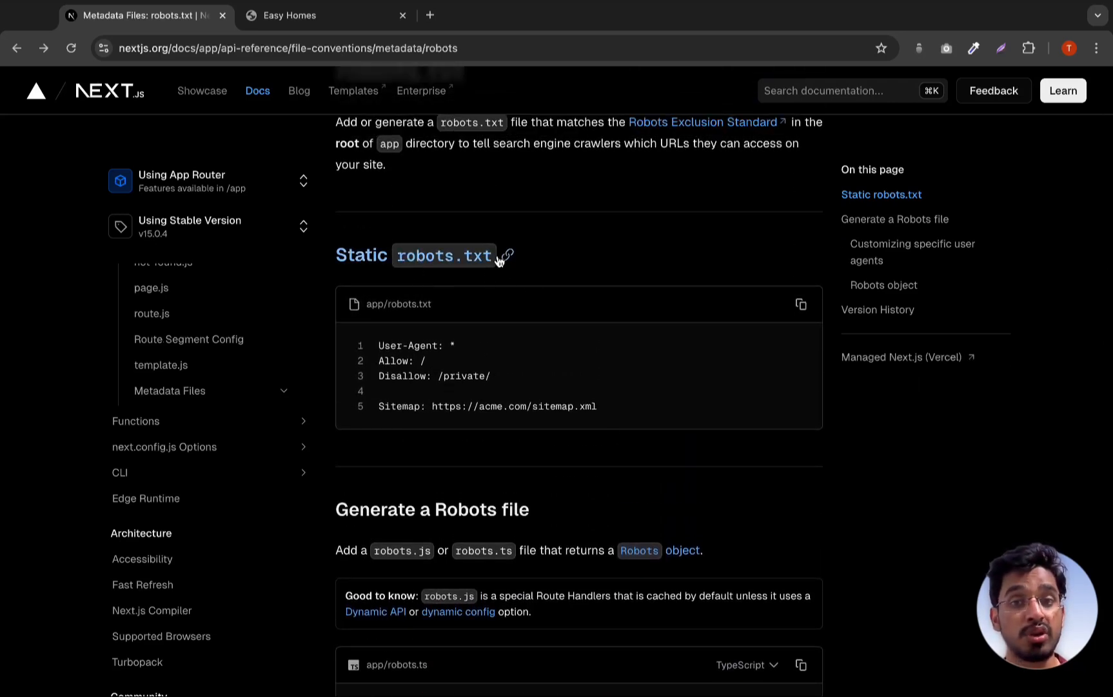
pyautogui.scroll(-3)
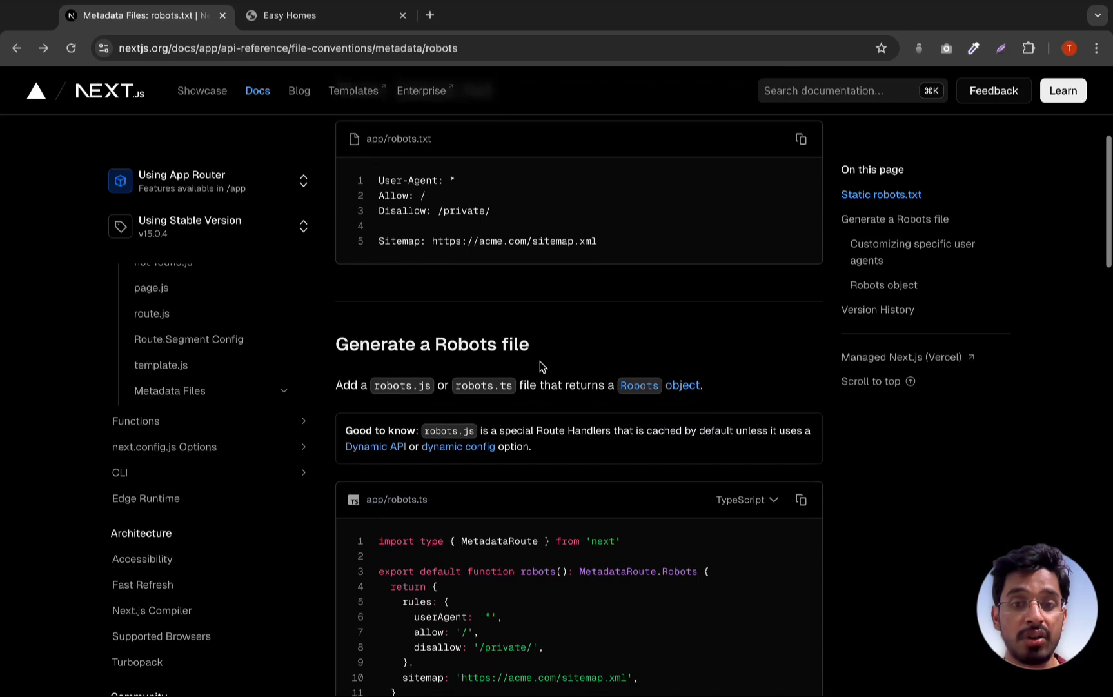
pyautogui.scroll(-3)
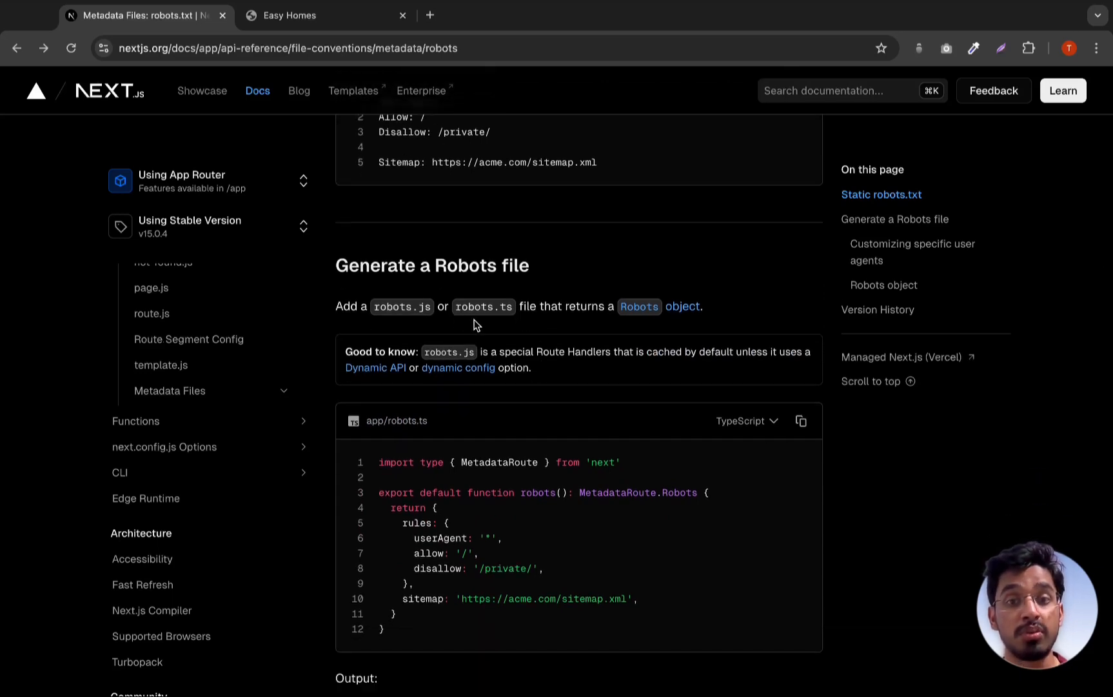
pyautogui.moveTo(611, 517)
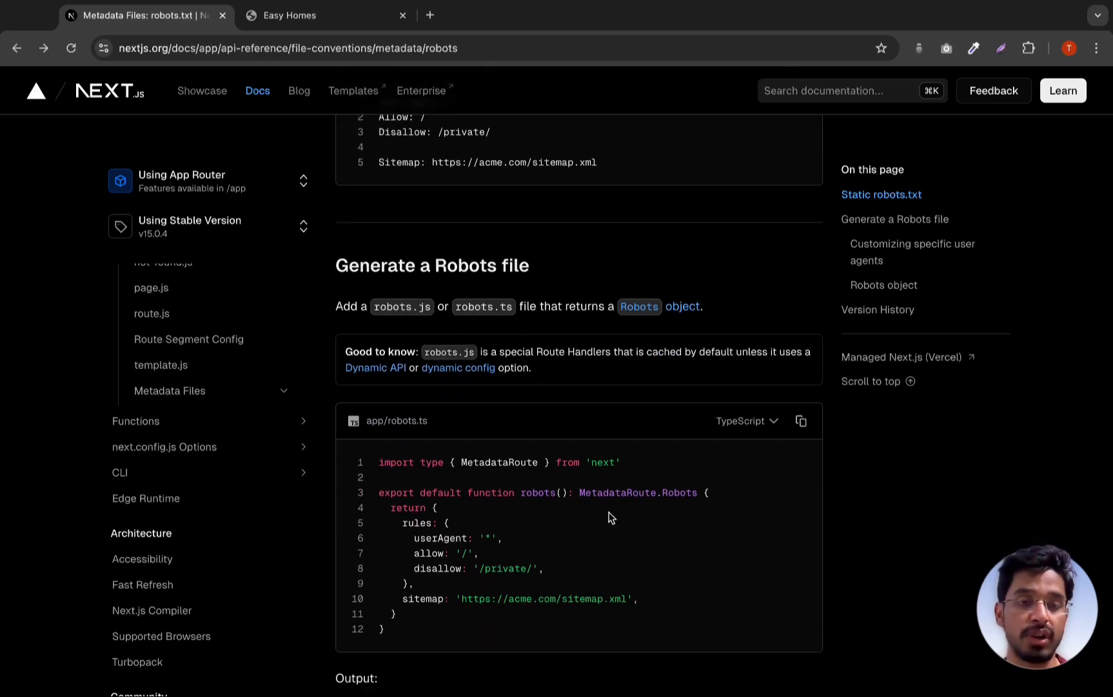
pyautogui.moveTo(578, 352)
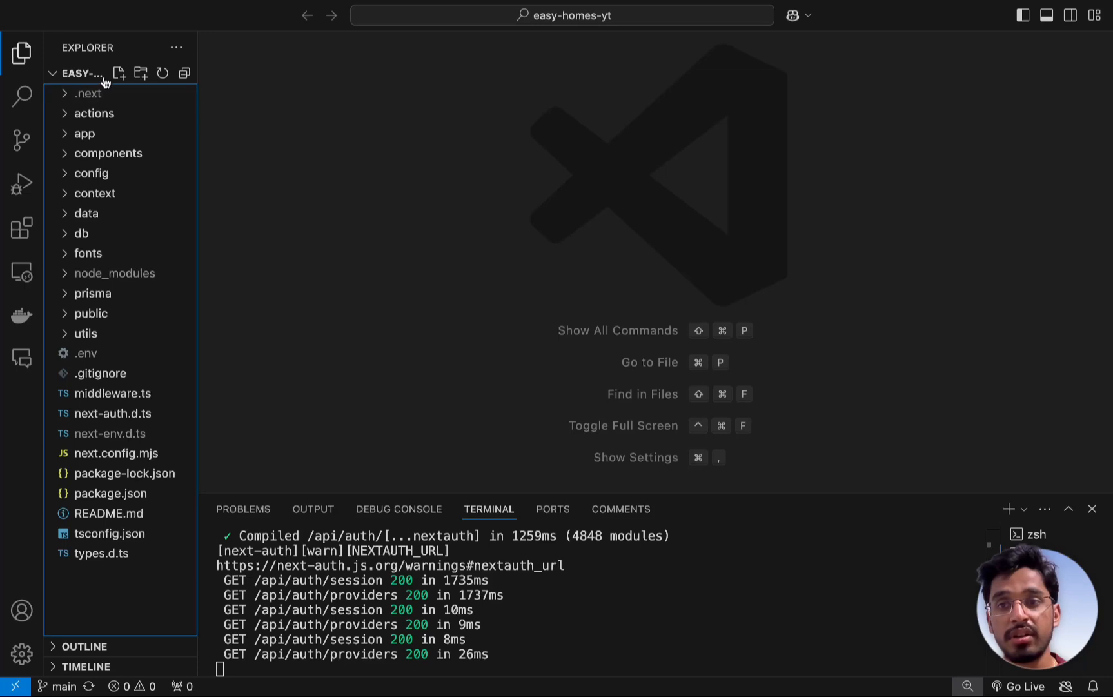
# Add a new robots.ts file at the easy-homes-yt project root
pyautogui.click(120, 73)
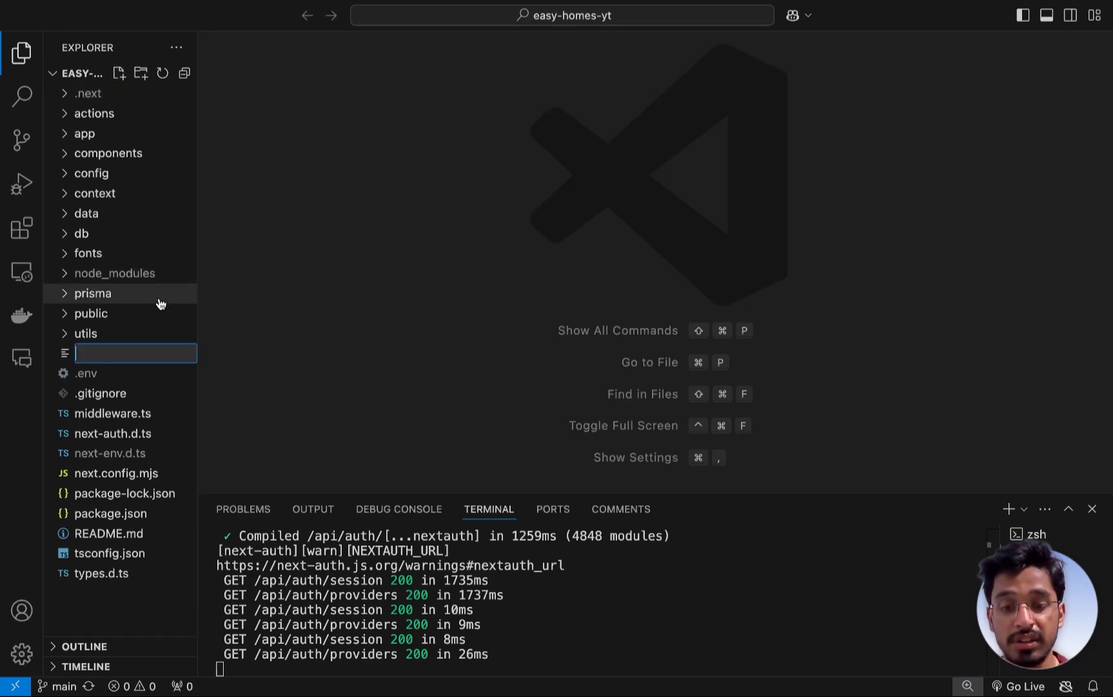
pyautogui.write('robo')
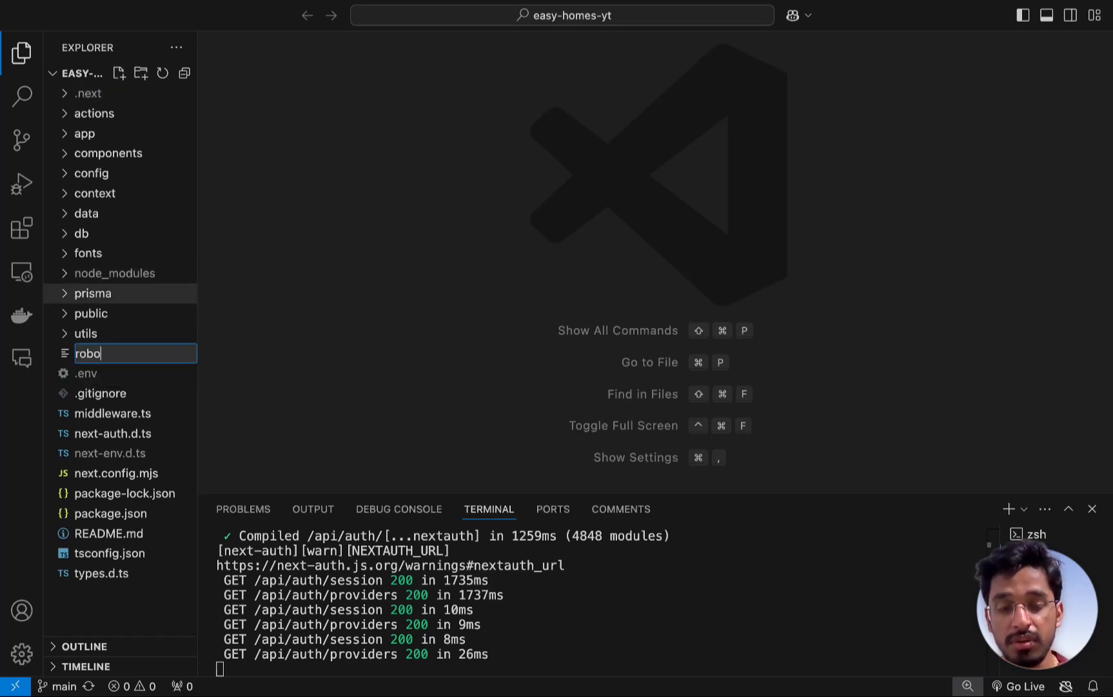
pyautogui.press('Enter')
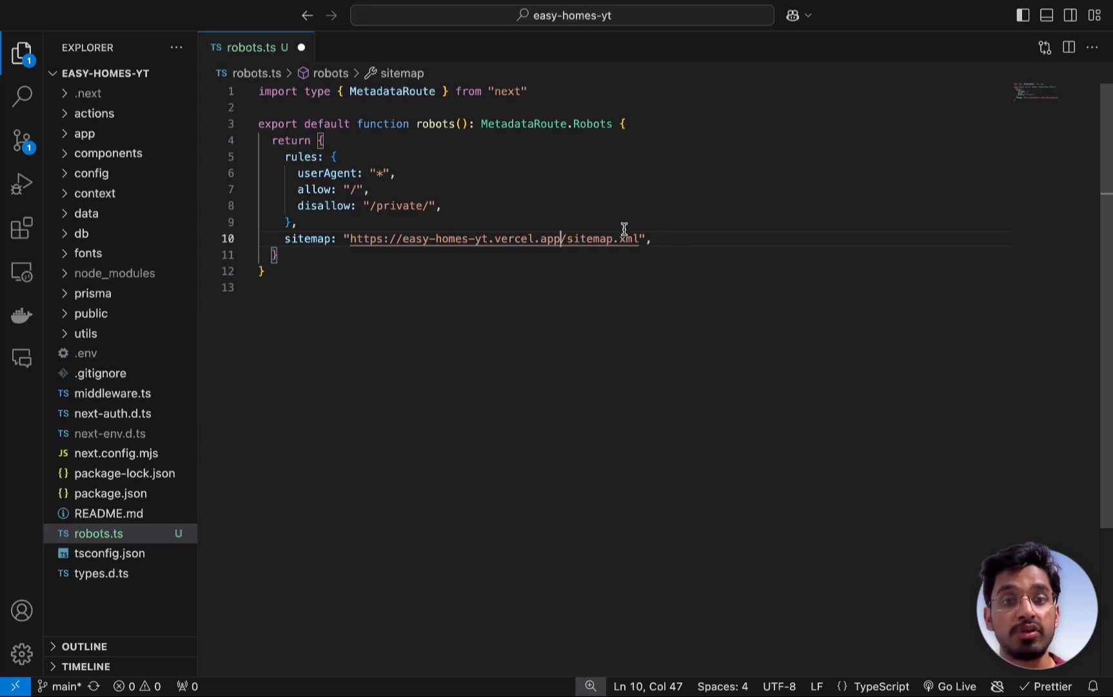
pyautogui.moveTo(733, 241)
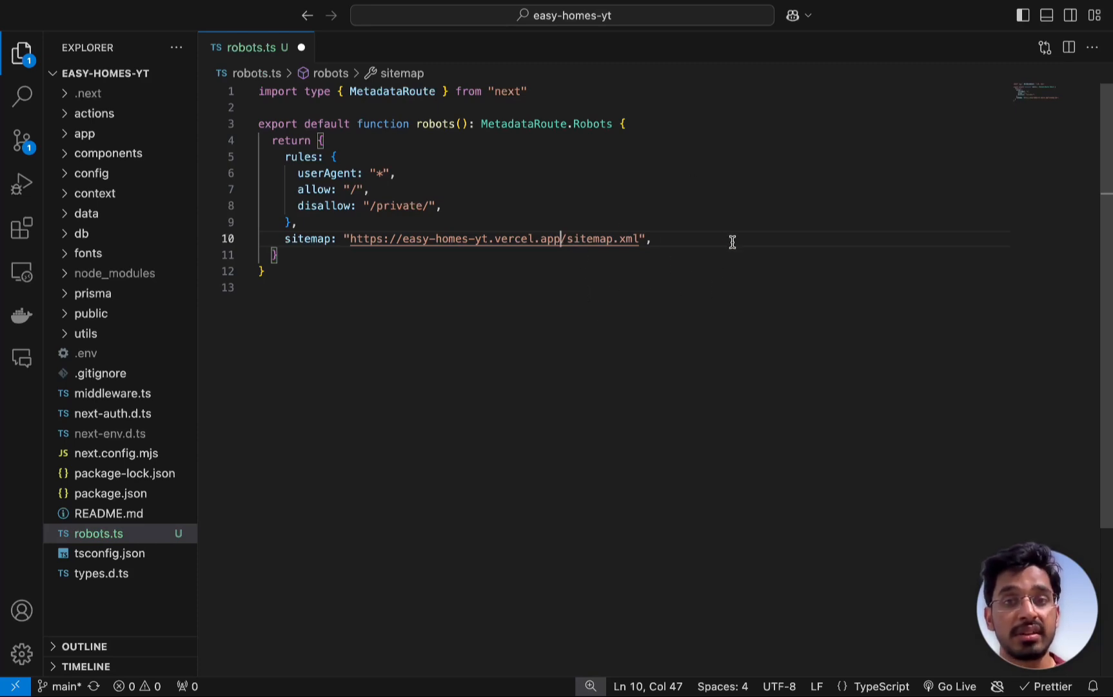
pyautogui.moveTo(401, 435)
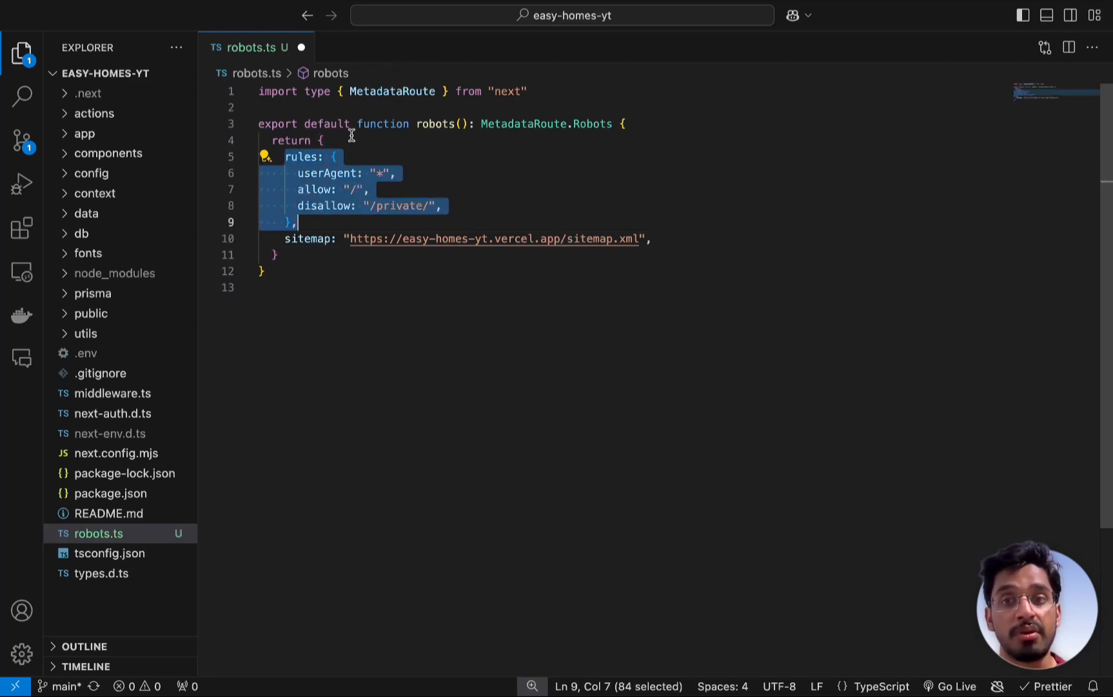
pyautogui.moveTo(369, 140)
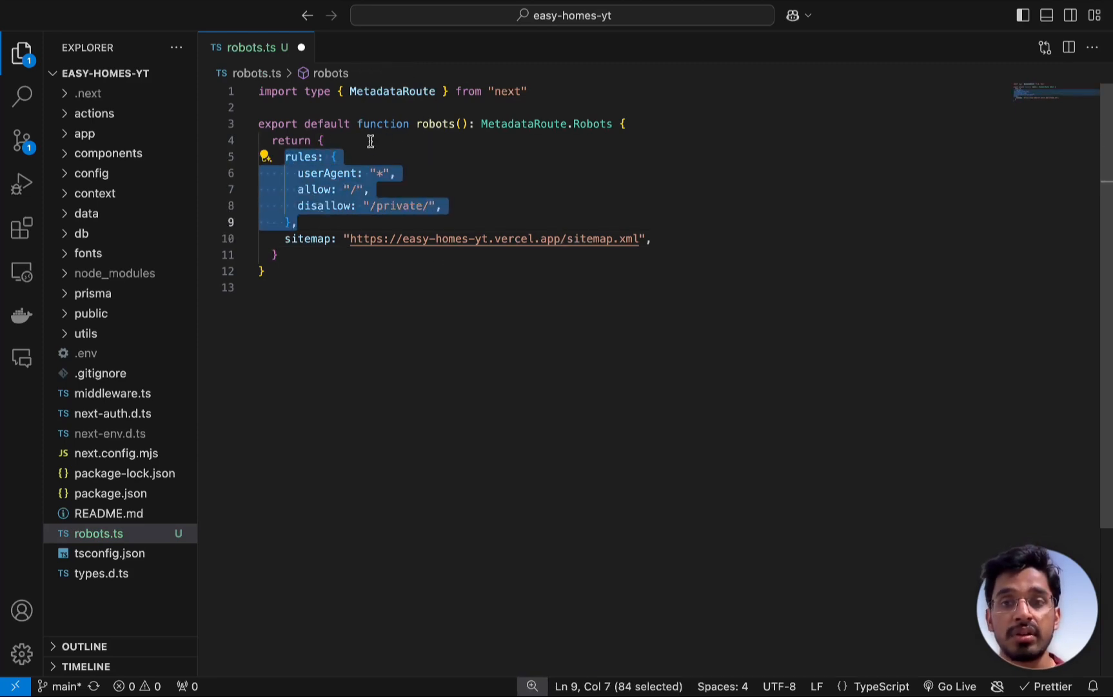
pyautogui.moveTo(294, 118)
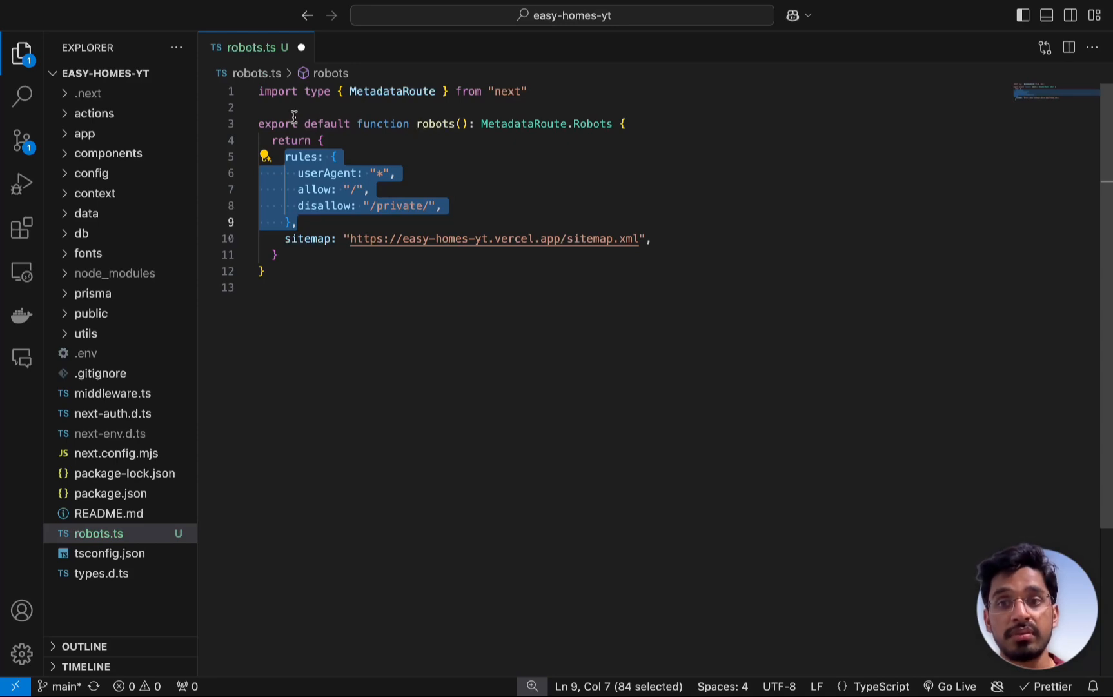
# Review the robots.ts rules and highlight the robots function name
pyautogui.click(419, 124)
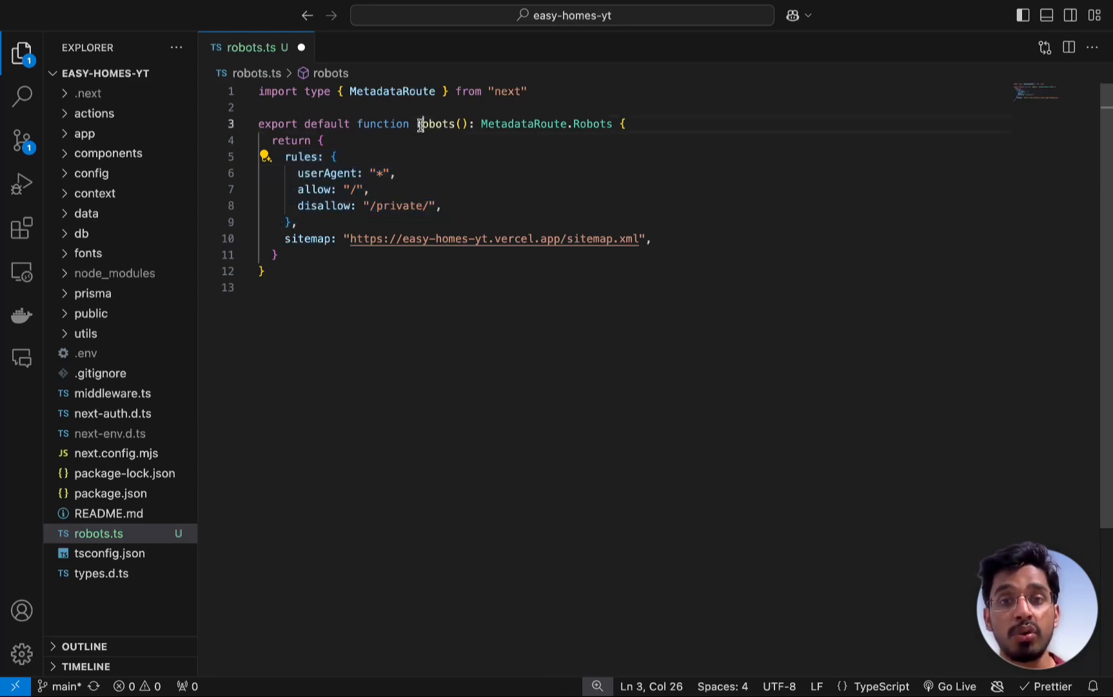
pyautogui.doubleClick(523, 124)
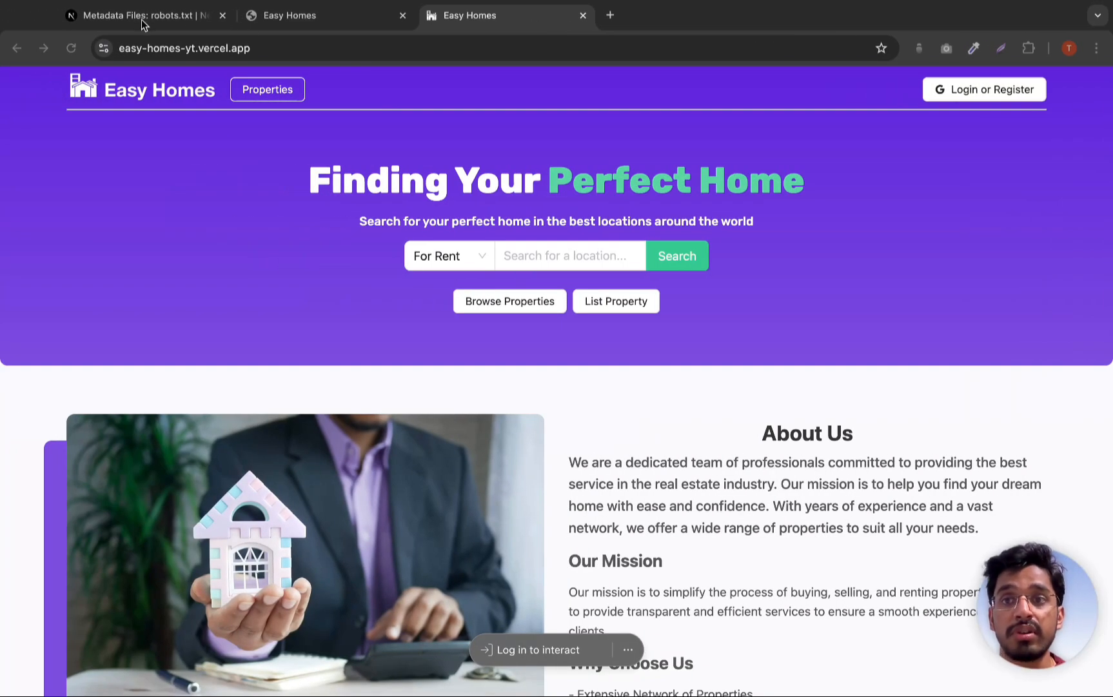
# Return to the Next.js robots.txt docs' example for customizing specific user agents
pyautogui.click(142, 15)
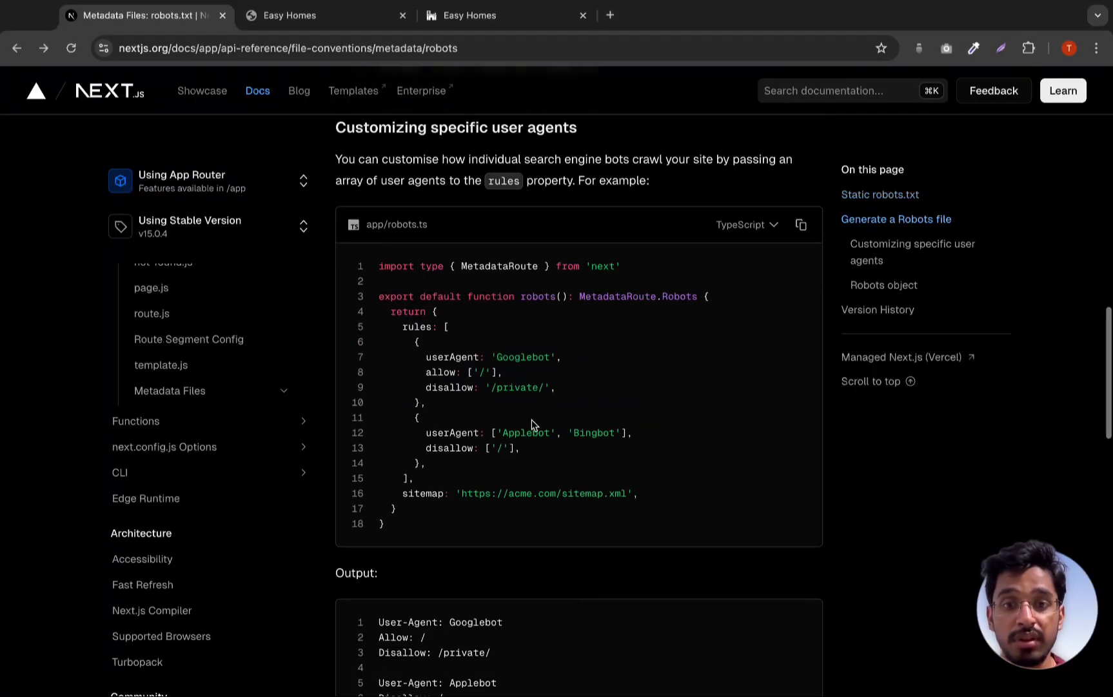
pyautogui.moveTo(505, 429)
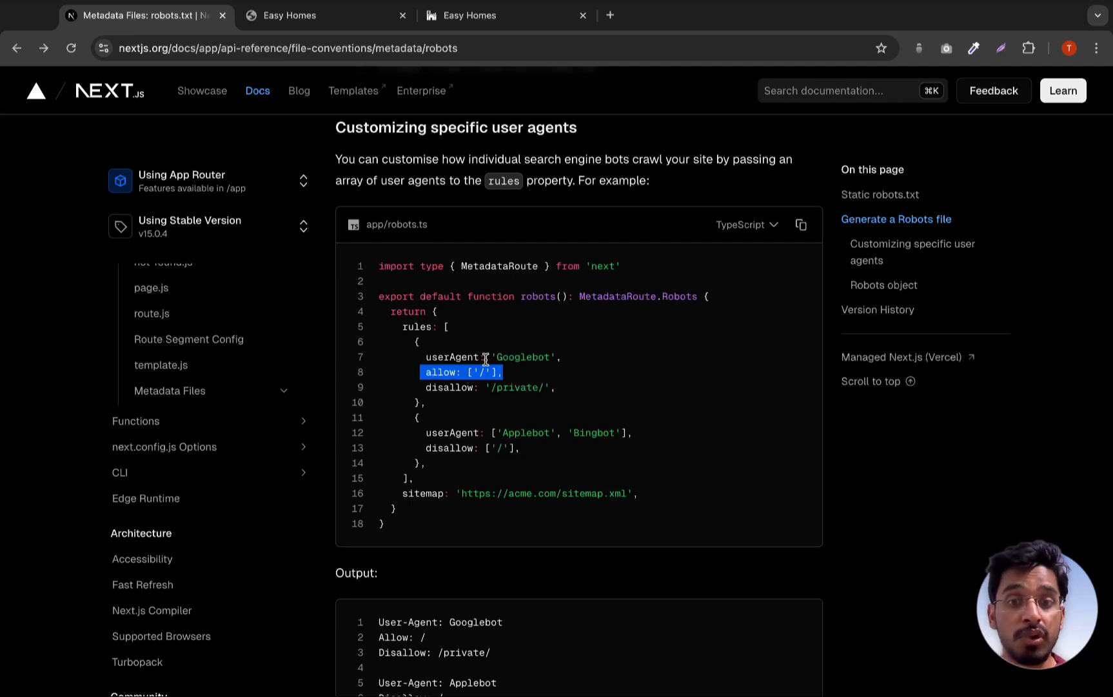
pyautogui.moveTo(495, 433)
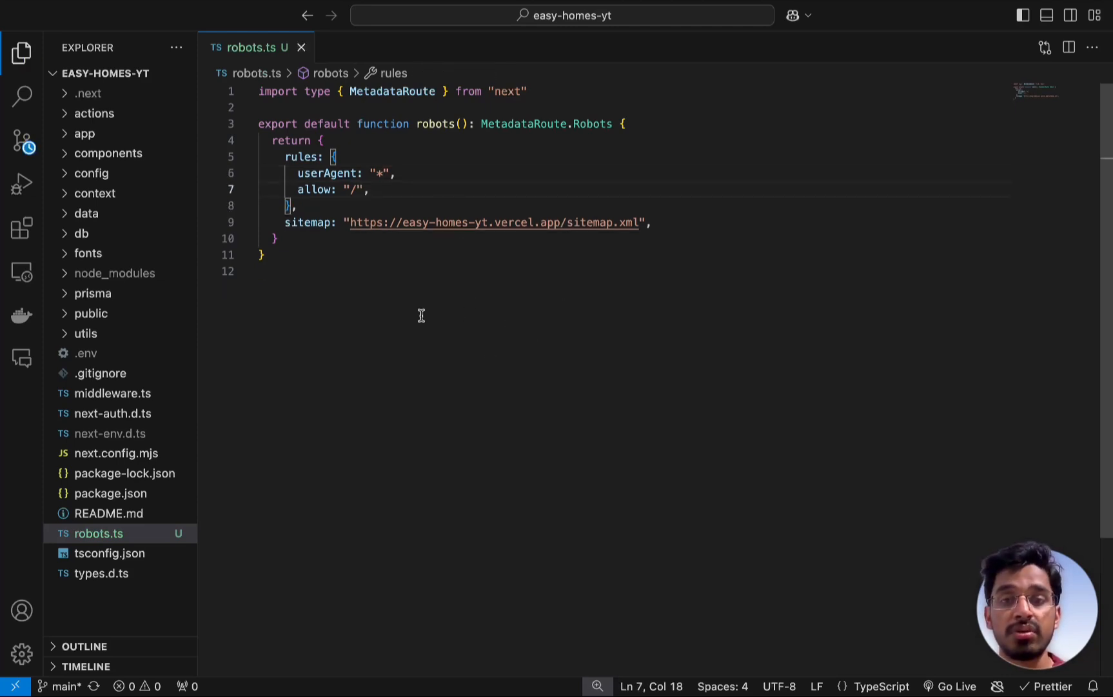
# Highlight the sitemap property in robots.ts, now without the disallow rule
pyautogui.click(283, 222)
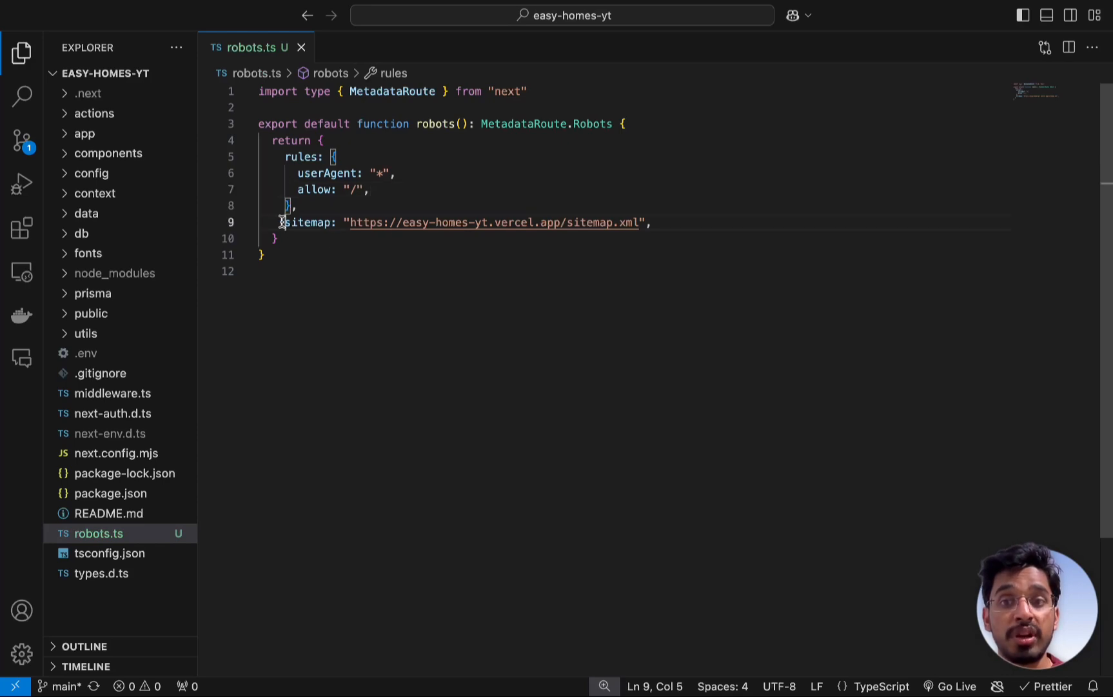
pyautogui.doubleClick(307, 222)
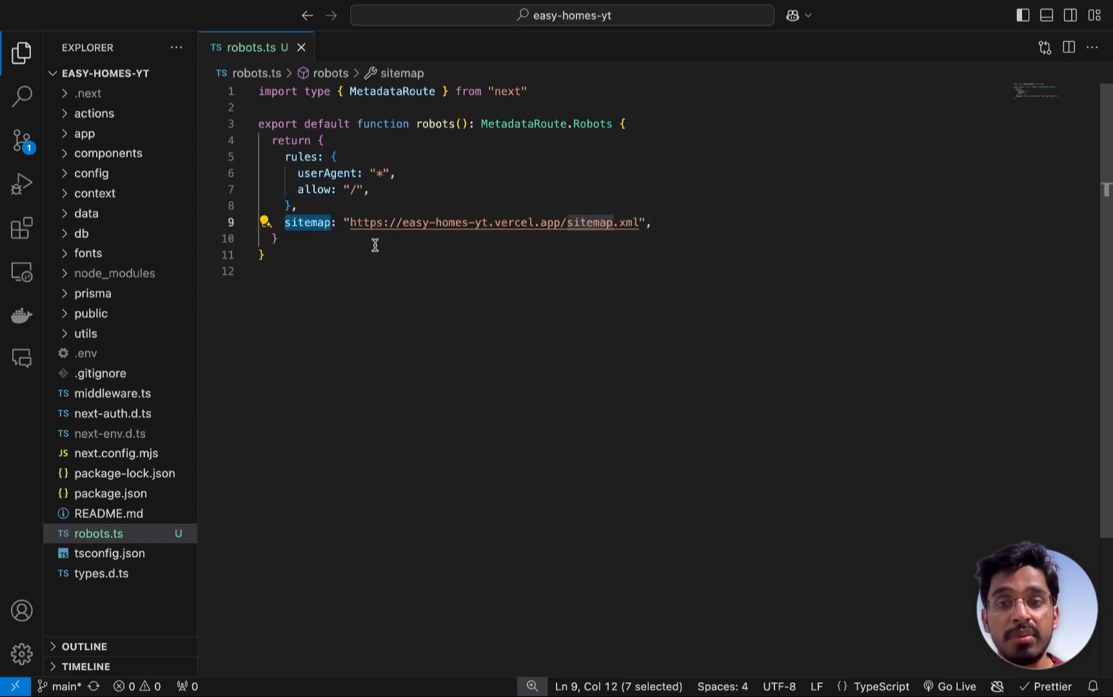
pyautogui.moveTo(636, 227)
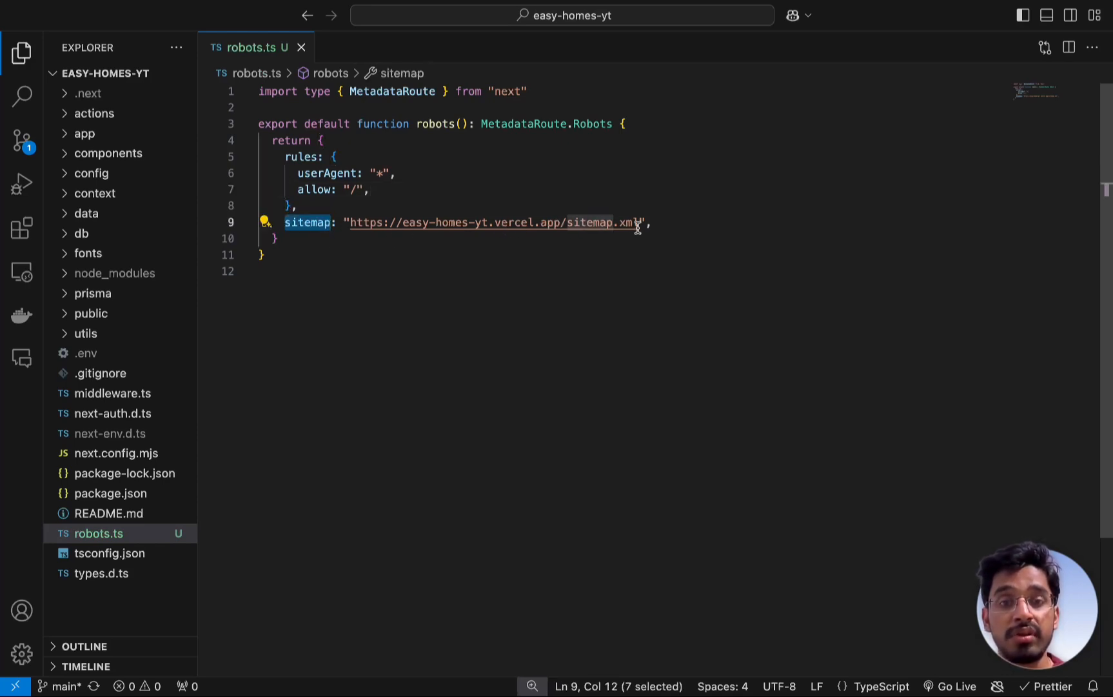
pyautogui.moveTo(505, 331)
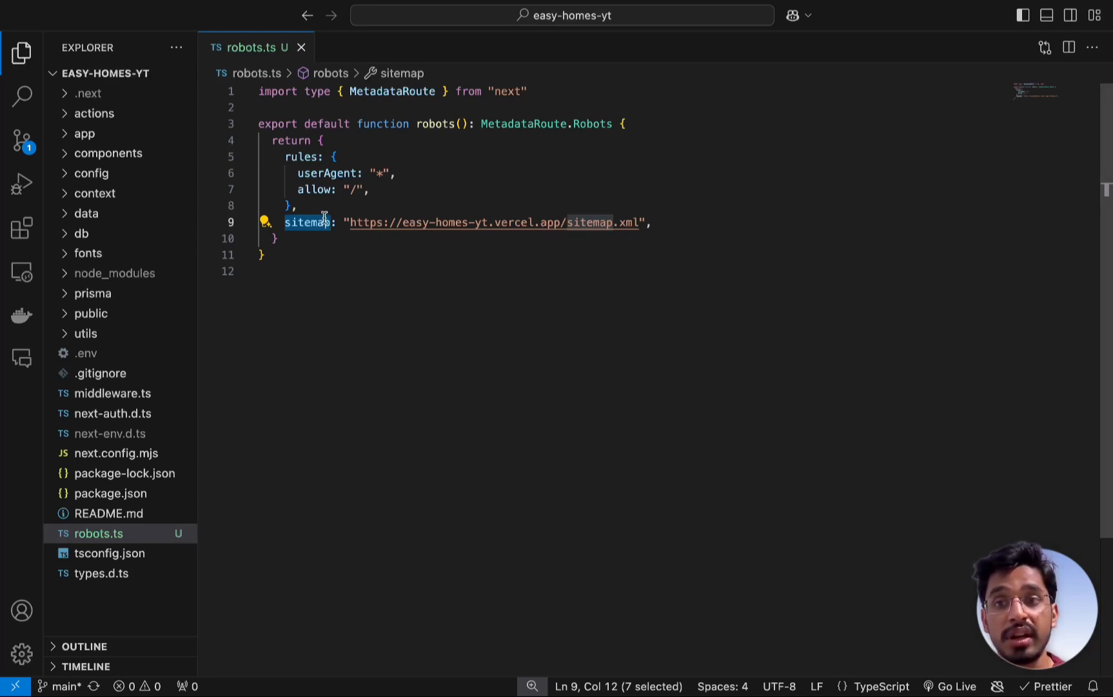
pyautogui.moveTo(381, 324)
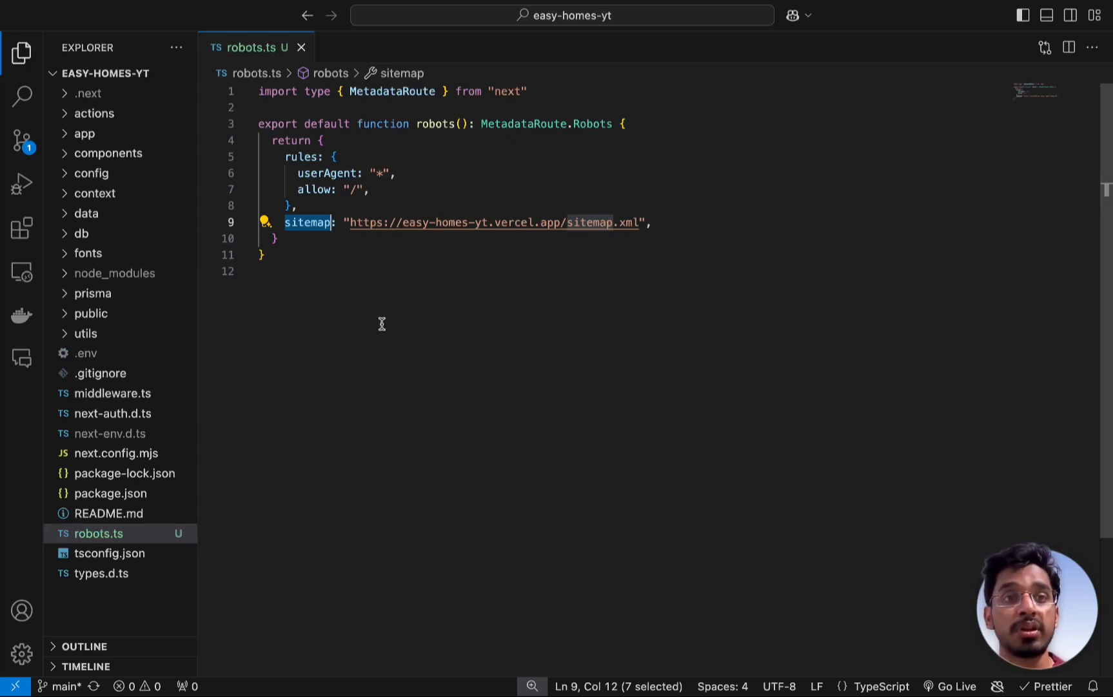
pyautogui.moveTo(155, 309)
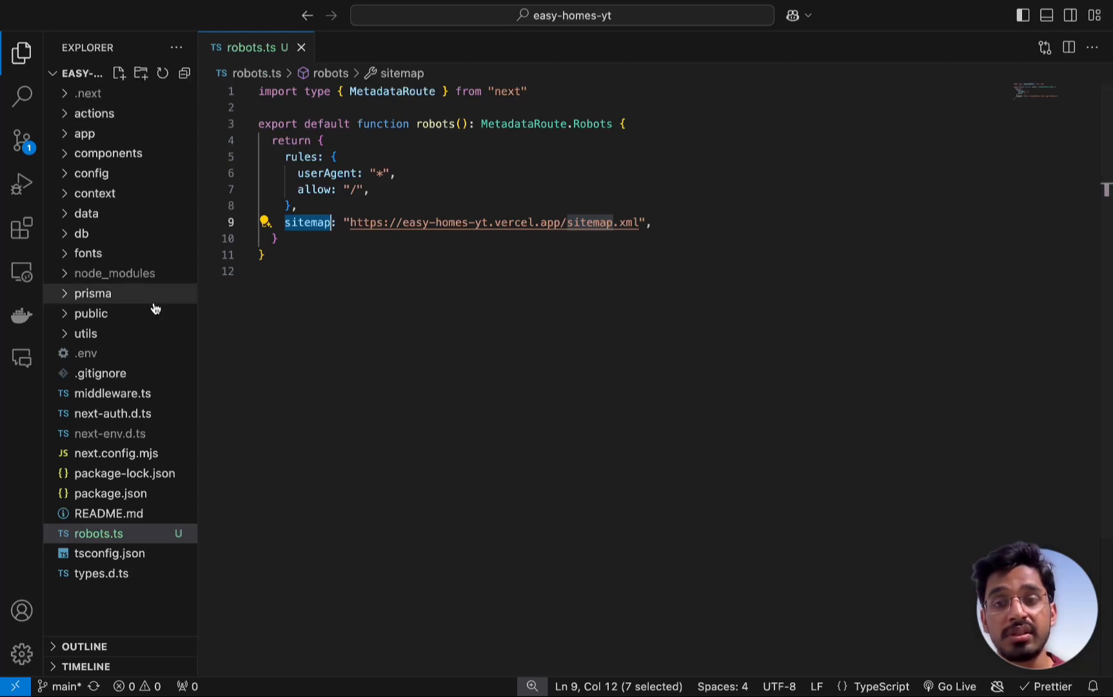
pyautogui.moveTo(158, 573)
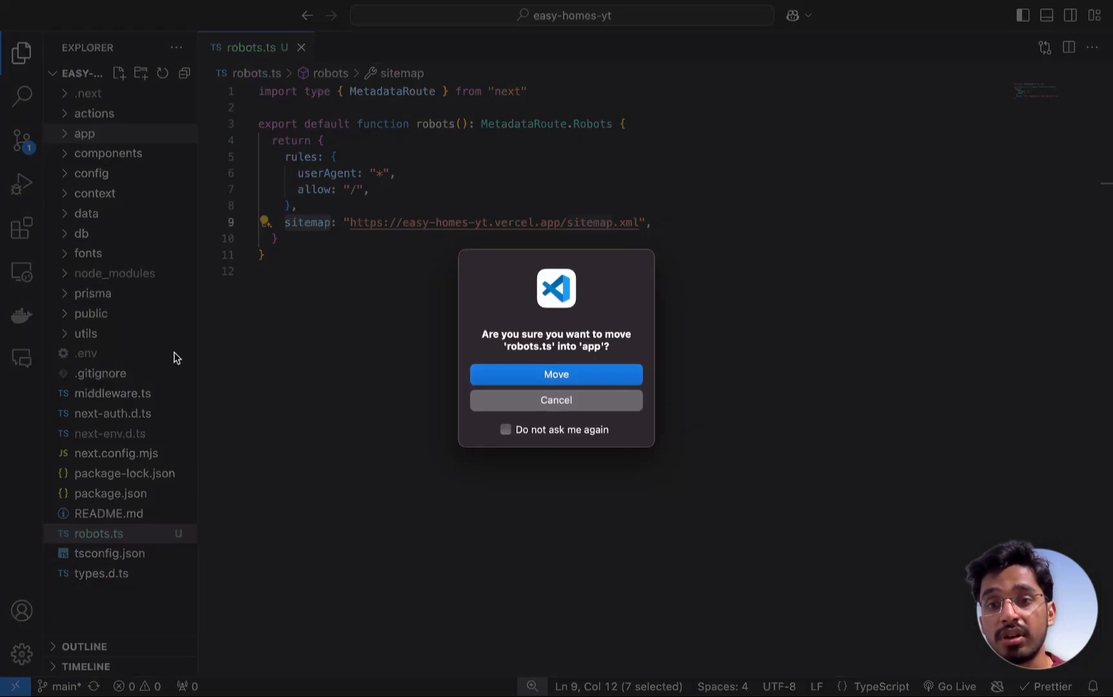
# Confirm moving robots.ts into the app folder
pyautogui.click(556, 375)
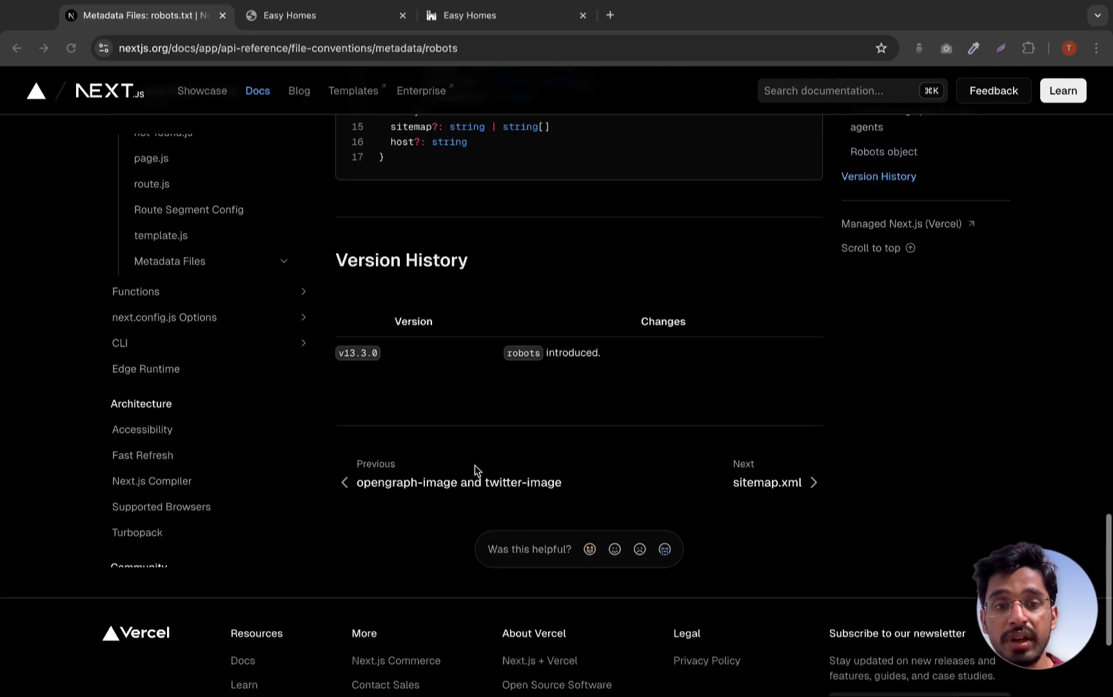
# Open the sitemap.xml docs and scroll to the app/sitemap.ts TypeScript sample
pyautogui.click(767, 483)
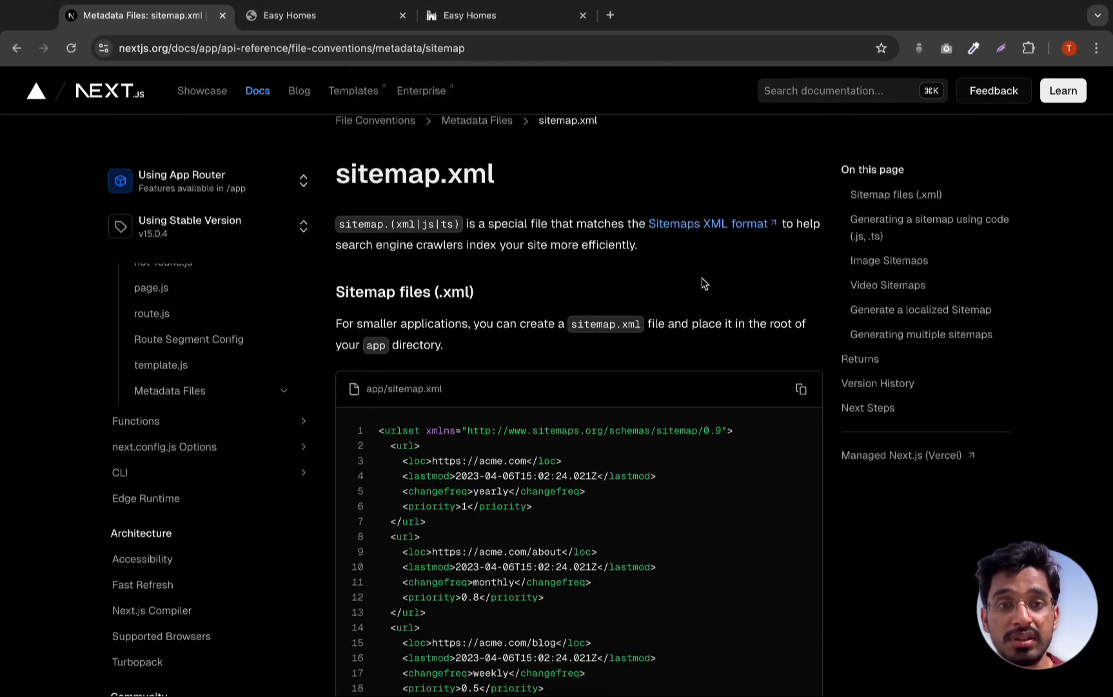
pyautogui.moveTo(426, 247)
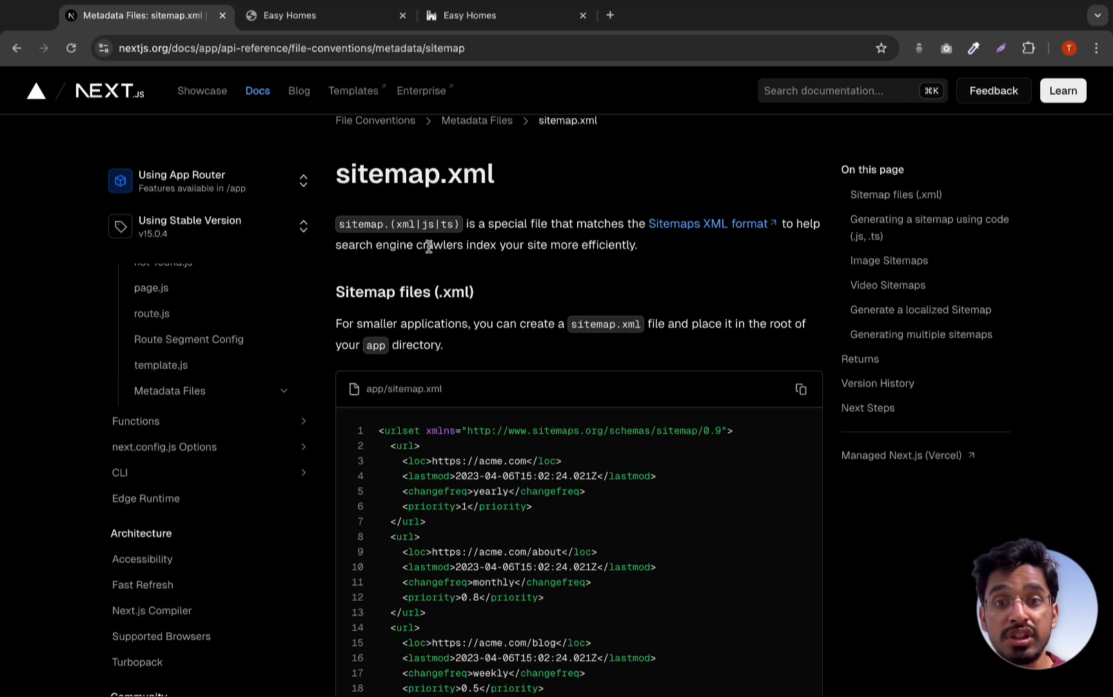
pyautogui.moveTo(681, 270)
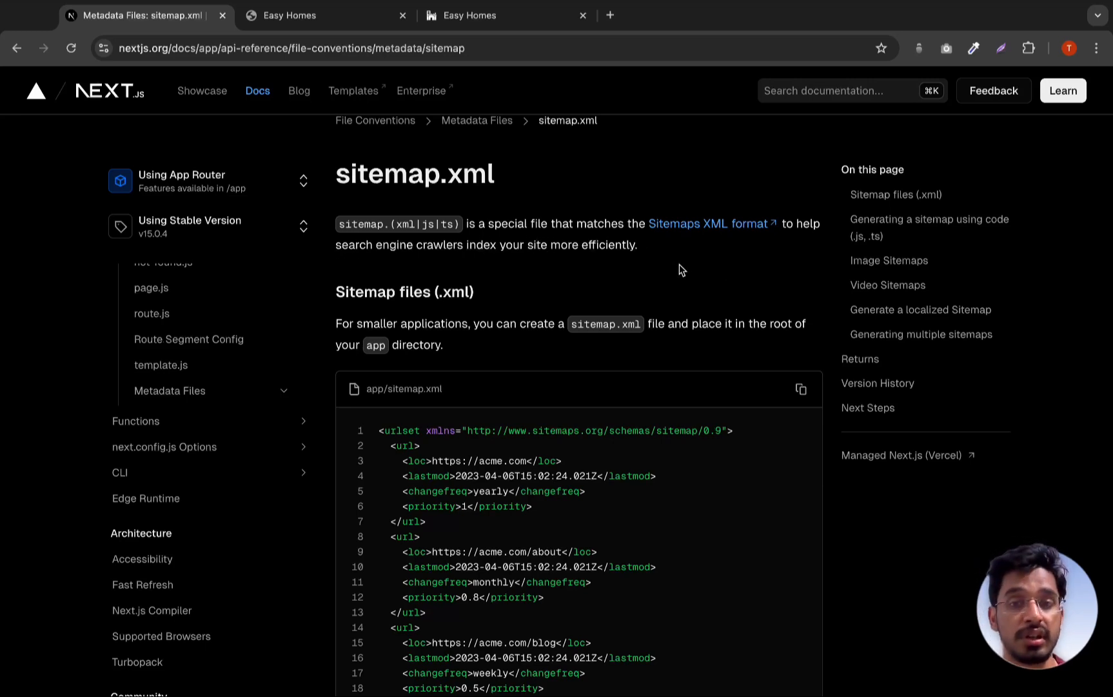
pyautogui.scroll(-3)
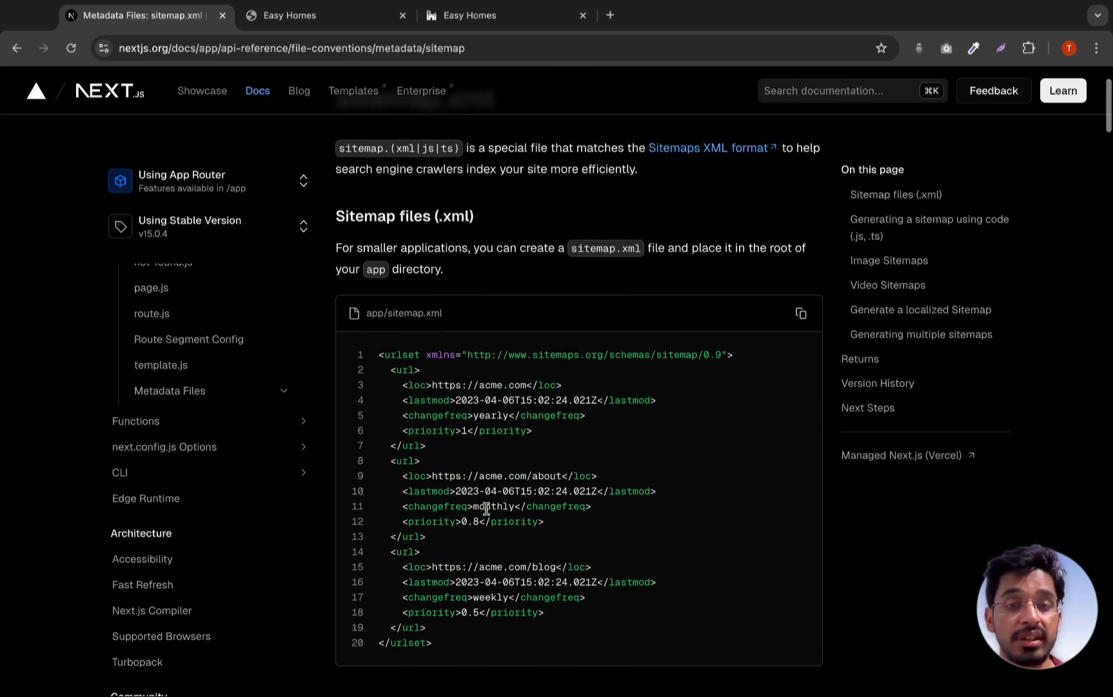
pyautogui.scroll(-3)
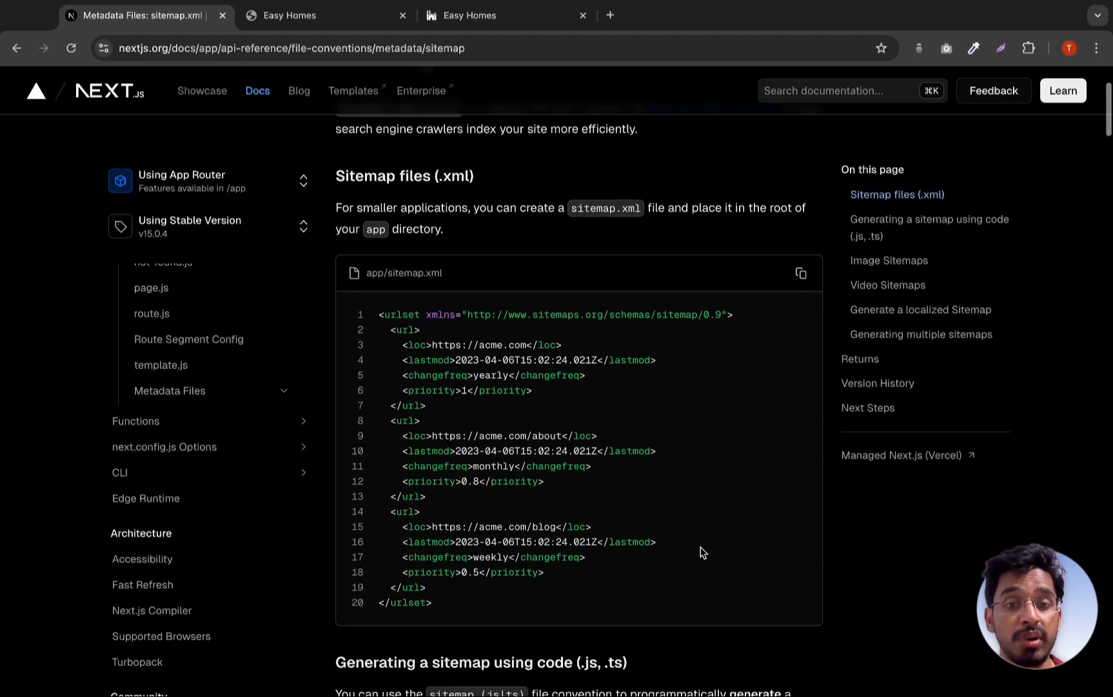
pyautogui.moveTo(560, 527)
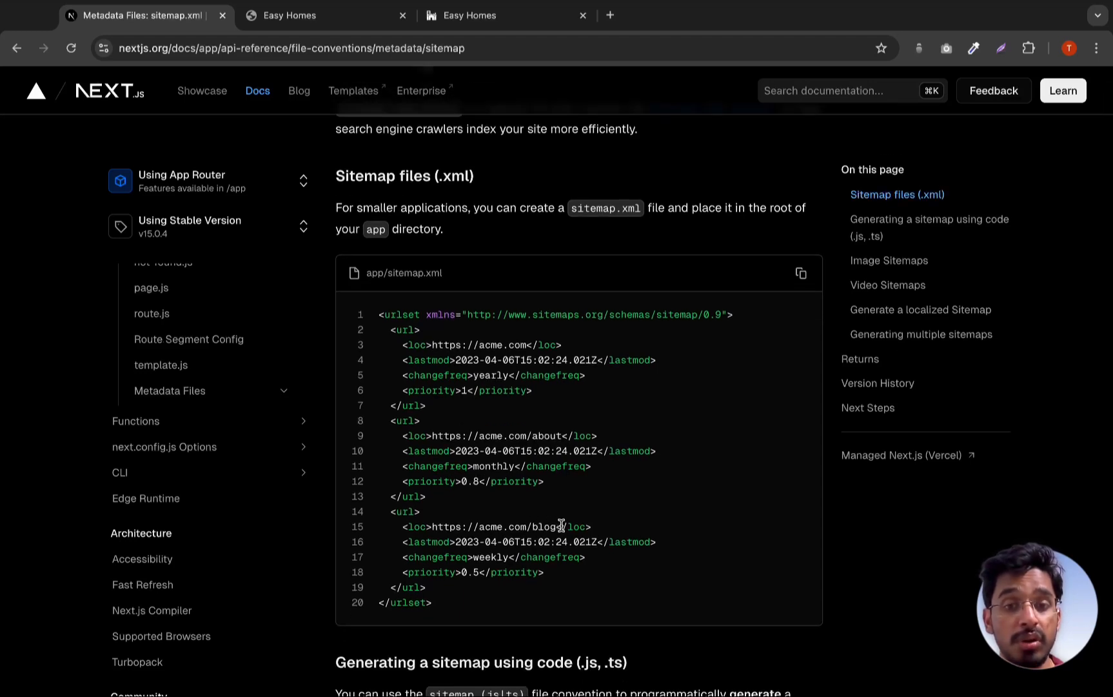
pyautogui.moveTo(619, 388)
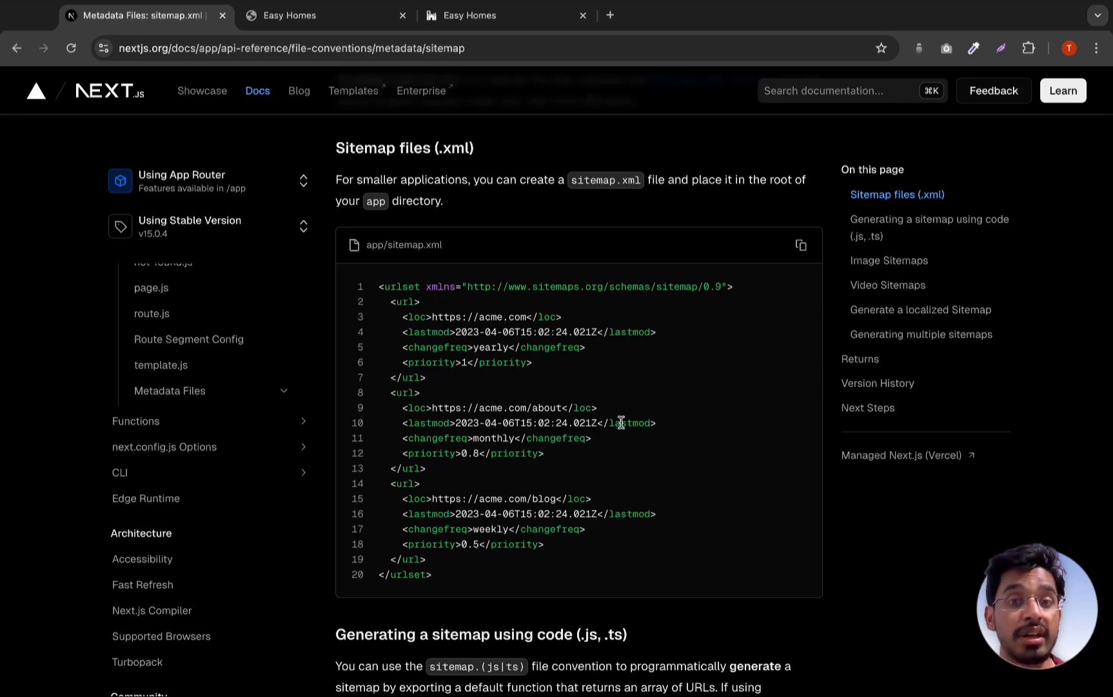
pyautogui.scroll(3)
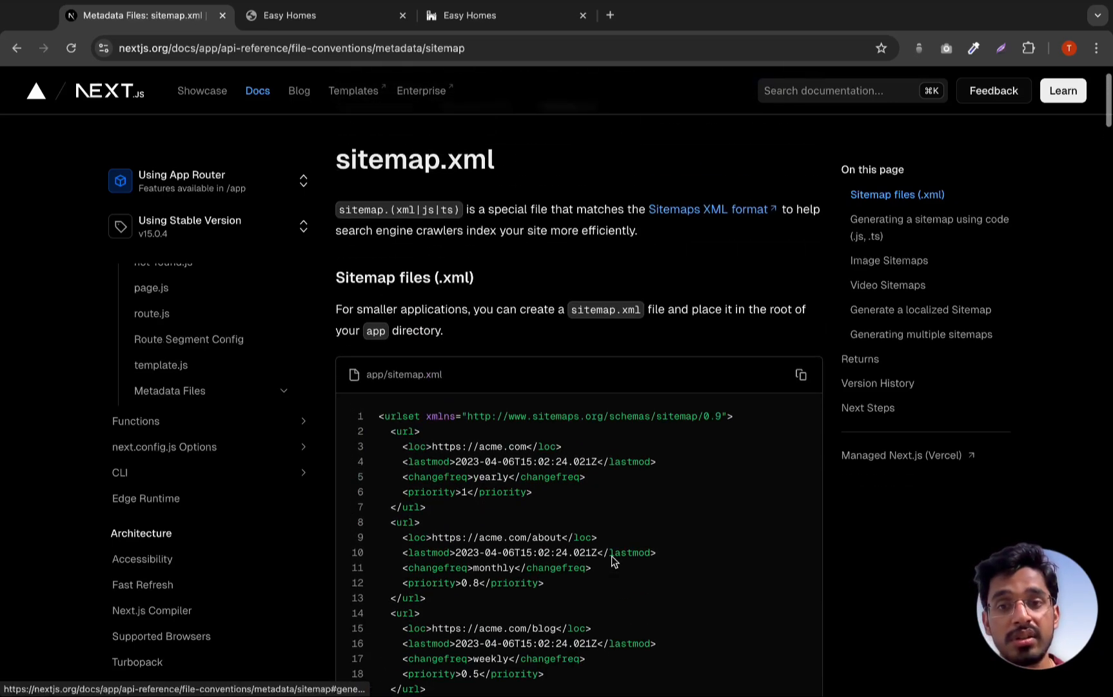
pyautogui.scroll(3)
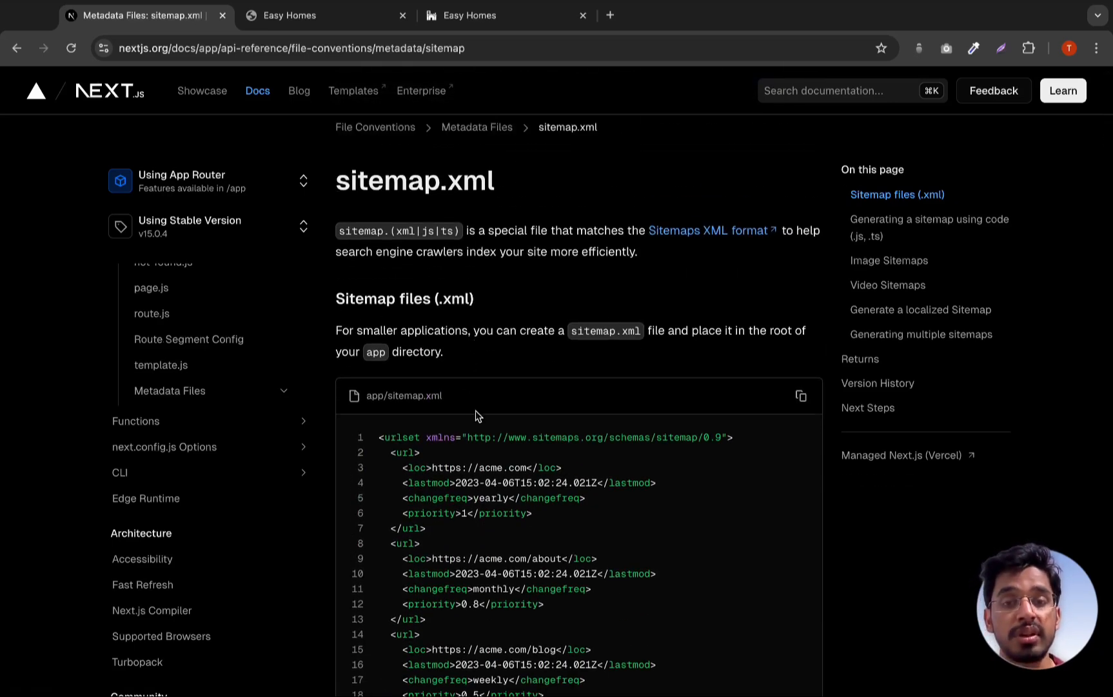
pyautogui.scroll(-3)
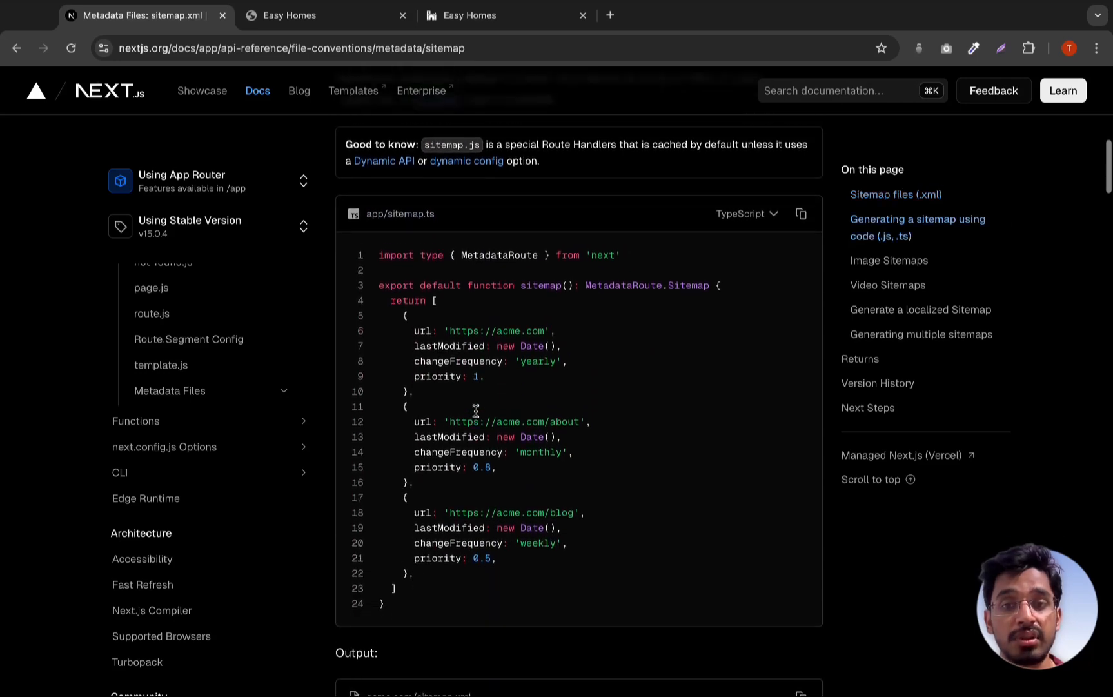
pyautogui.moveTo(801, 214)
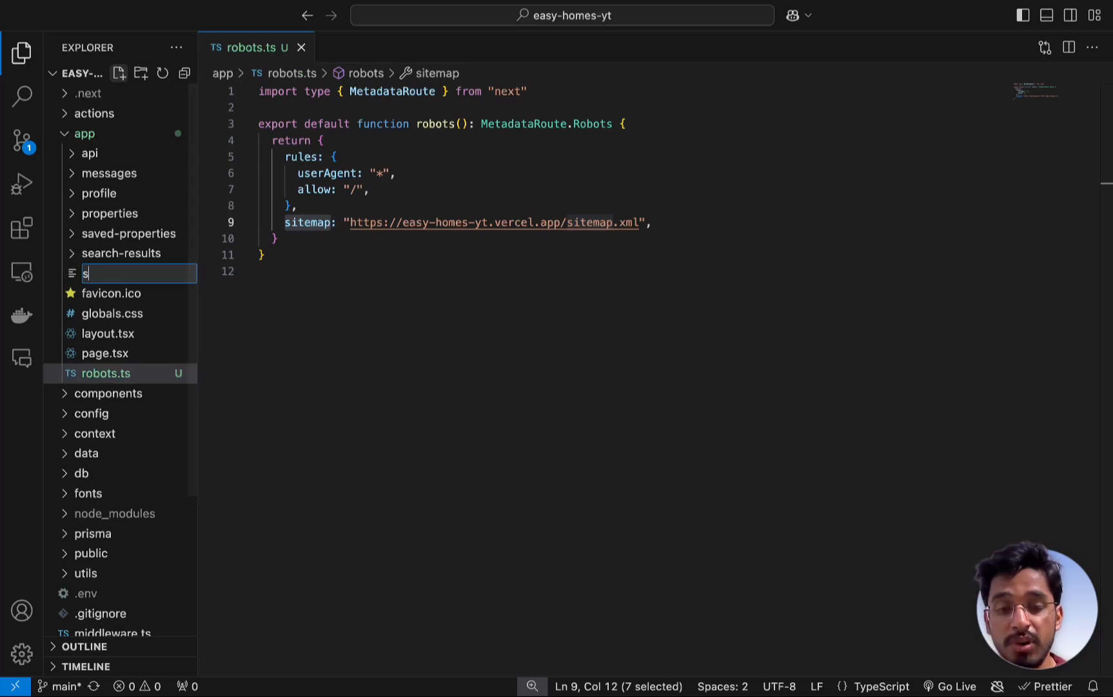
# Name the new app-folder file sitemap.ts, correcting the mistyped name
pyautogui.write('ite-m')
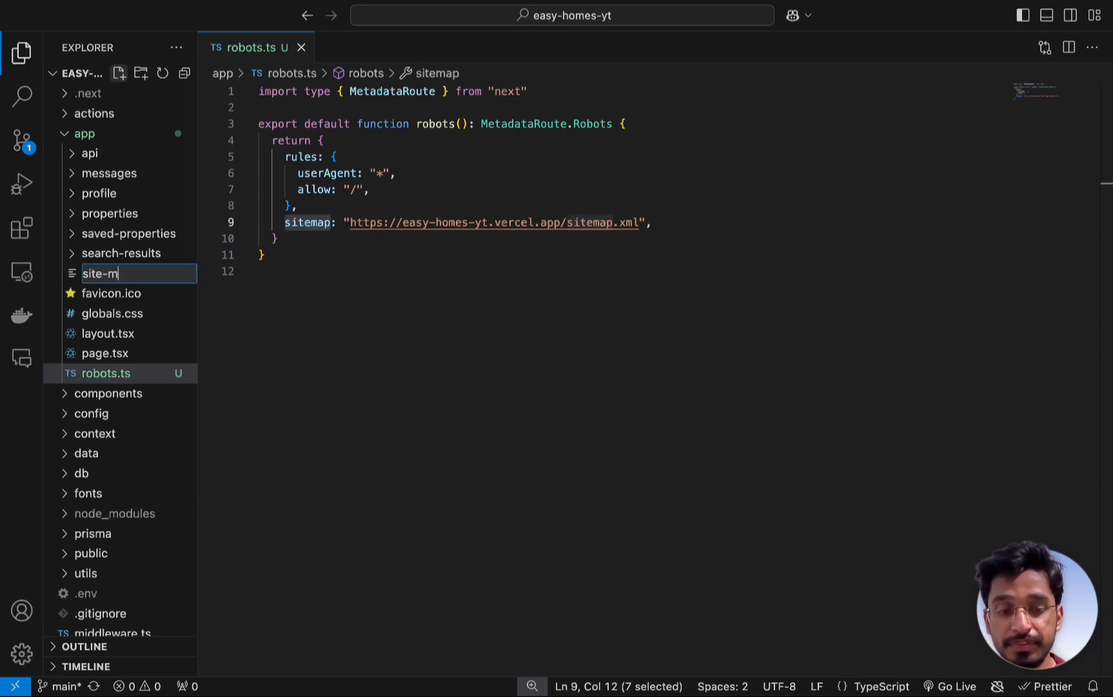
pyautogui.press('Enter')
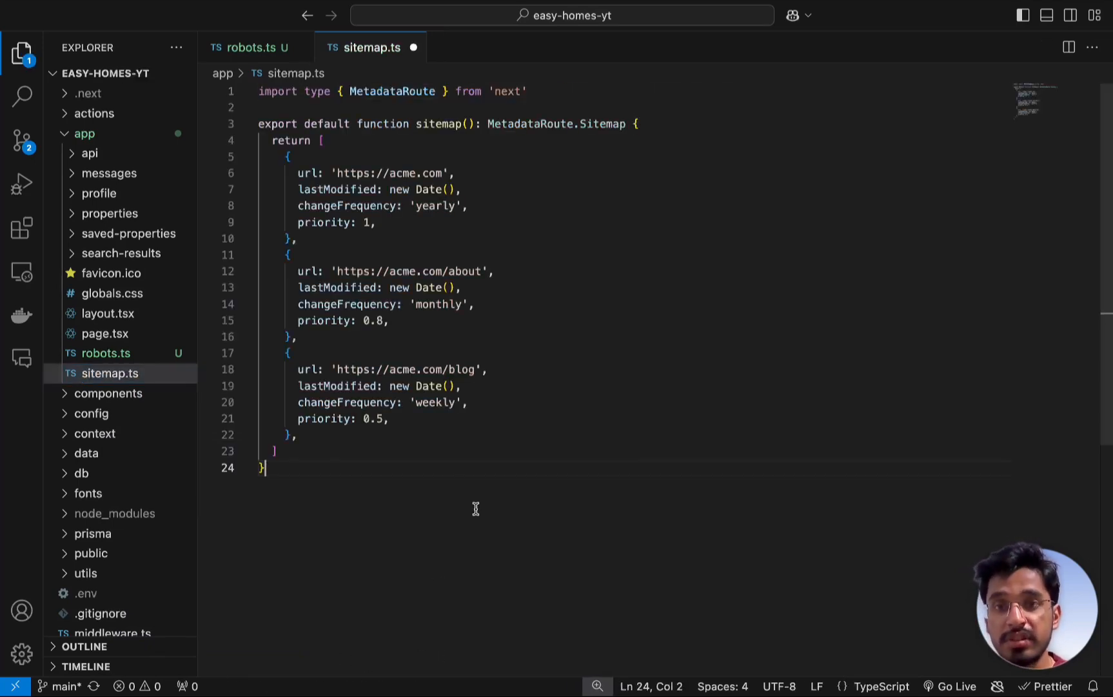
# Switch sitemap.ts URLs to easy-homes-yt.vercel.app and rename the about entry to properties
pyautogui.click(340, 172)
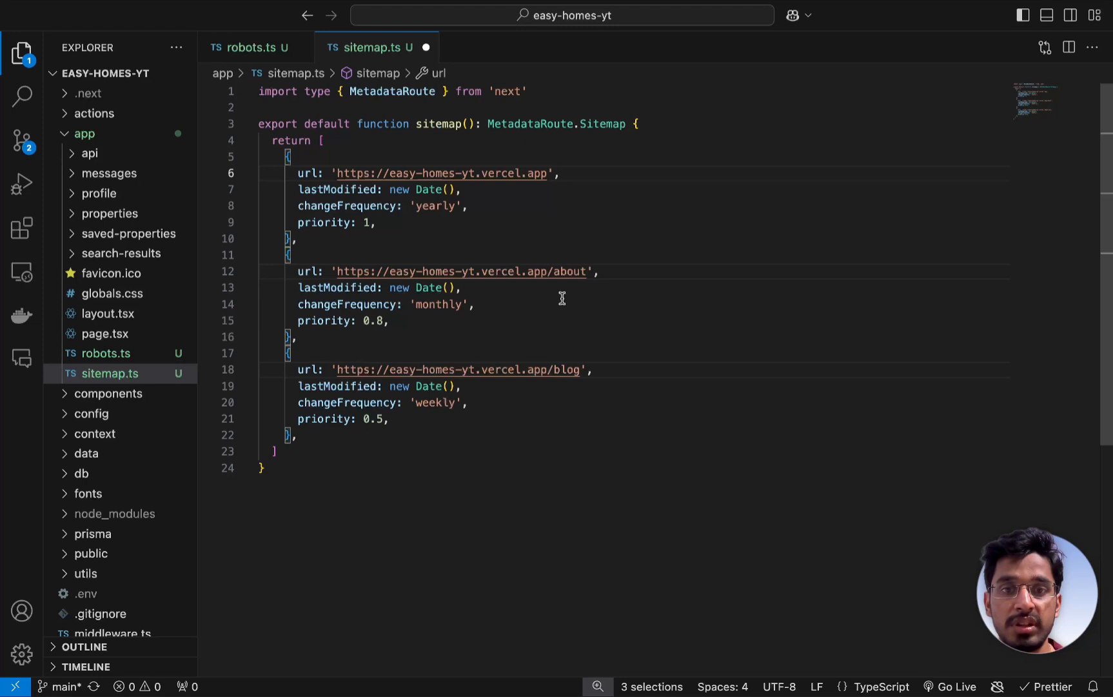
pyautogui.write('proper')
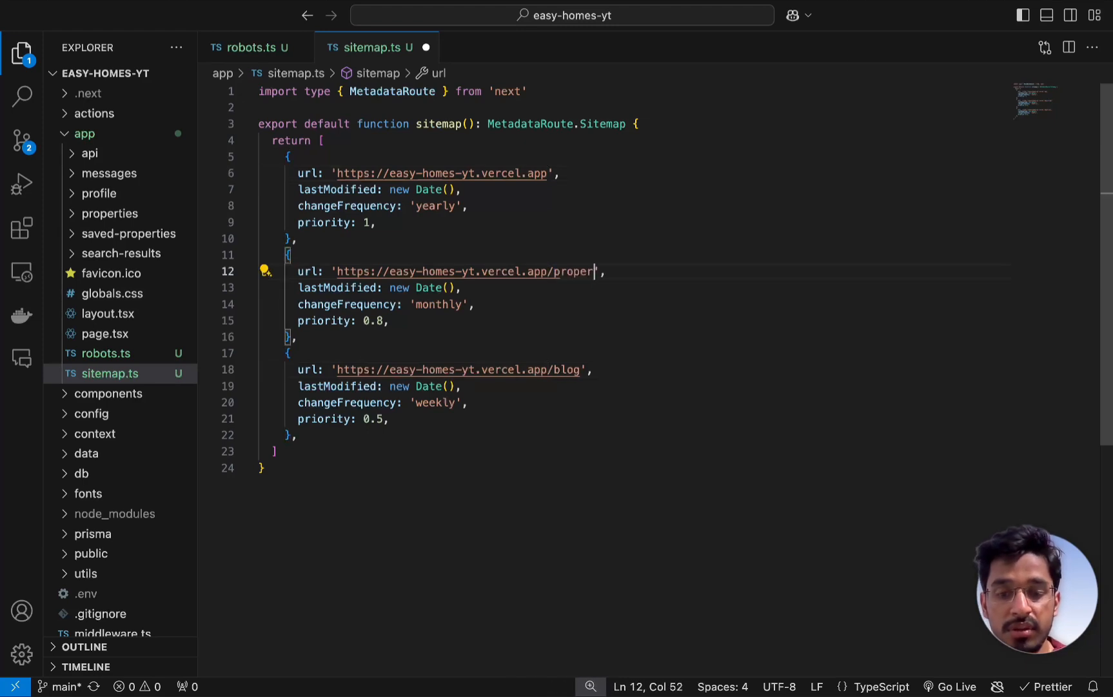
pyautogui.write('ties')
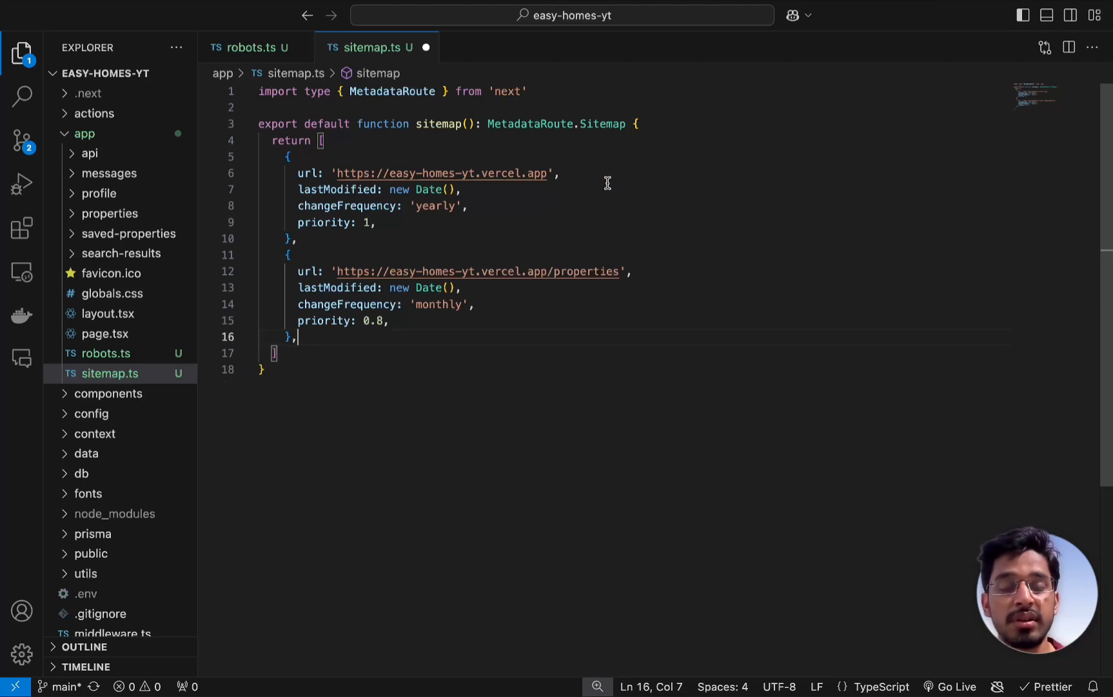
pyautogui.moveTo(548, 317)
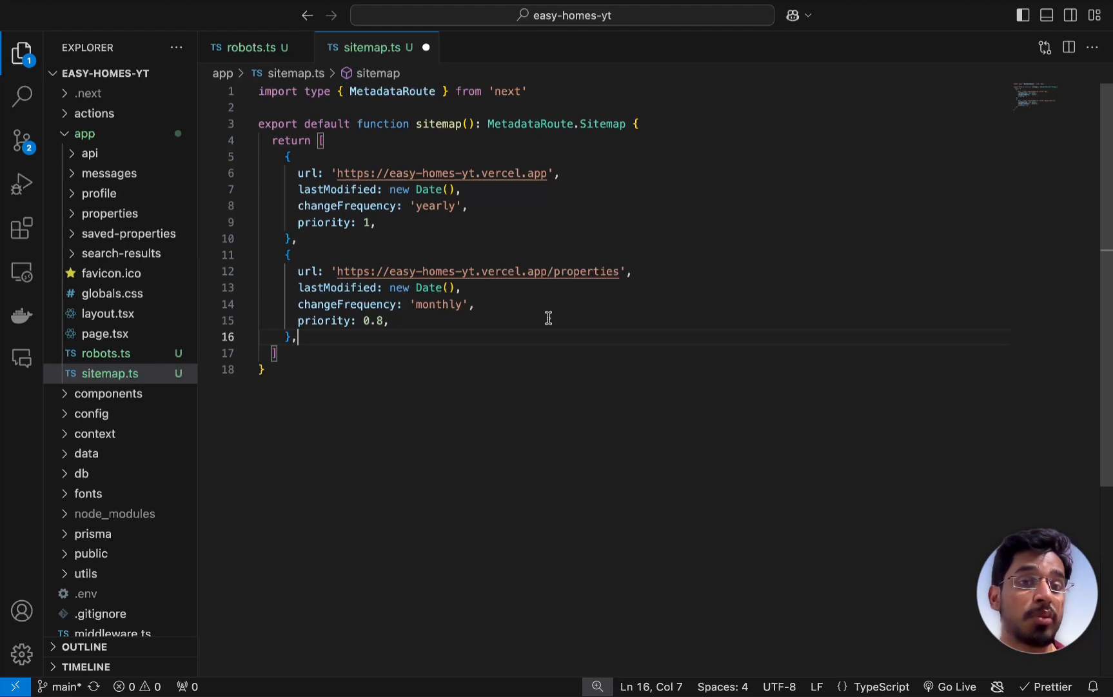
pyautogui.click(620, 272)
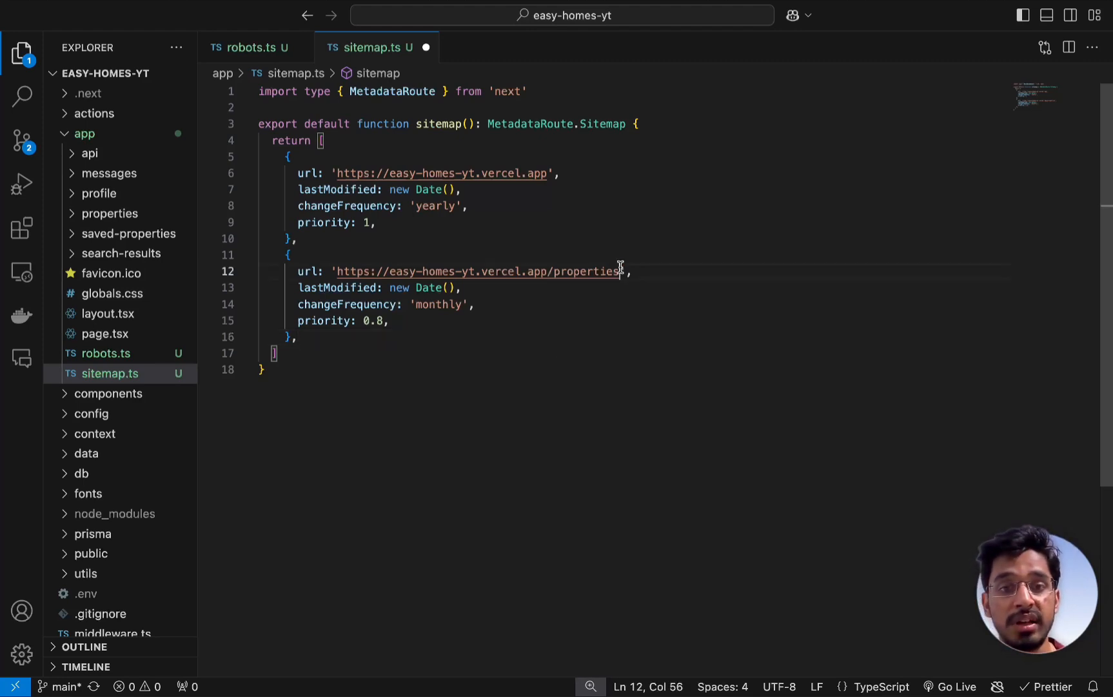
pyautogui.write('/1')
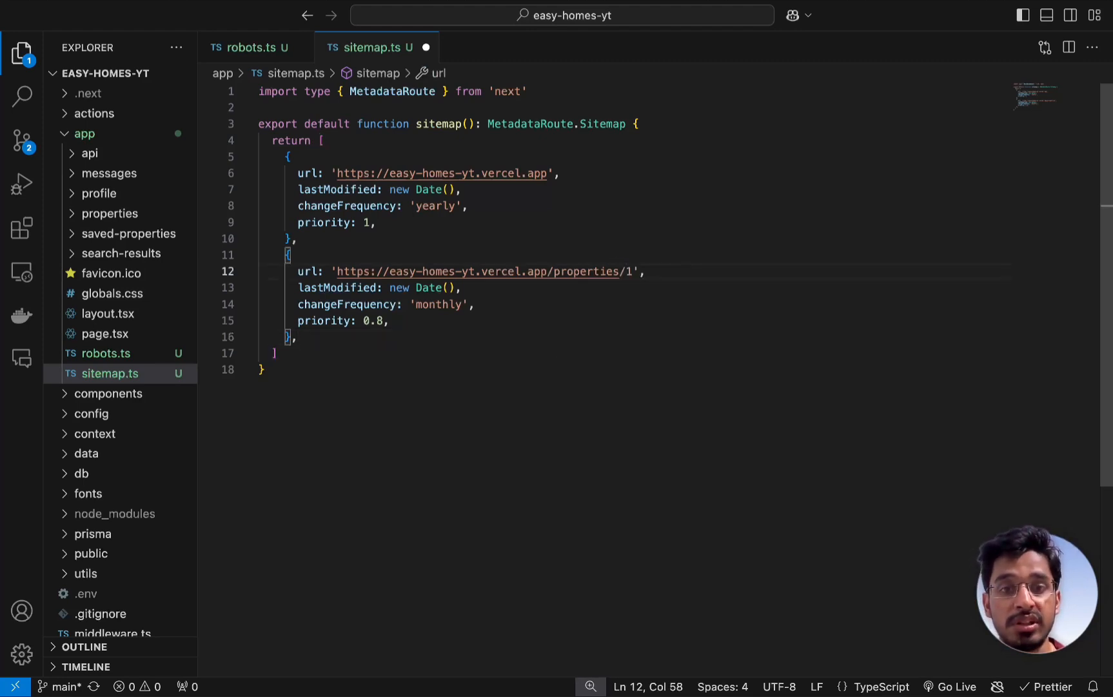
pyautogui.press('BackSpace')
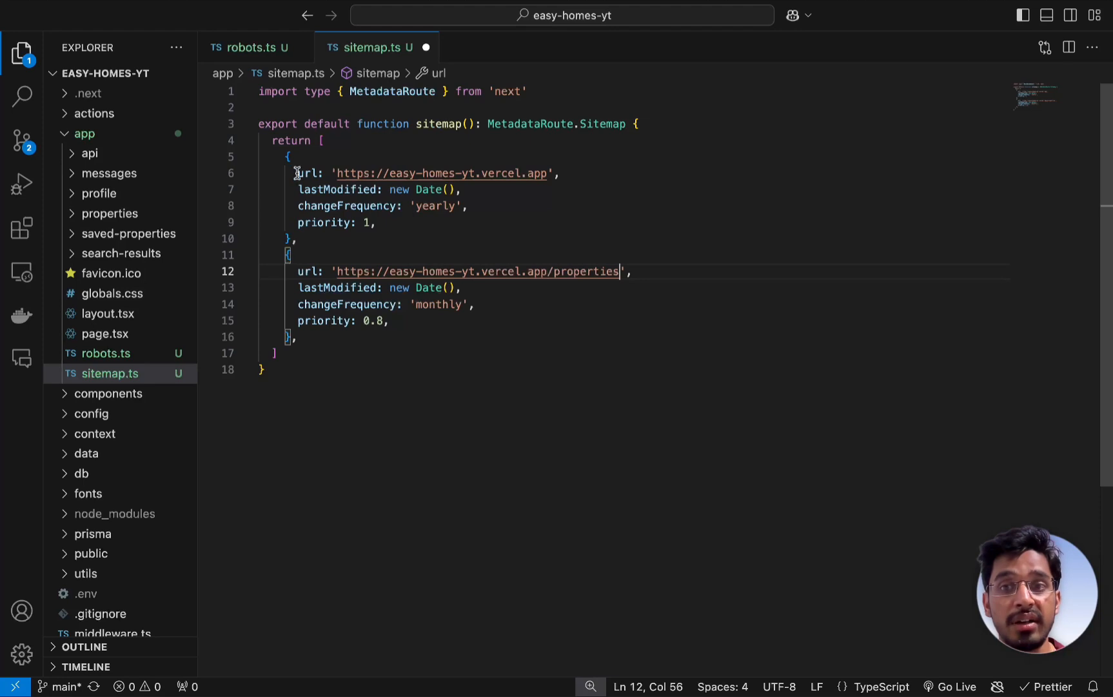
pyautogui.moveTo(471, 316)
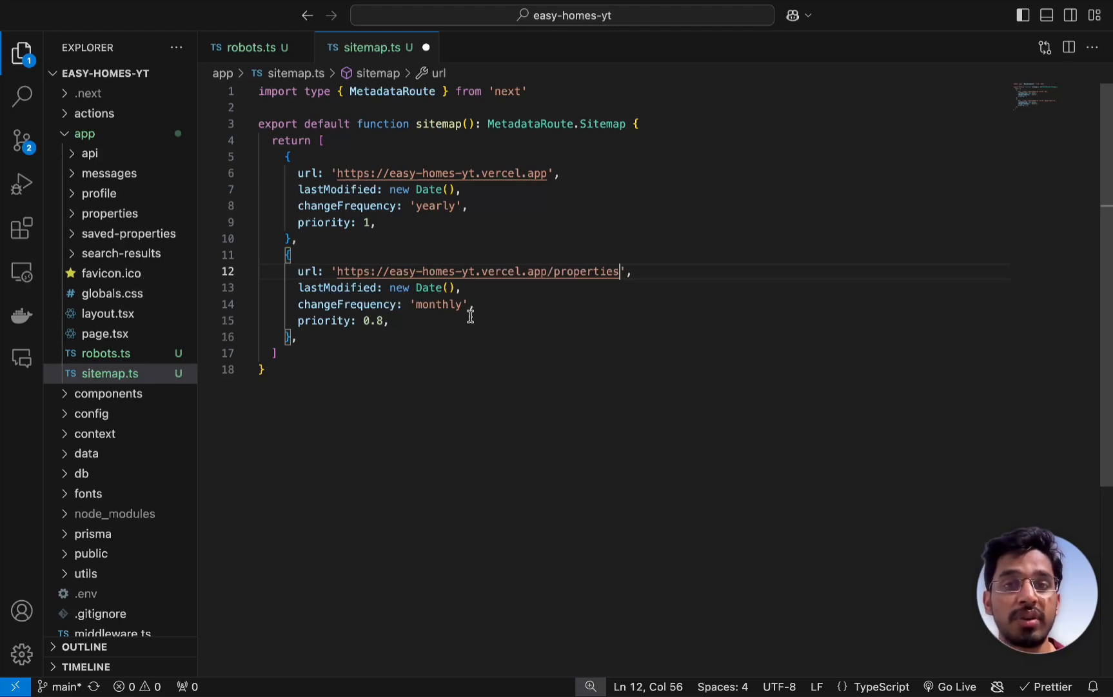
pyautogui.moveTo(566, 96)
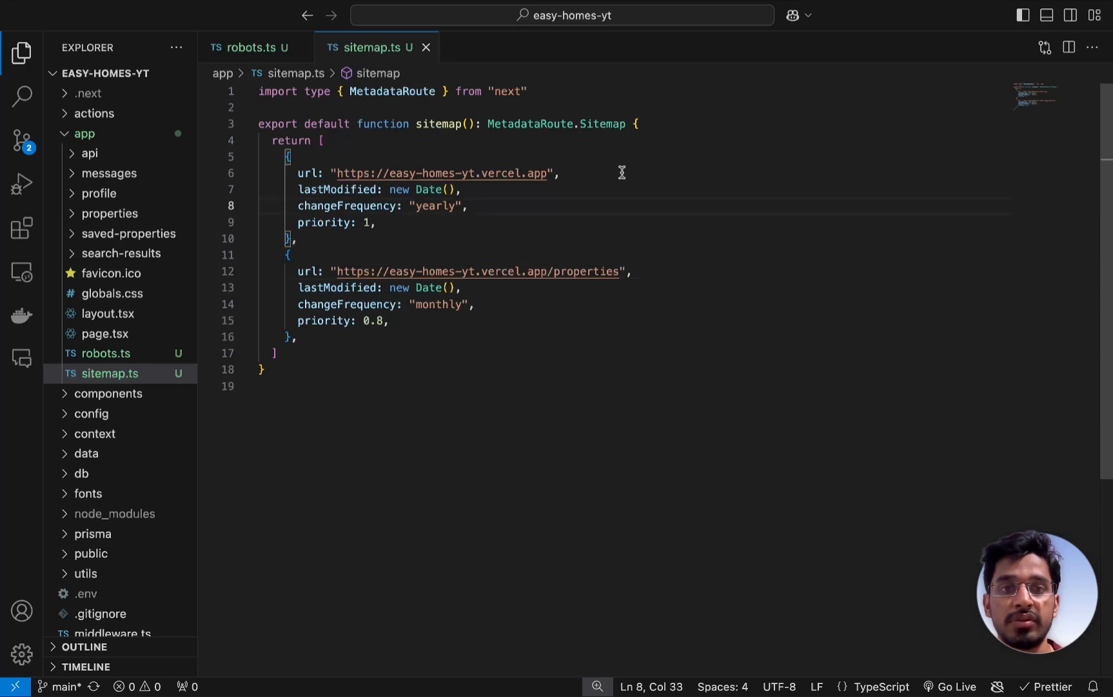
# Add const properties = await getProperties(), mark sitemap async, and delete MetadataRoute.Sitemap
pyautogui.write('const')
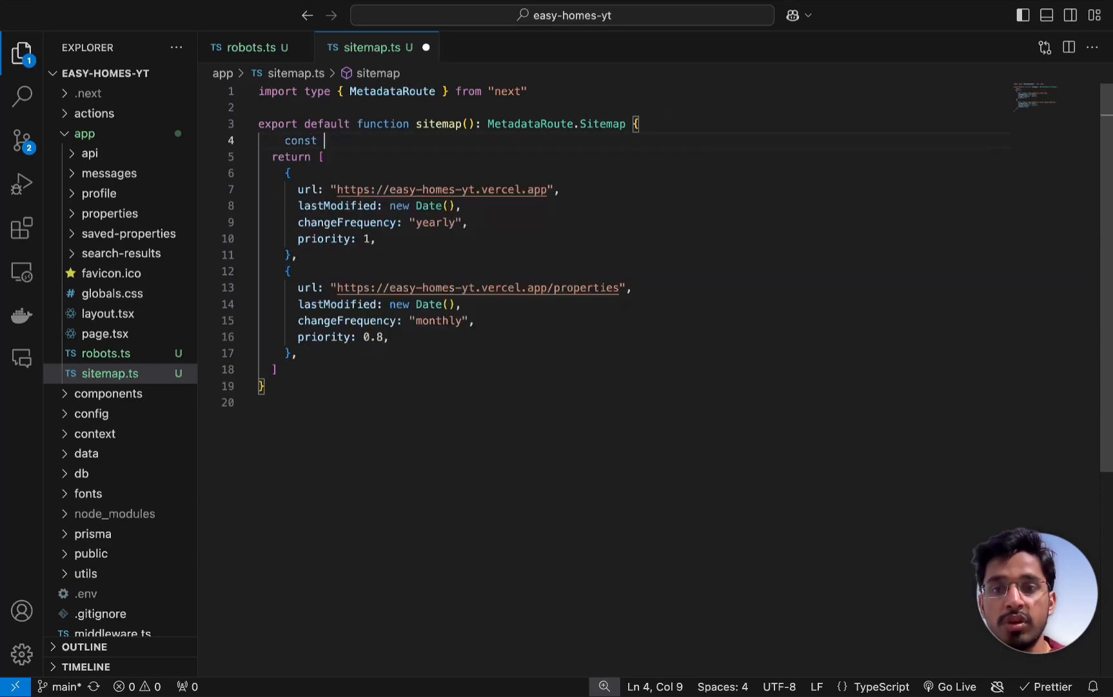
pyautogui.write('properties = a')
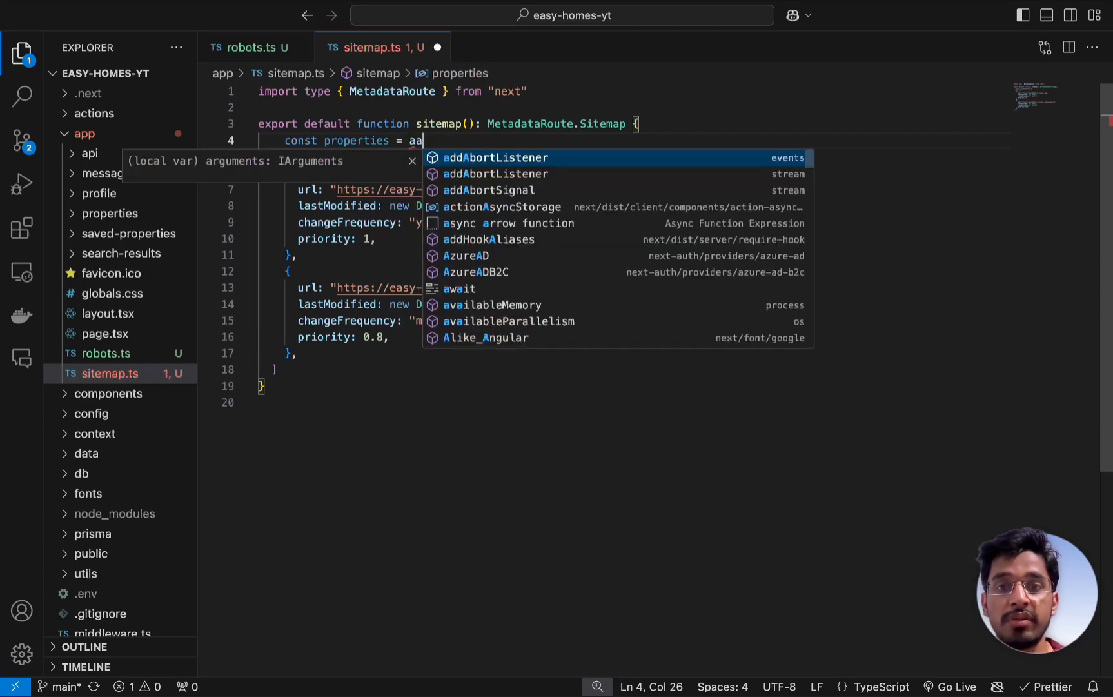
pyautogui.write('await')
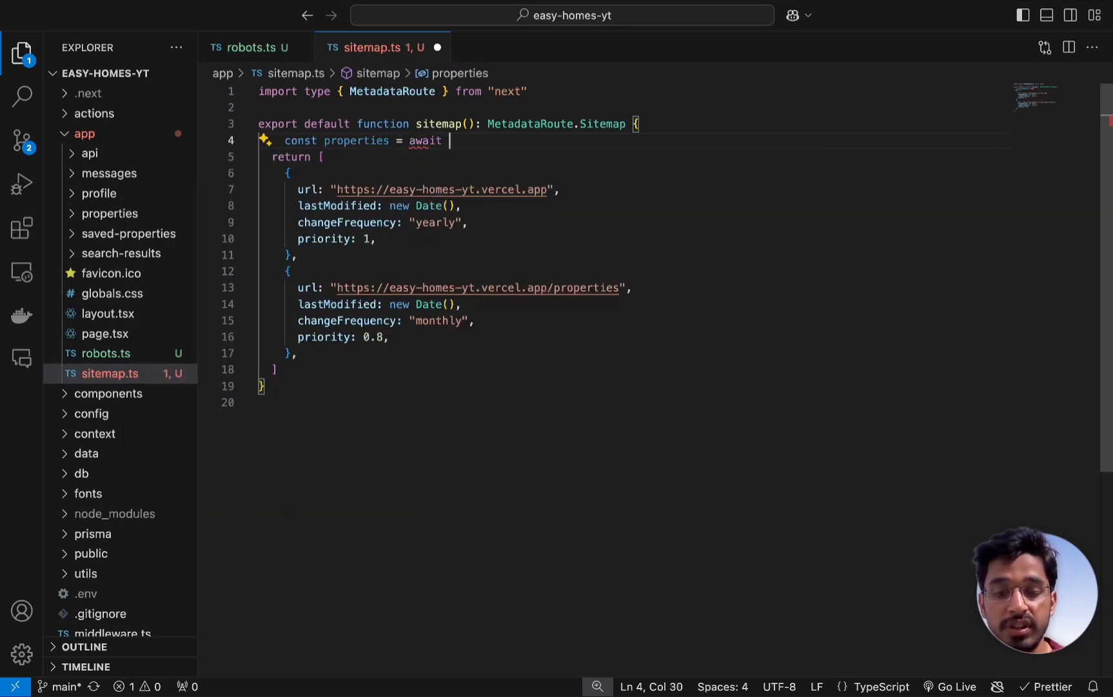
pyautogui.write('getProperties(')
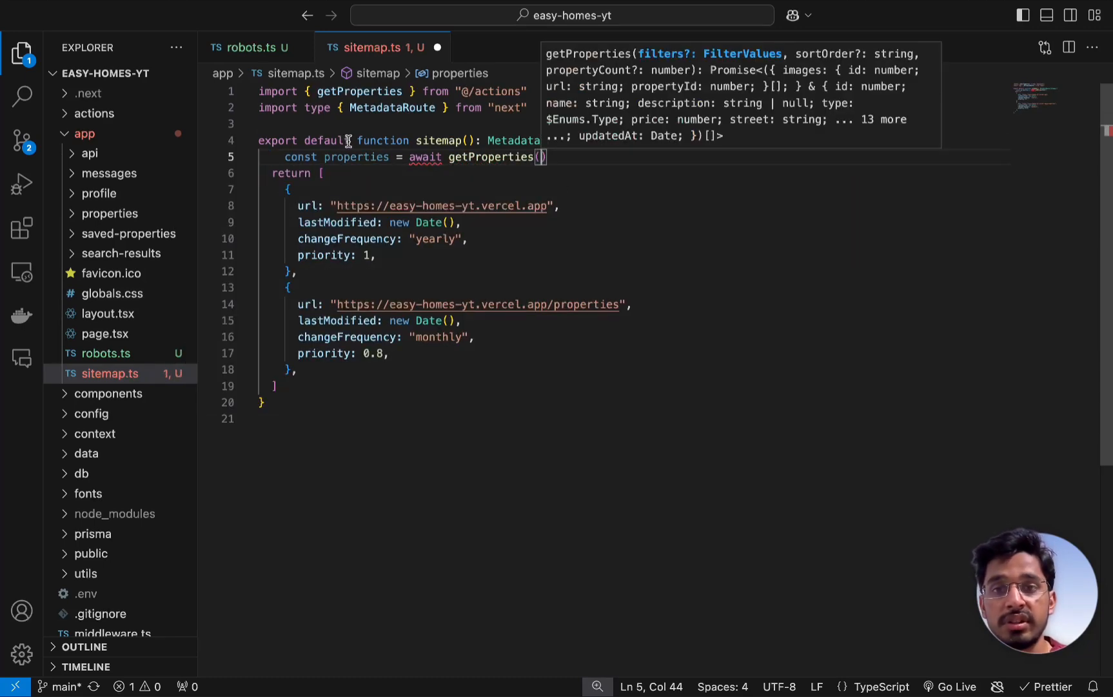
pyautogui.write('async')
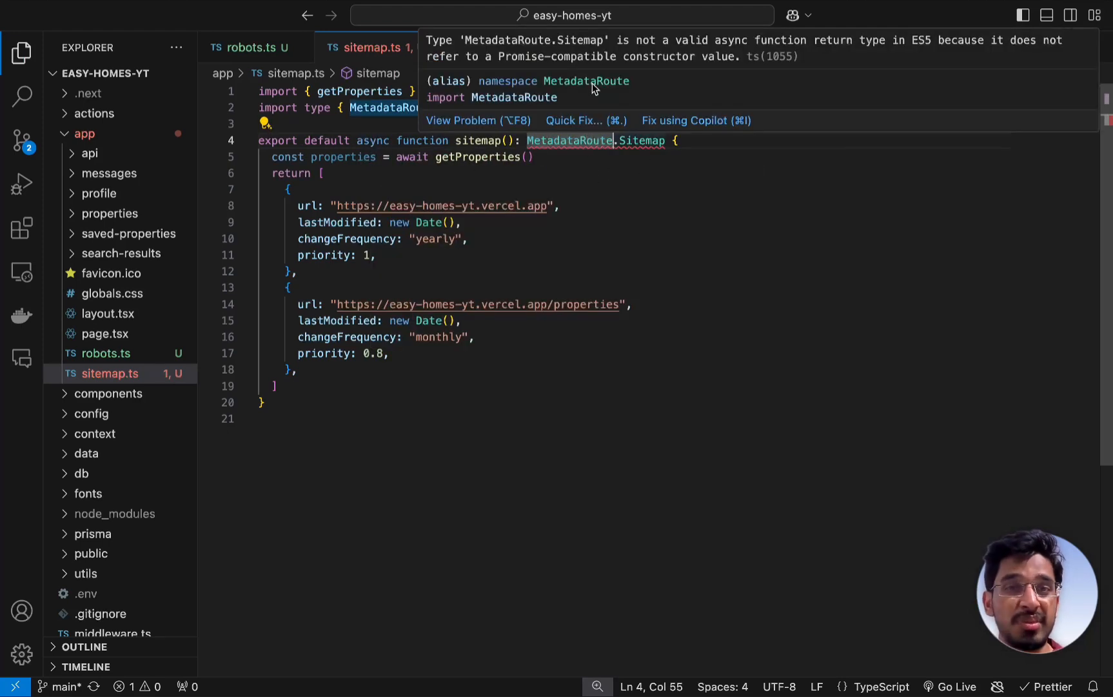
pyautogui.moveTo(885, 58)
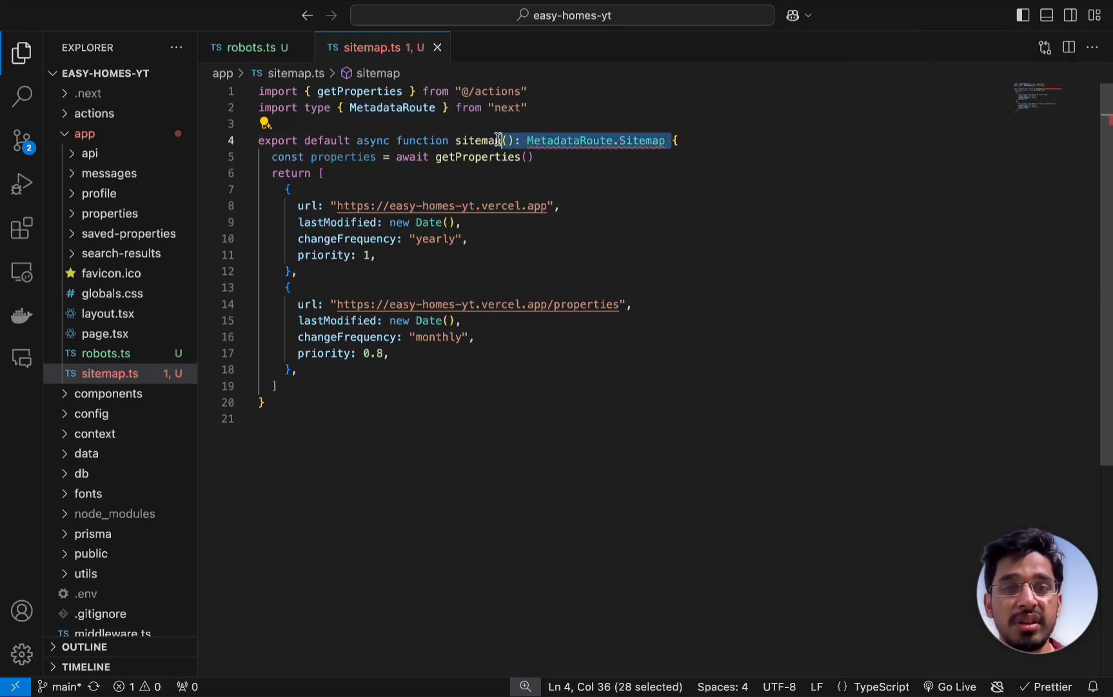
pyautogui.press('Delete')
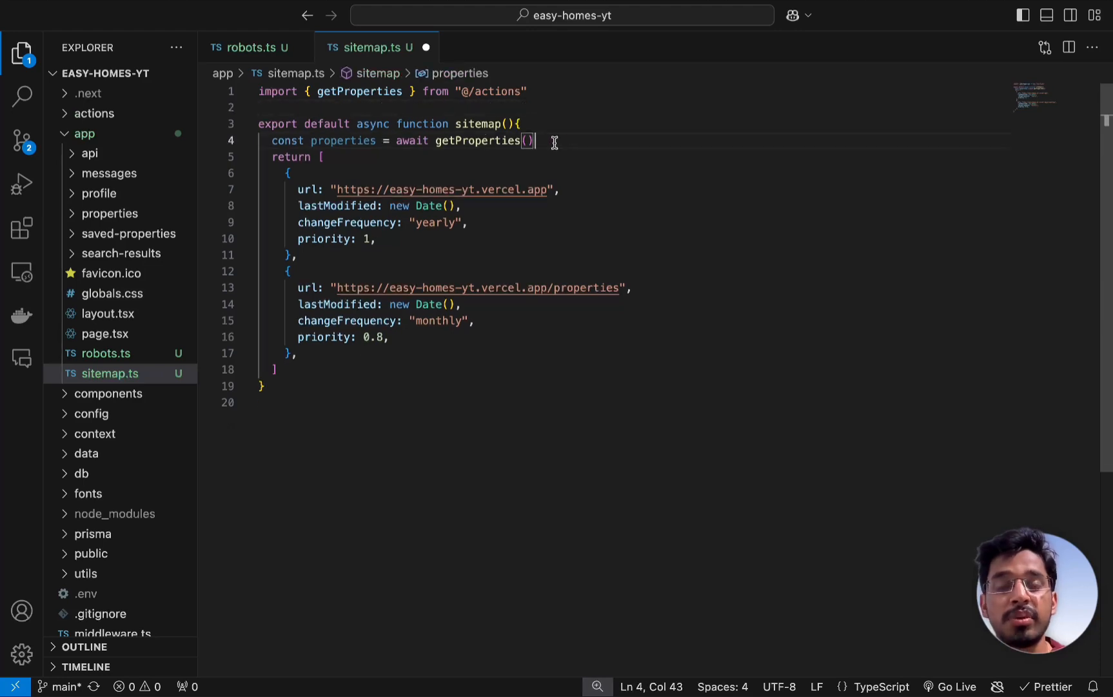
# Drop changeFrequency and priority from the entry, then begin const propertyUrls = properties.map()
pyautogui.press('Enter')
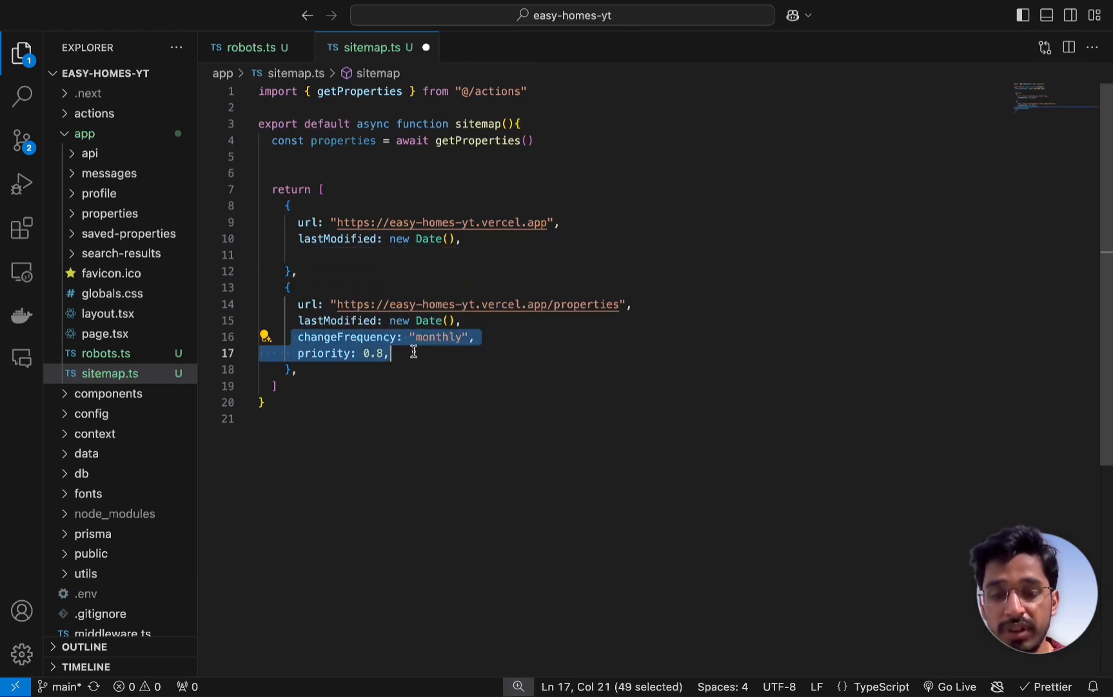
pyautogui.press('Delete')
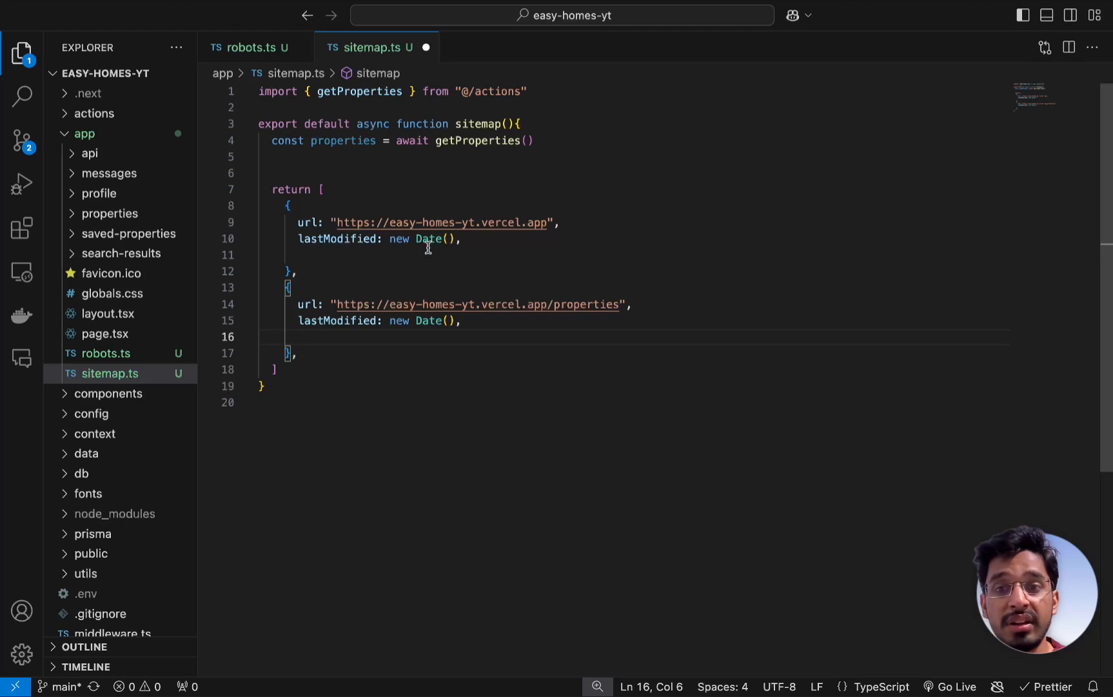
pyautogui.moveTo(384, 169)
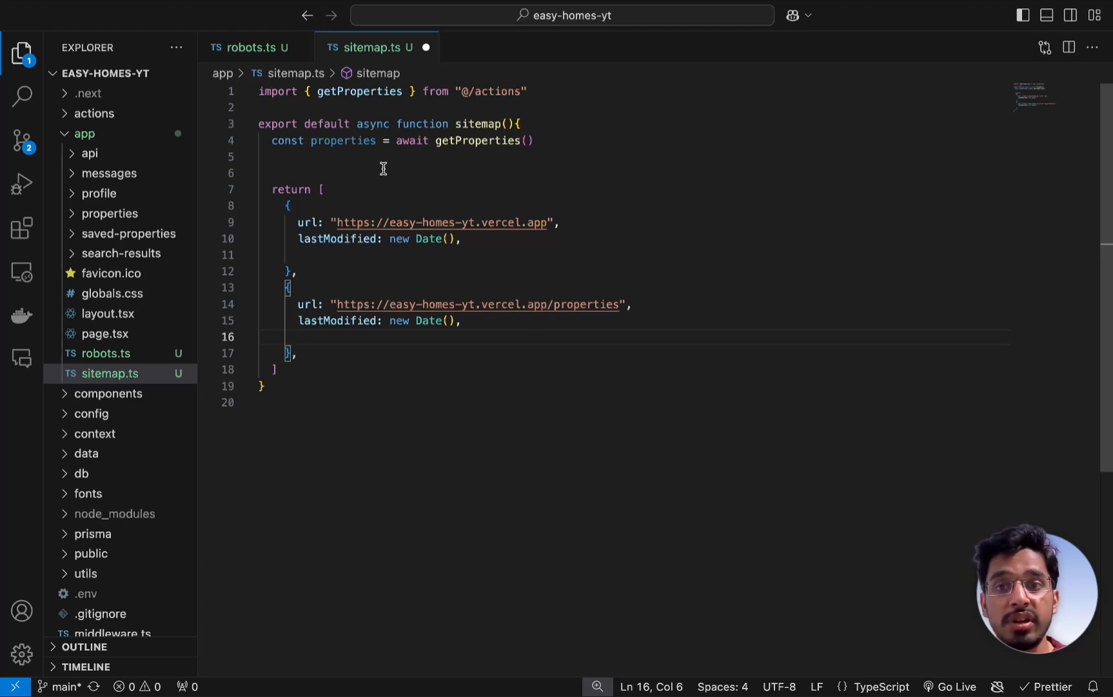
pyautogui.write('const')
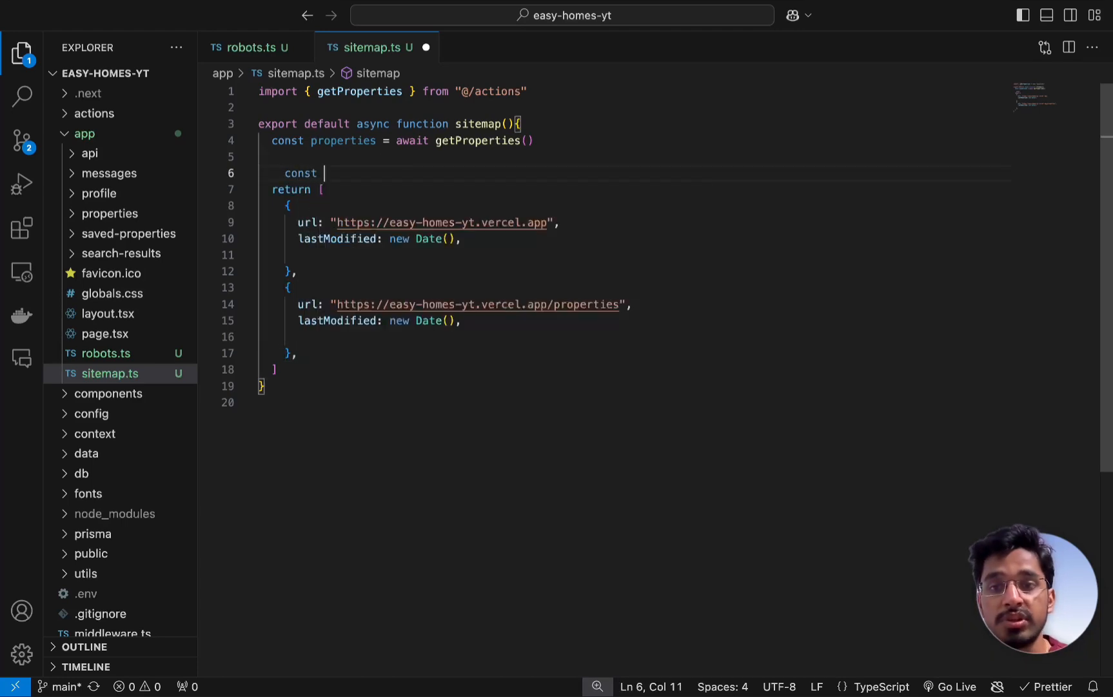
pyautogui.write('p')
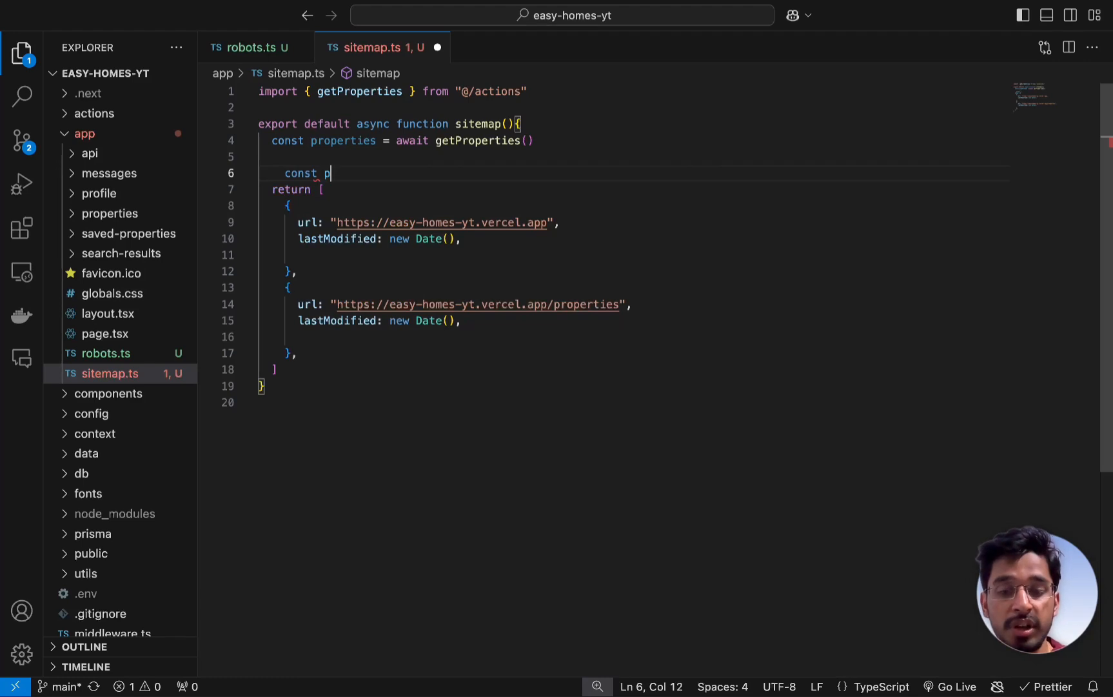
pyautogui.write('ropertyUrls =')
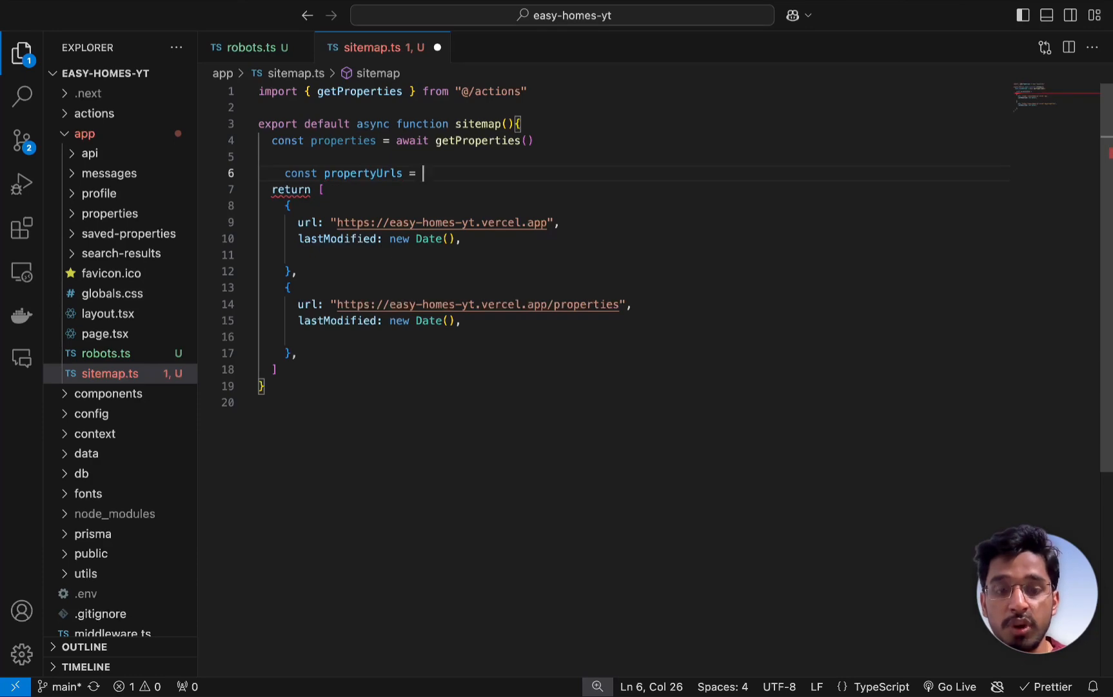
pyautogui.write('properties.map(')
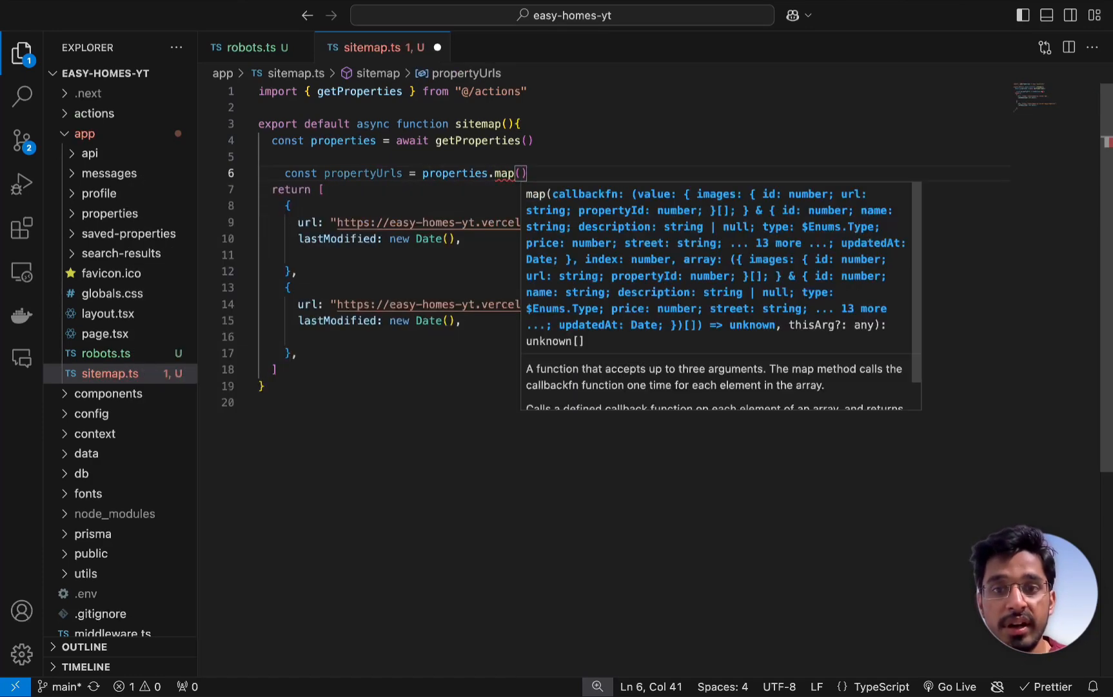
# Map each property p to an entry with URL ending /properties1/${p.id} and lastModified
pyautogui.write('p => {')
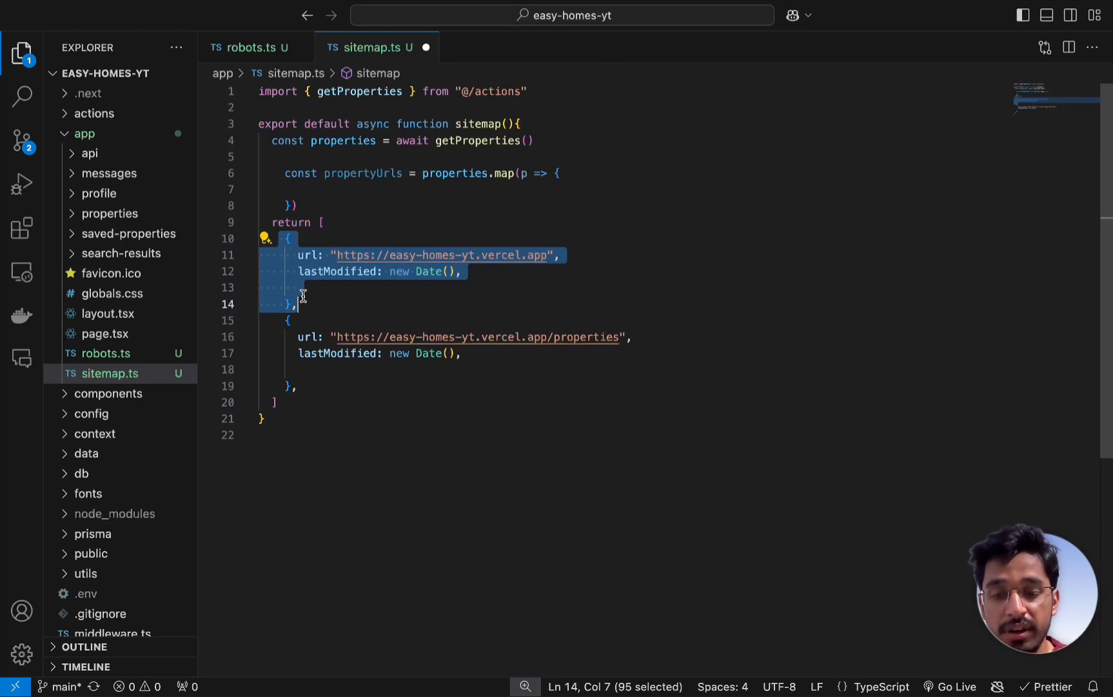
pyautogui.moveTo(557, 170)
pyautogui.write('( ')
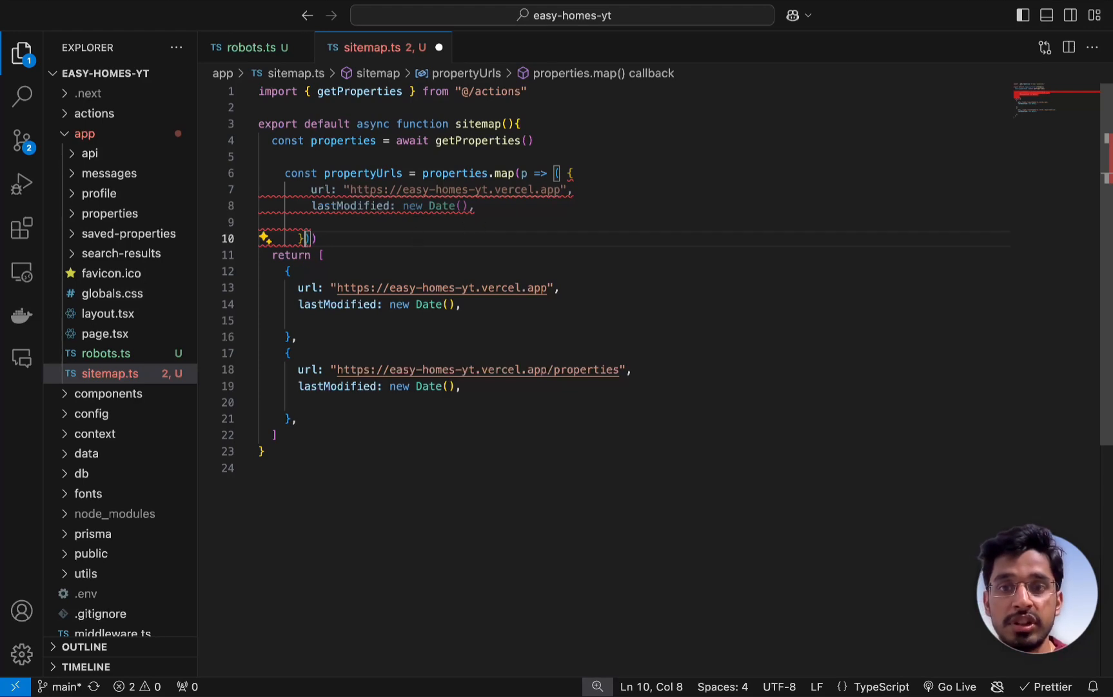
pyautogui.write('/')
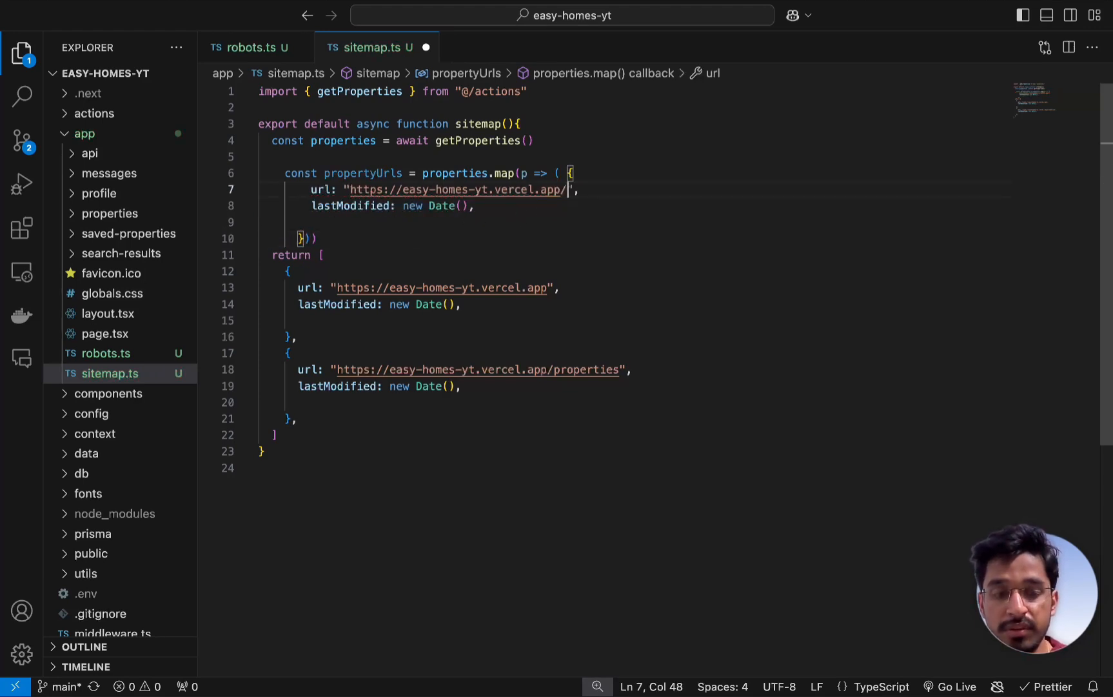
pyautogui.write('properties')
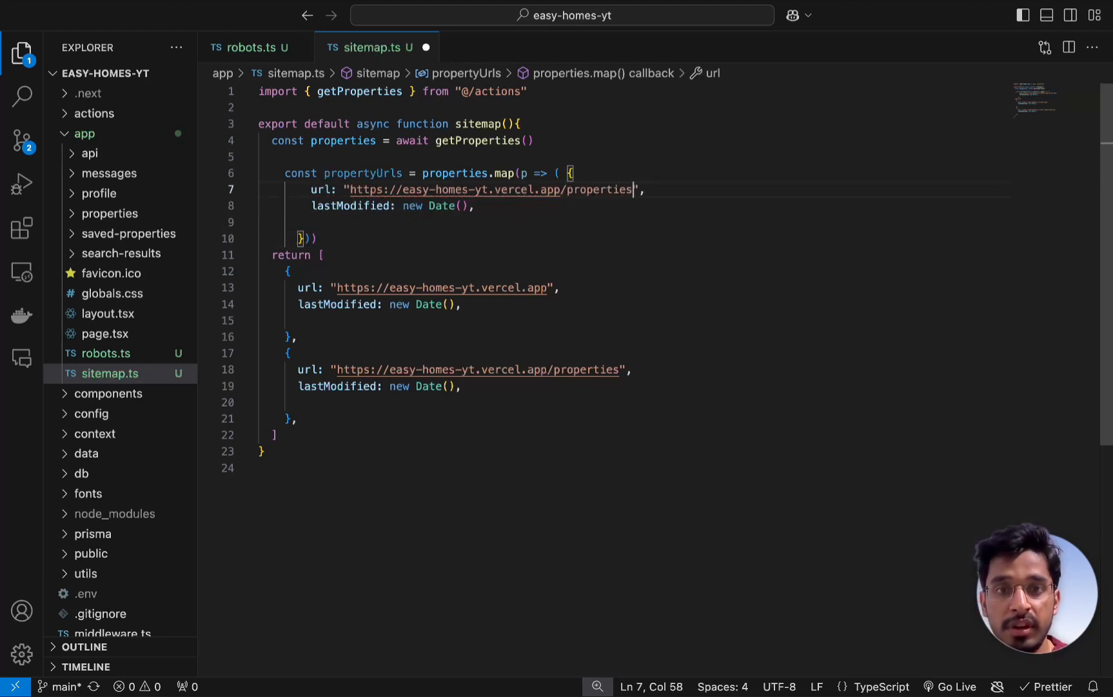
pyautogui.write('1/$`')
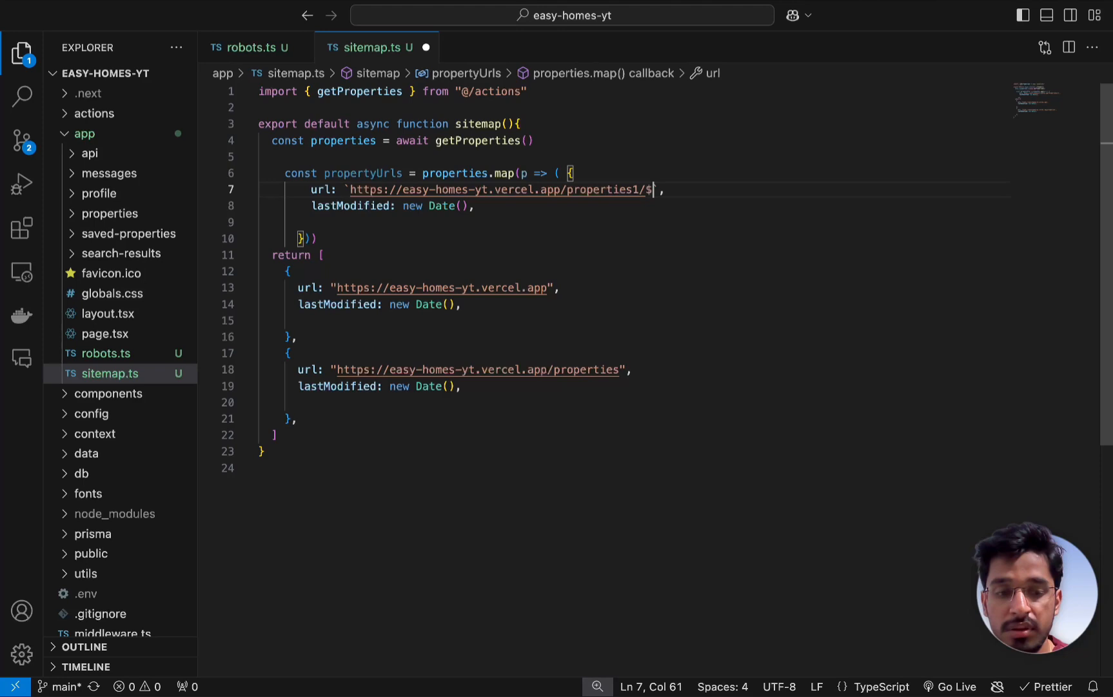
pyautogui.write('{}')
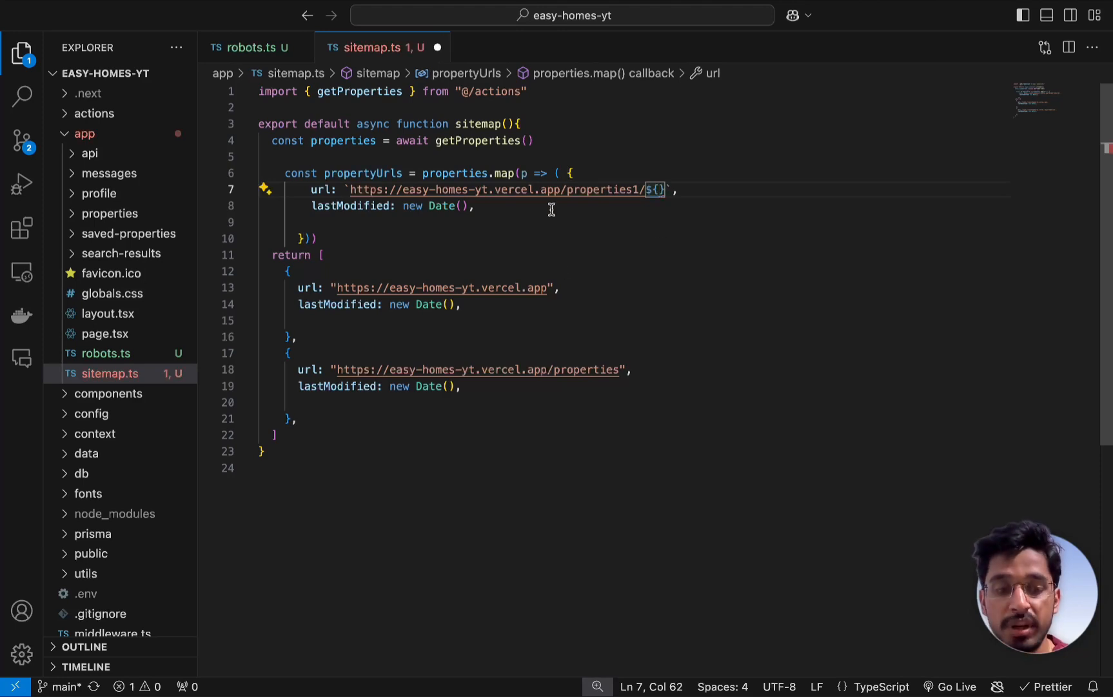
pyautogui.write('p.')
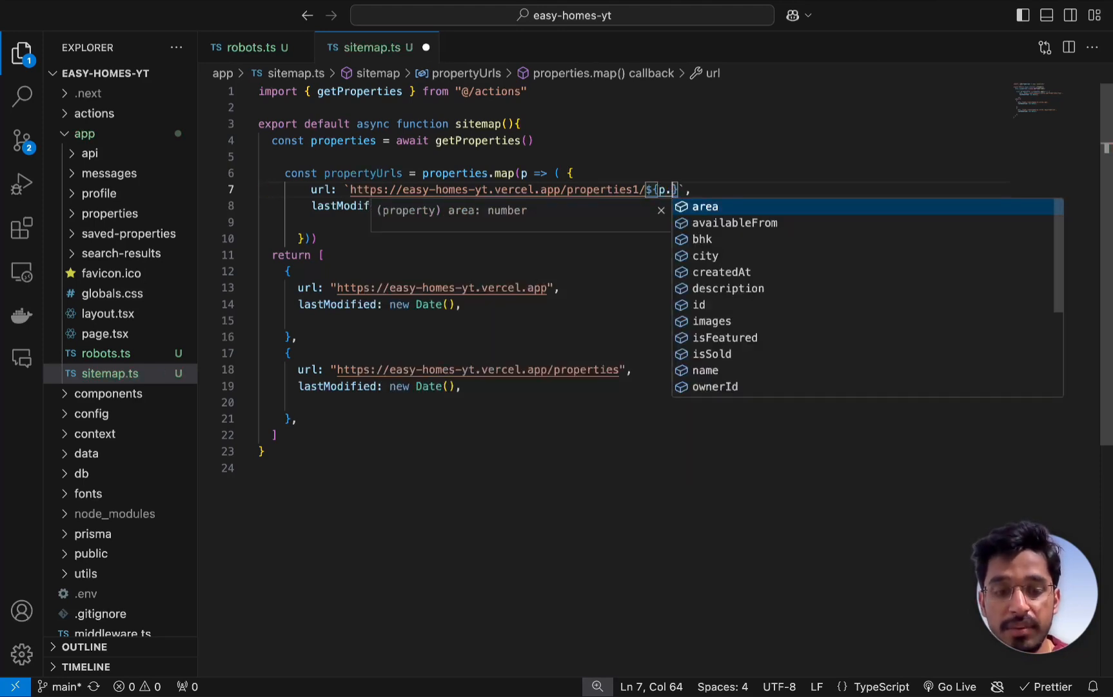
pyautogui.write('id')
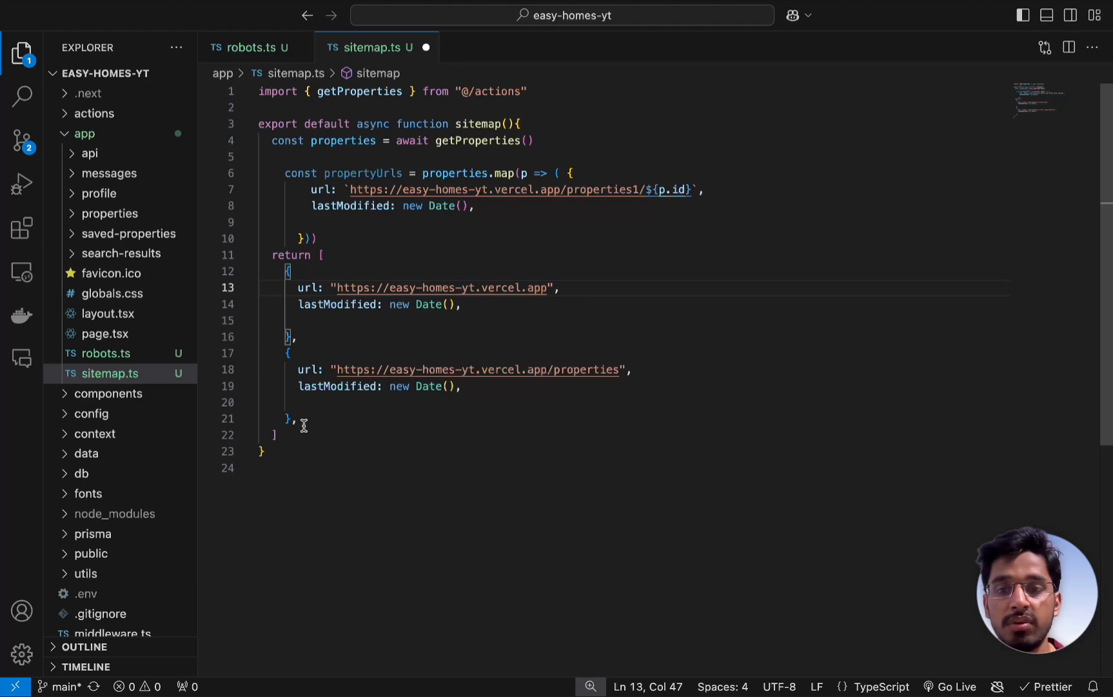
# Spread propertyUrls after the two fixed entries and save the formatted sitemap.ts
pyautogui.write('...properties')
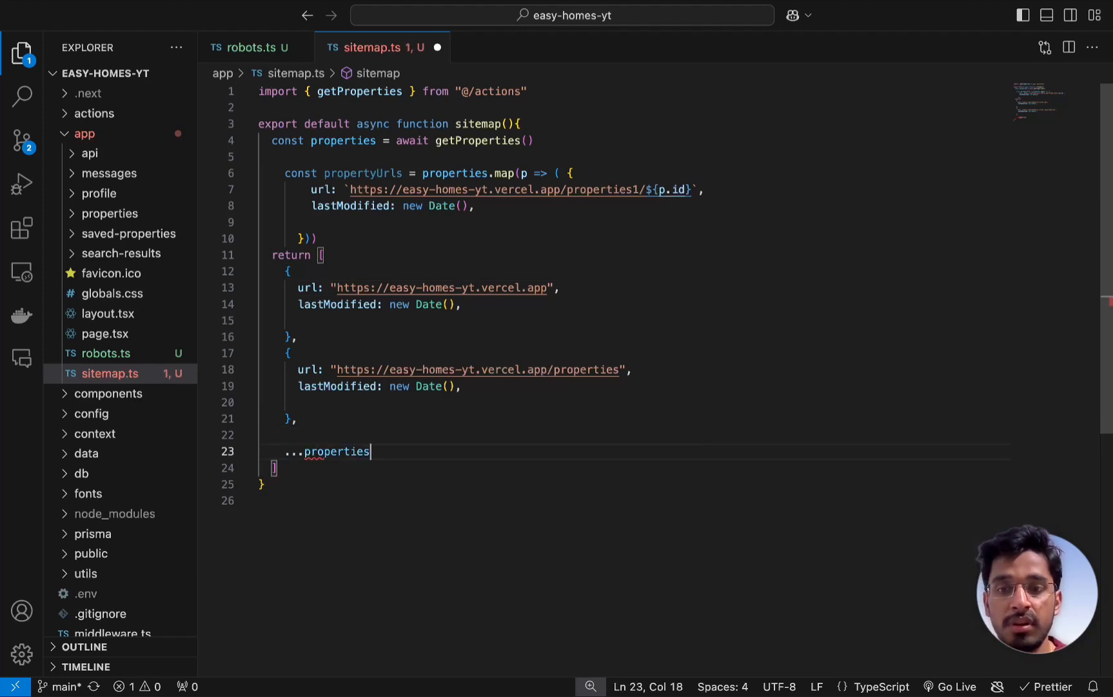
pyautogui.press('ctrl+s')
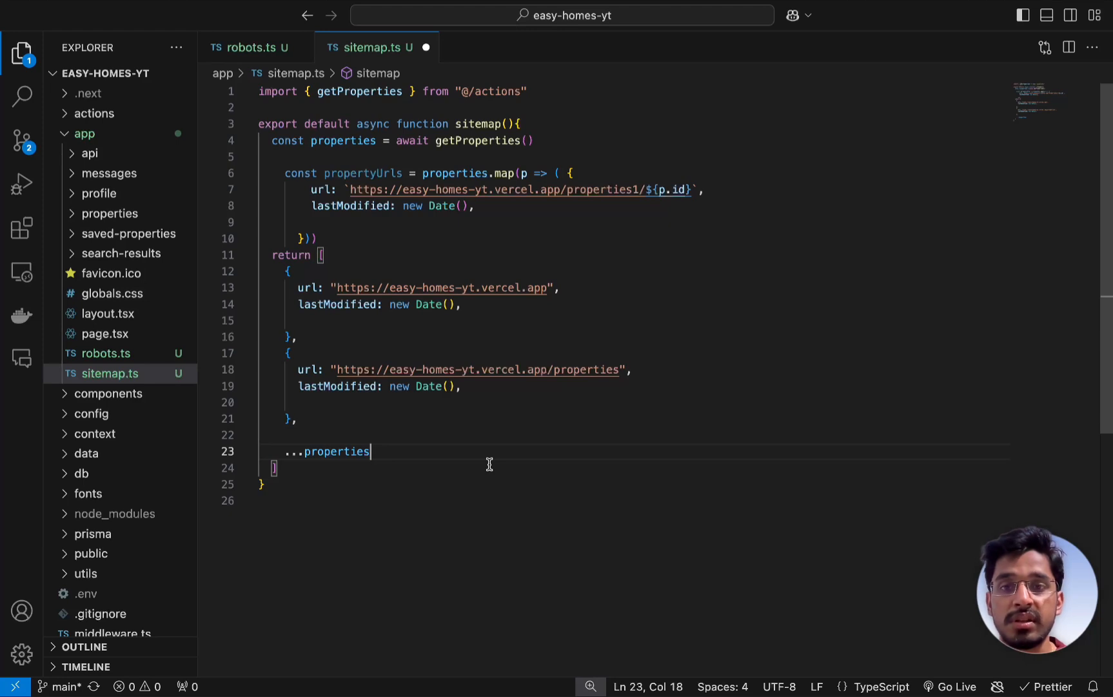
pyautogui.press('Backspace')
pyautogui.write('g')
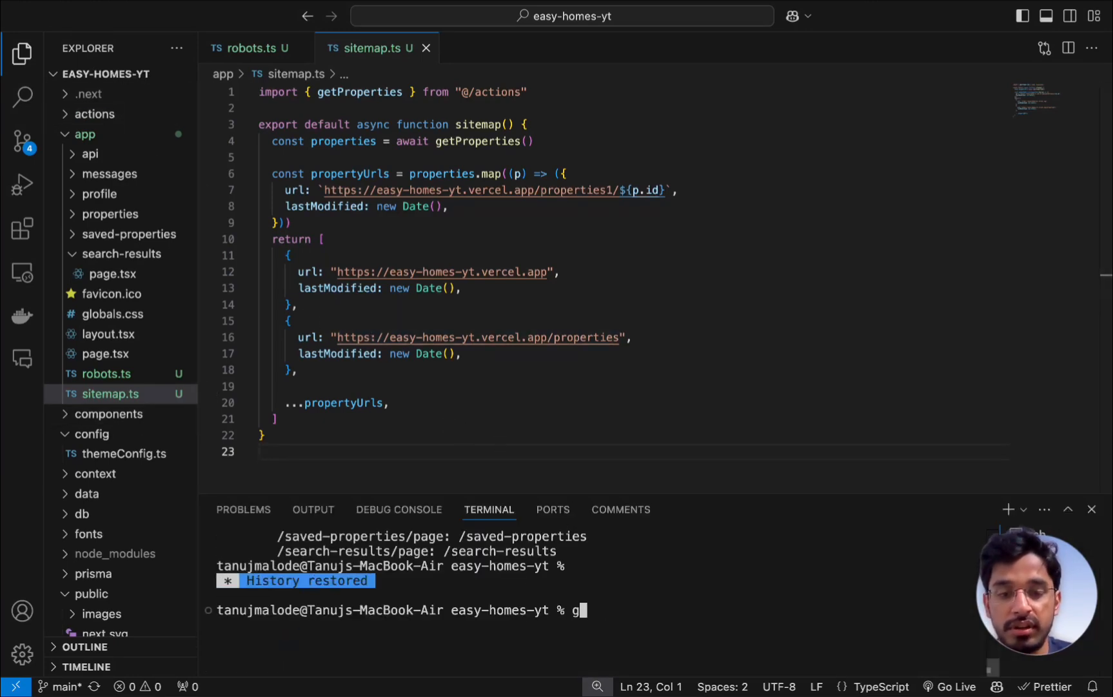
# Commit the robots.ts and sitemap.ts changes as "metadata files" and run git push
pyautogui.write('it add .')
pyautogui.write('git commit -')
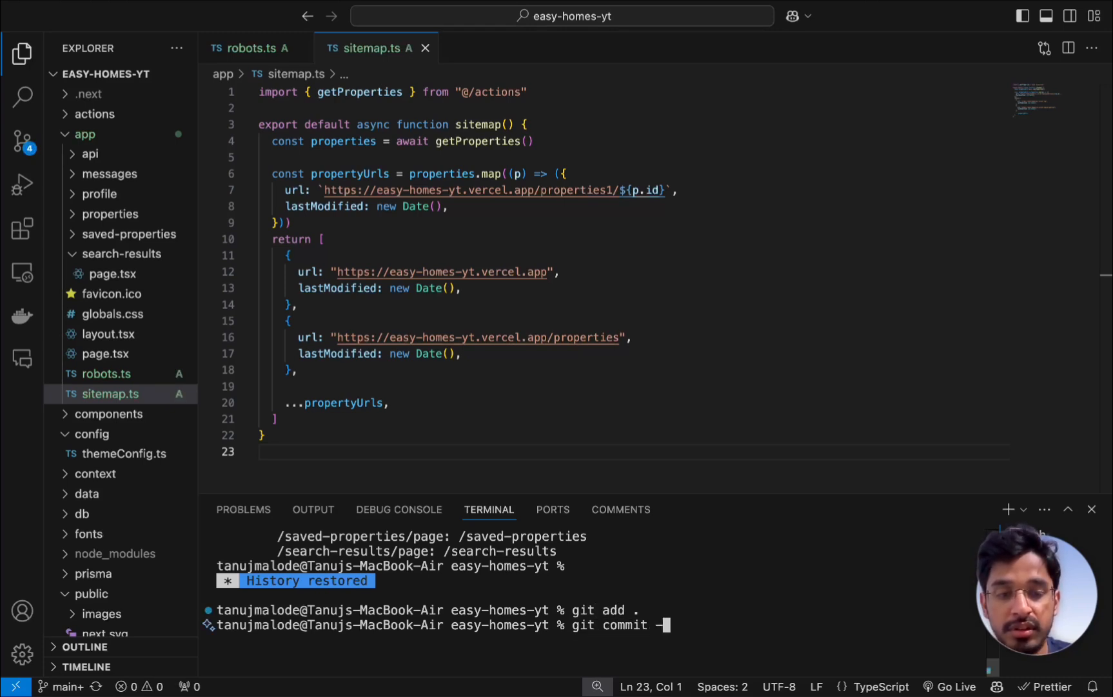
pyautogui.write('m "')
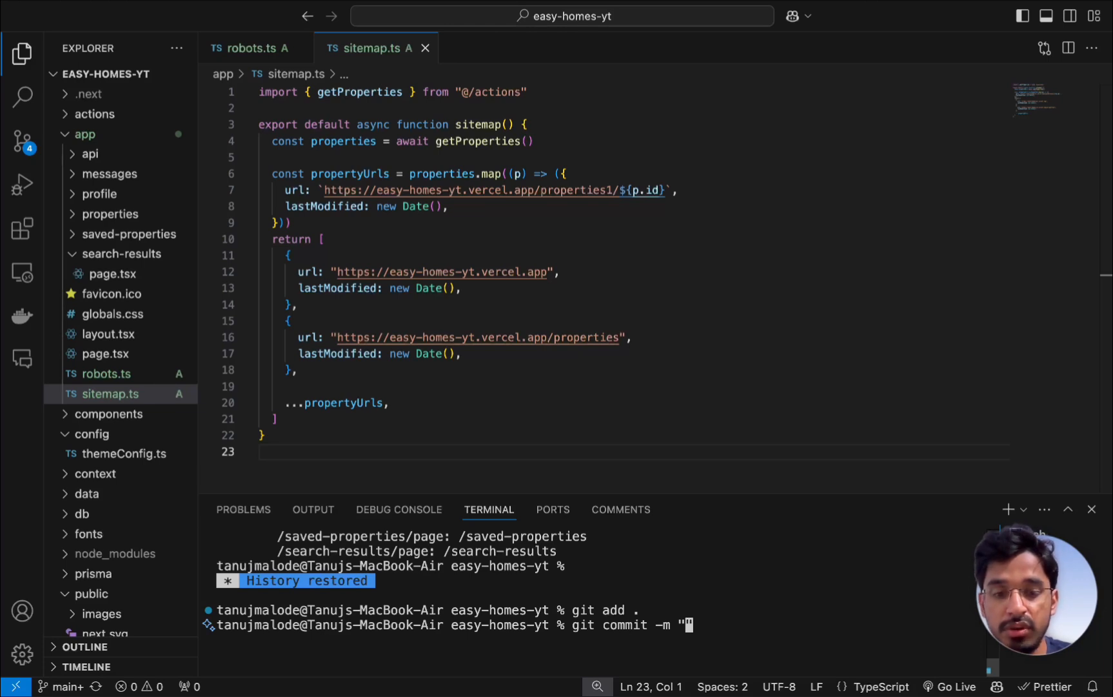
pyautogui.write('robots.t')
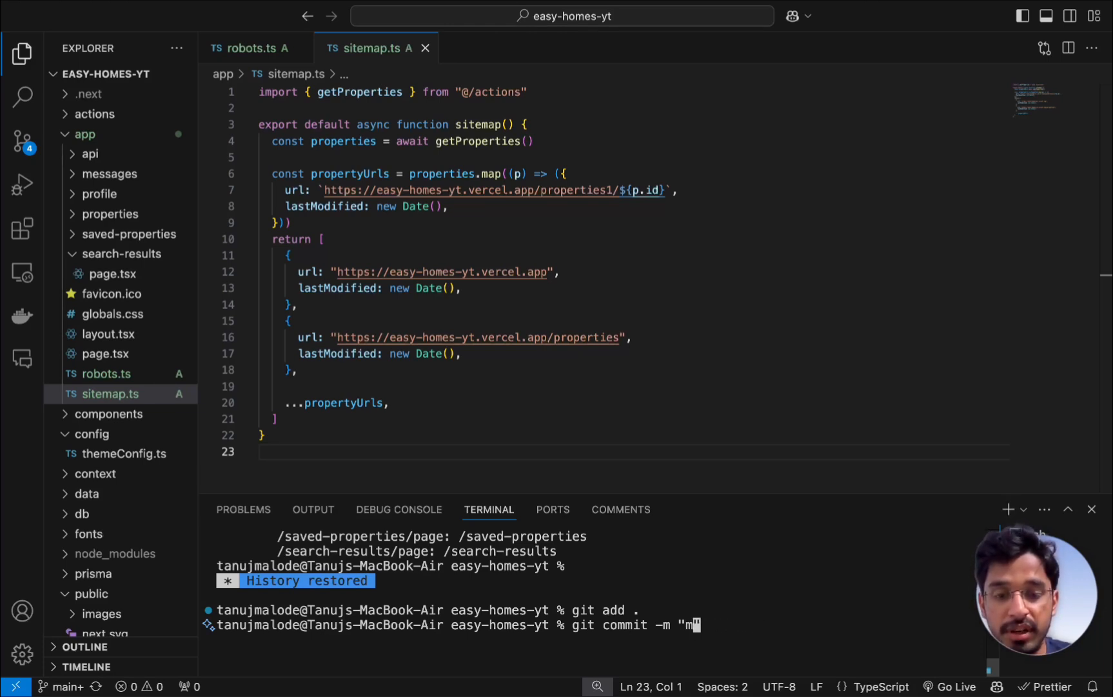
pyautogui.write('etadata files')
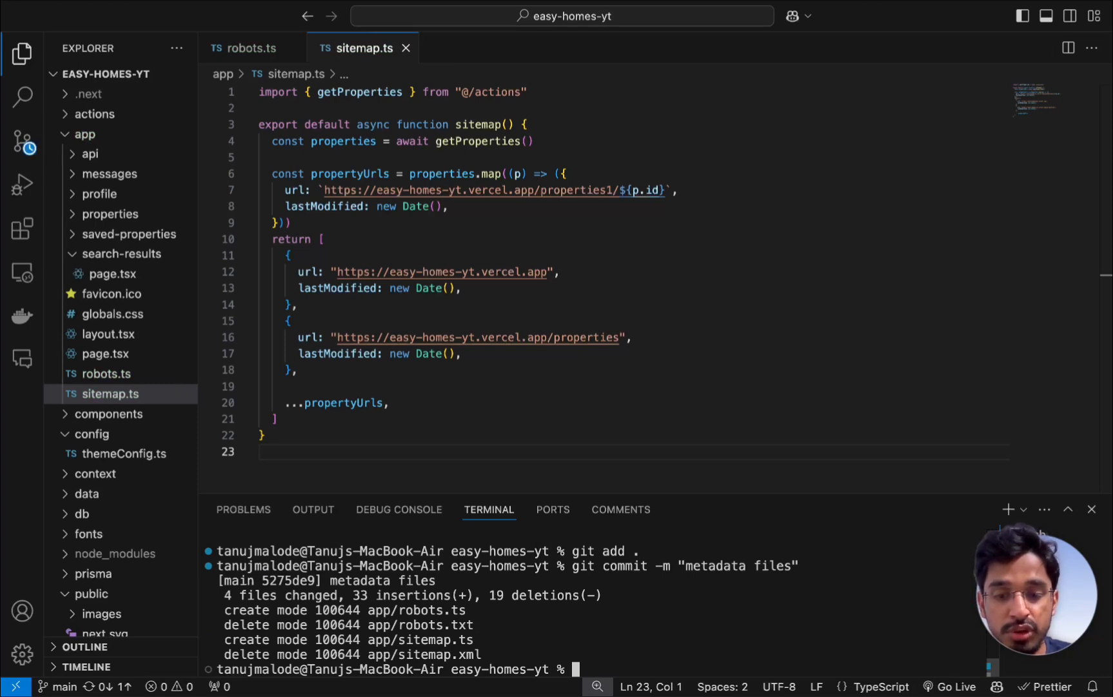
pyautogui.write('git pus')
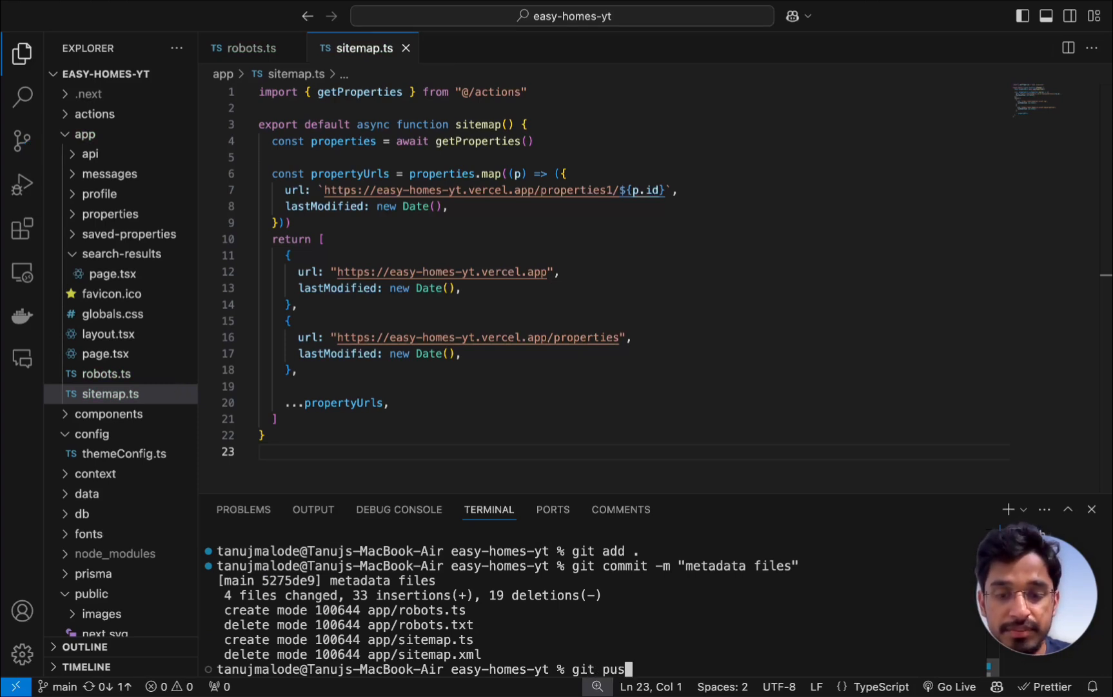
pyautogui.press('Return')
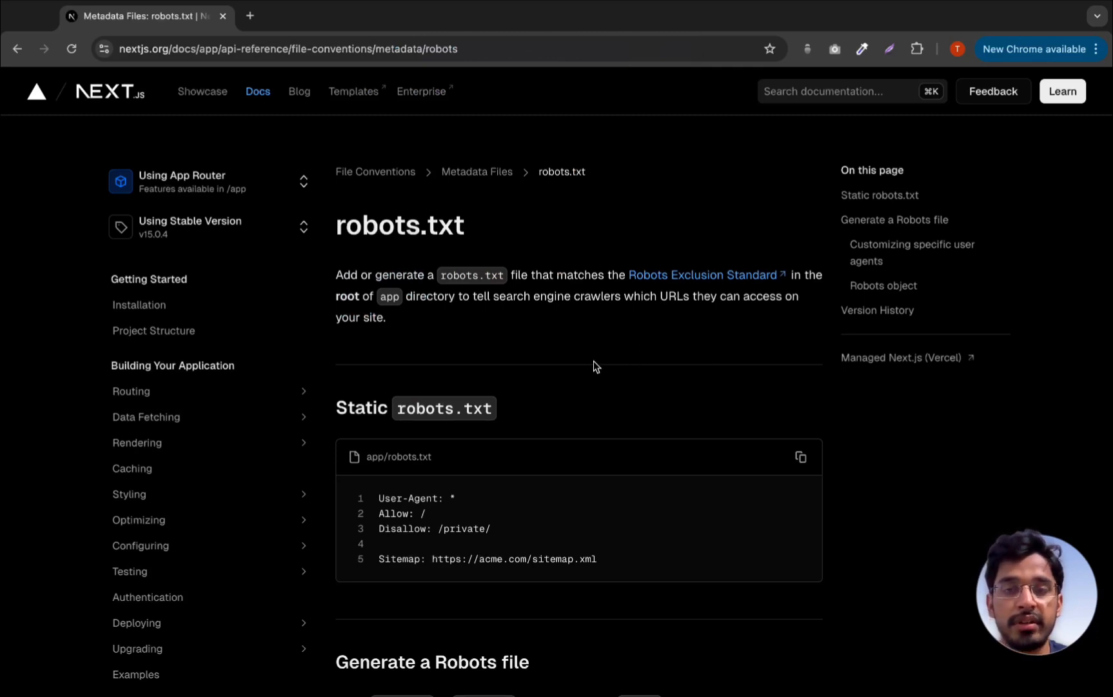
pyautogui.moveTo(555, 410)
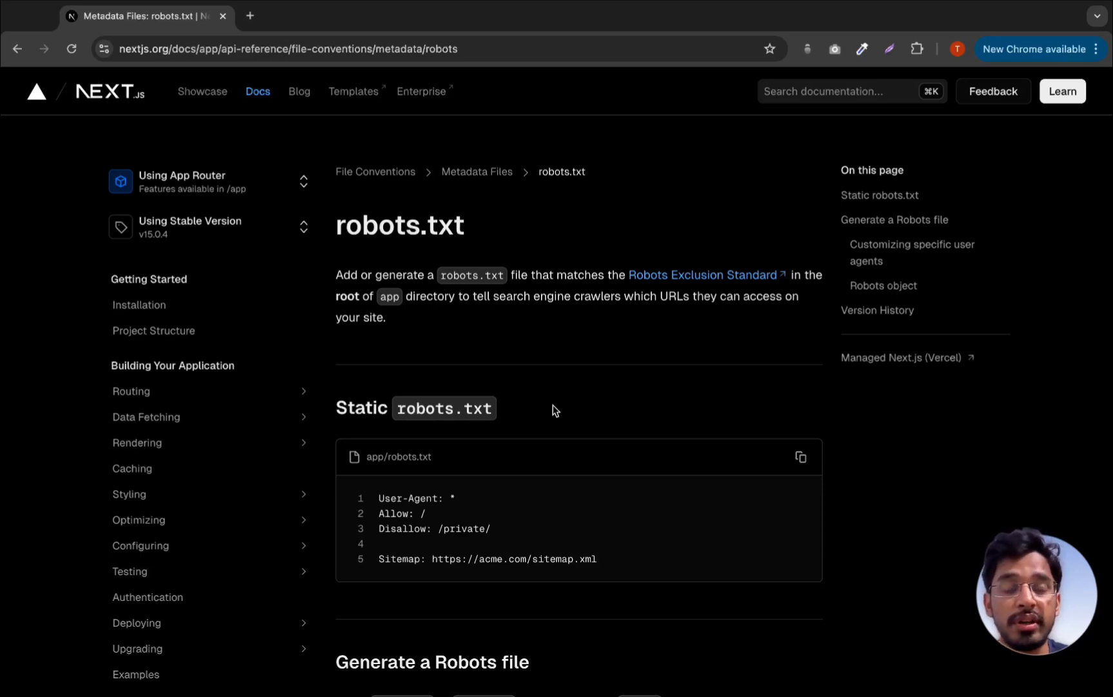
pyautogui.moveTo(573, 363)
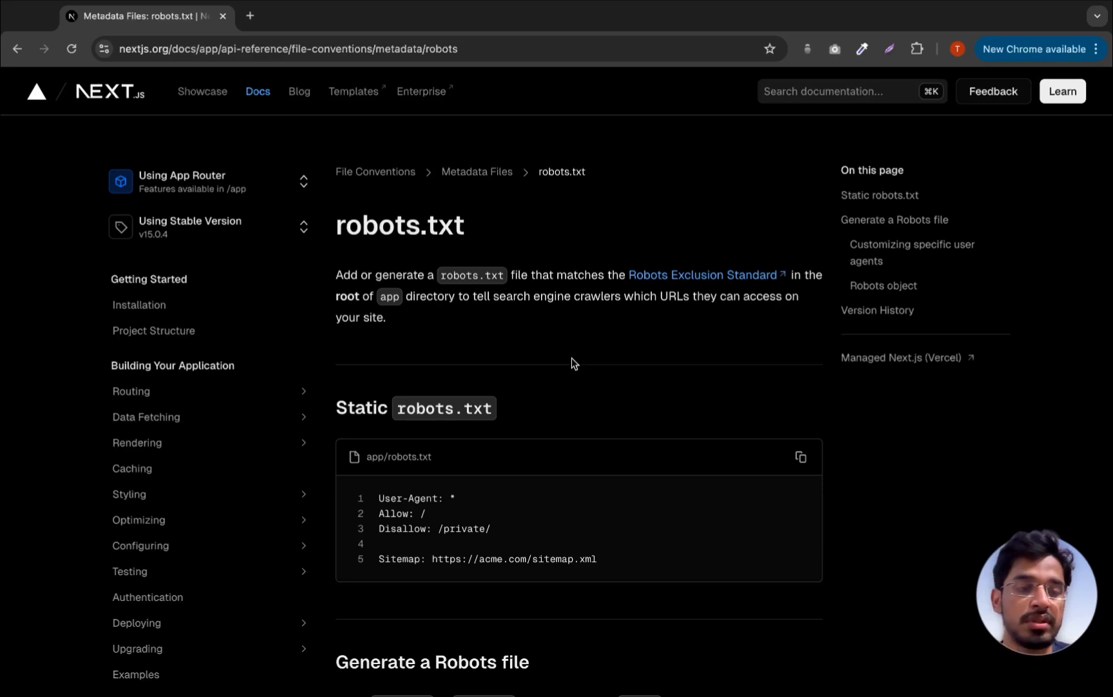